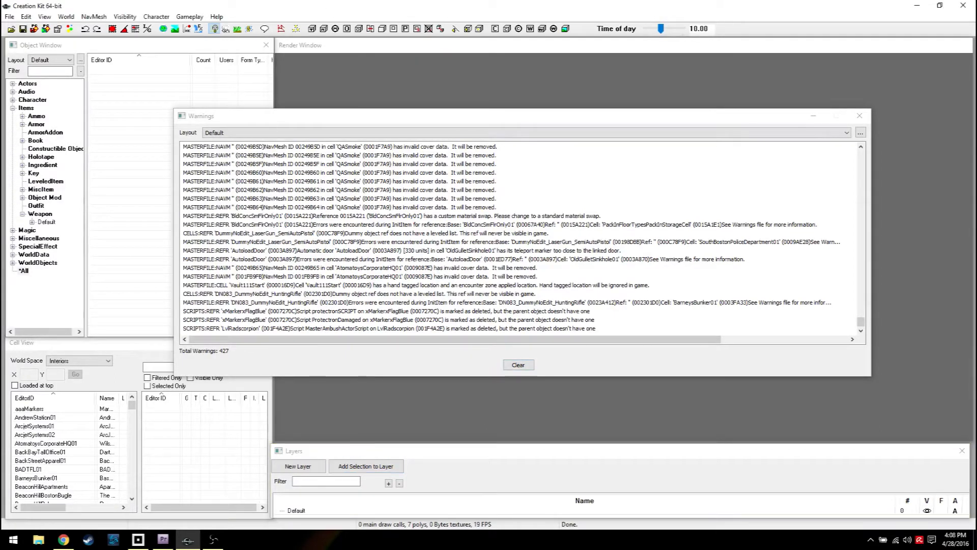
{"action": "mouse_move", "coordinate": [138, 539]}
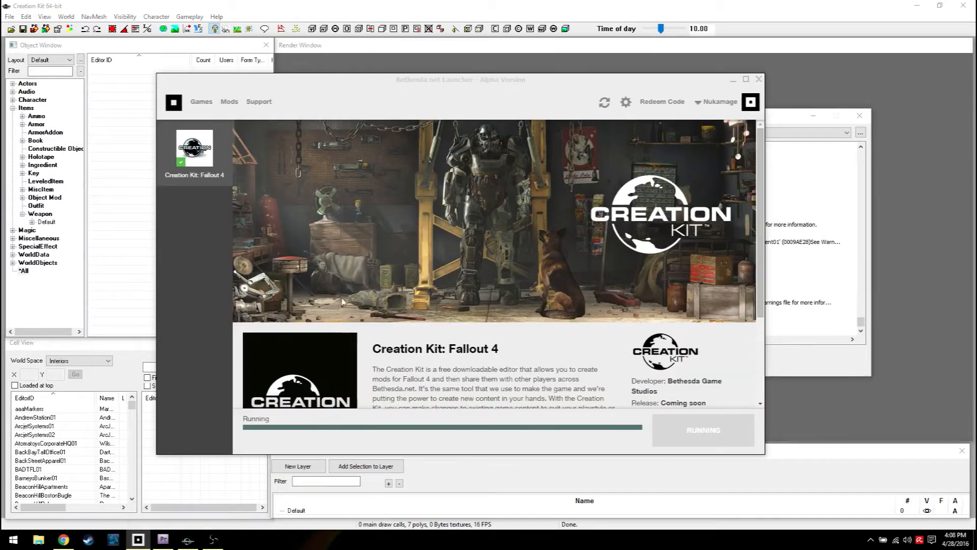
{"action": "mouse_move", "coordinate": [437, 96]}
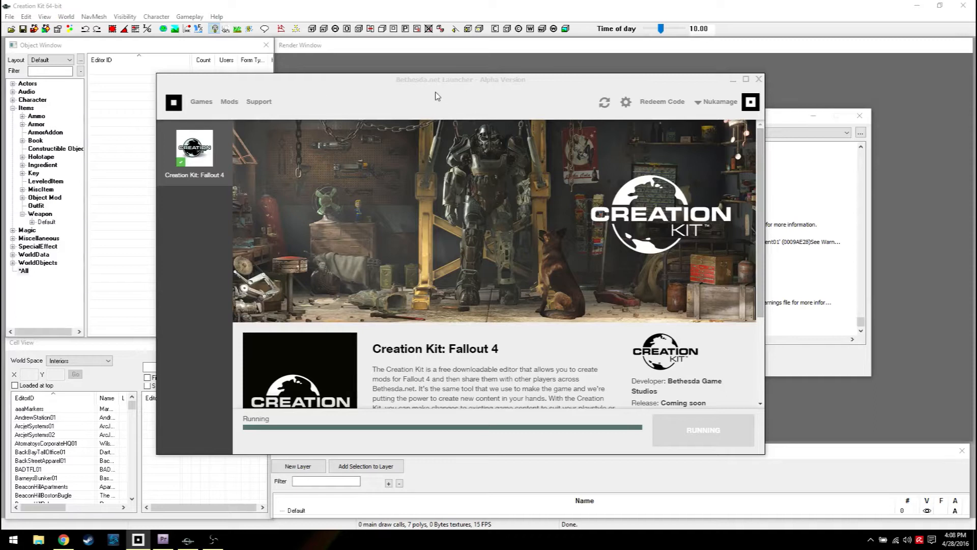
{"action": "mouse_move", "coordinate": [566, 338]}
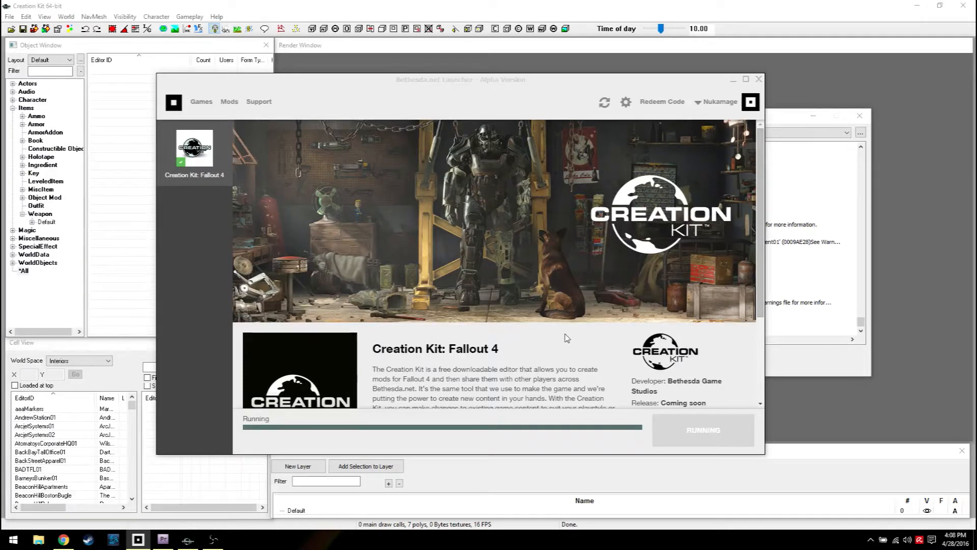
- Scroll down the Creation Kit product page in the Bethesda.net Launcher while it launches
{"action": "scroll", "scroll_direction": "down", "scroll_amount": 3}
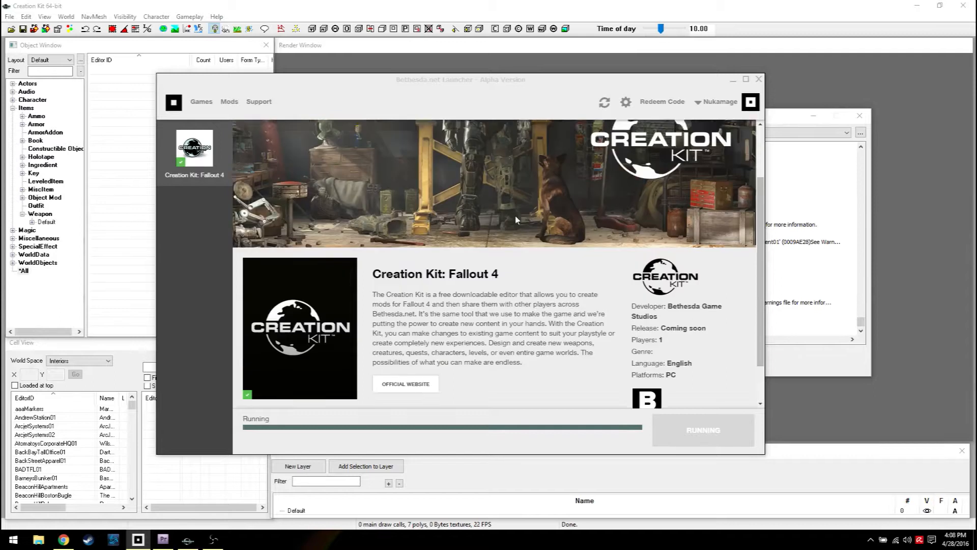
{"action": "scroll", "scroll_direction": "down", "scroll_amount": 3}
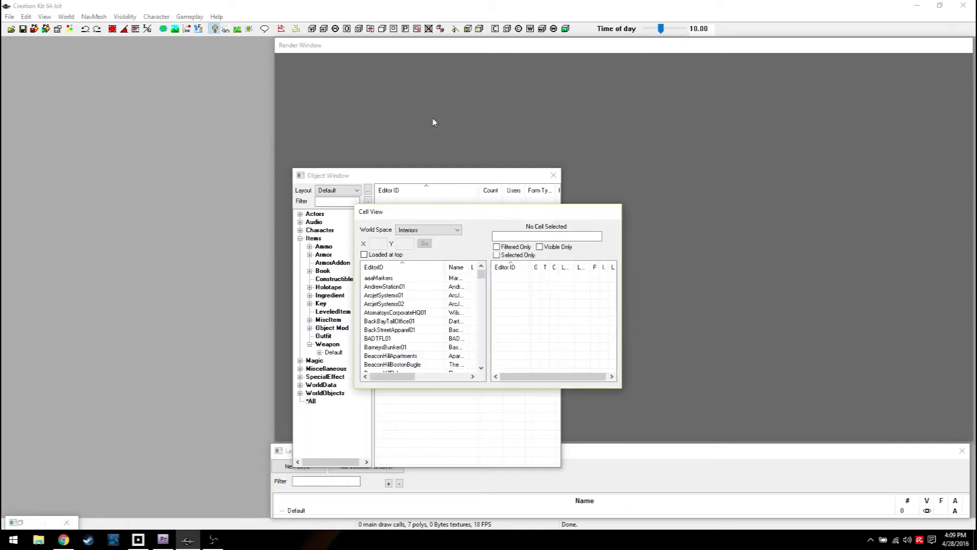
- Dock the floating Object Window and Cell View back to the left side of the editor
{"action": "left_click_drag", "start_coordinate": [329, 175], "coordinate": [35, 44]}
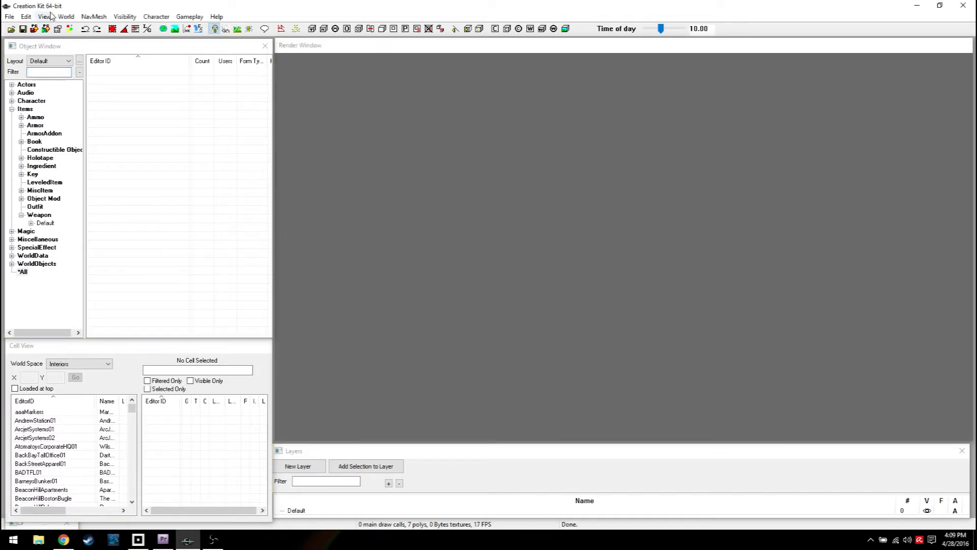
- Bring up the Data file list and review the DLCRobot, DLCworkshop01 and Fallout4 master files
{"action": "left_click", "coordinate": [9, 16]}
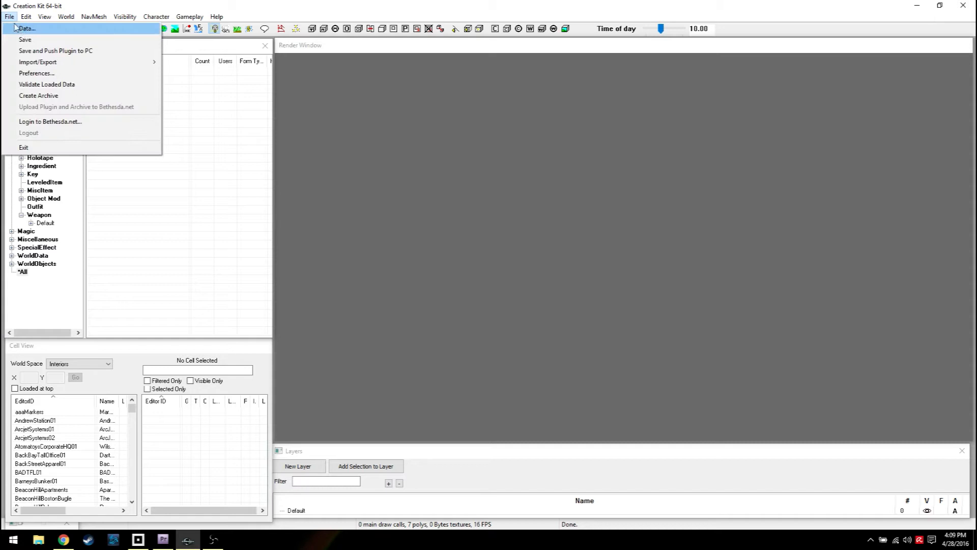
{"action": "left_click", "coordinate": [26, 29]}
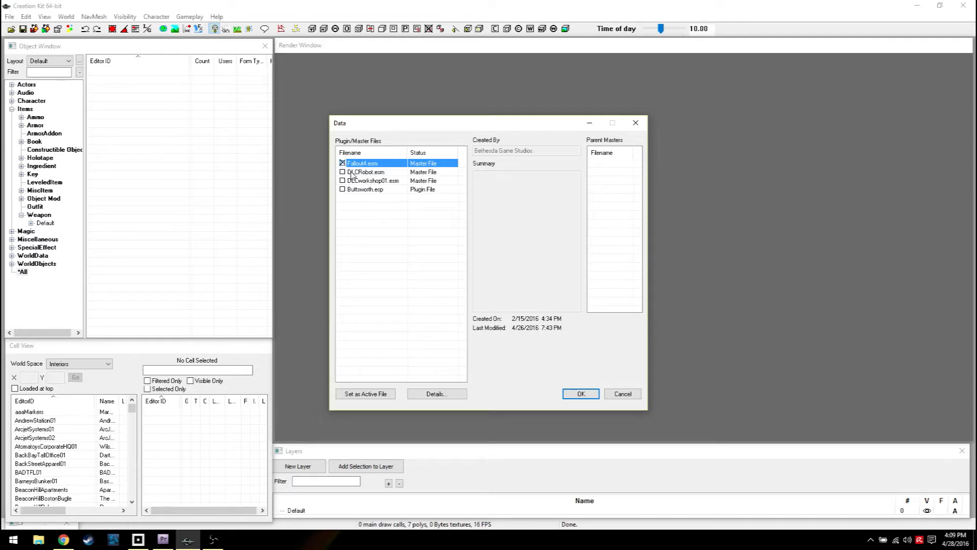
{"action": "left_click", "coordinate": [366, 171]}
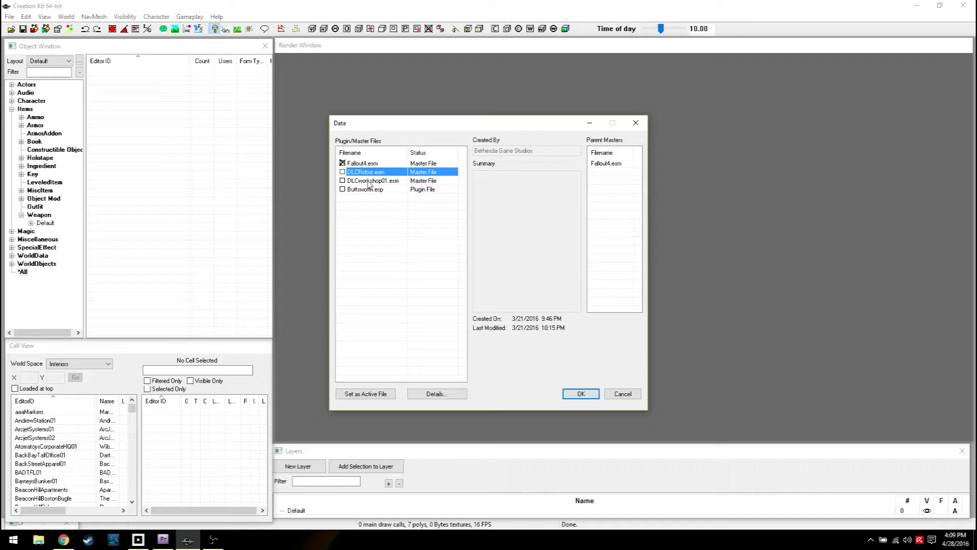
{"action": "left_click", "coordinate": [372, 180]}
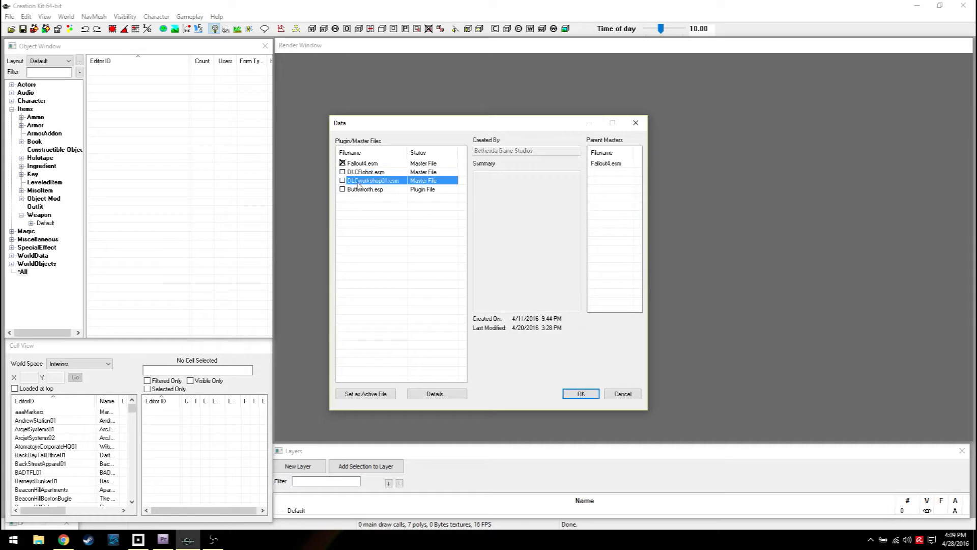
{"action": "left_click", "coordinate": [362, 162]}
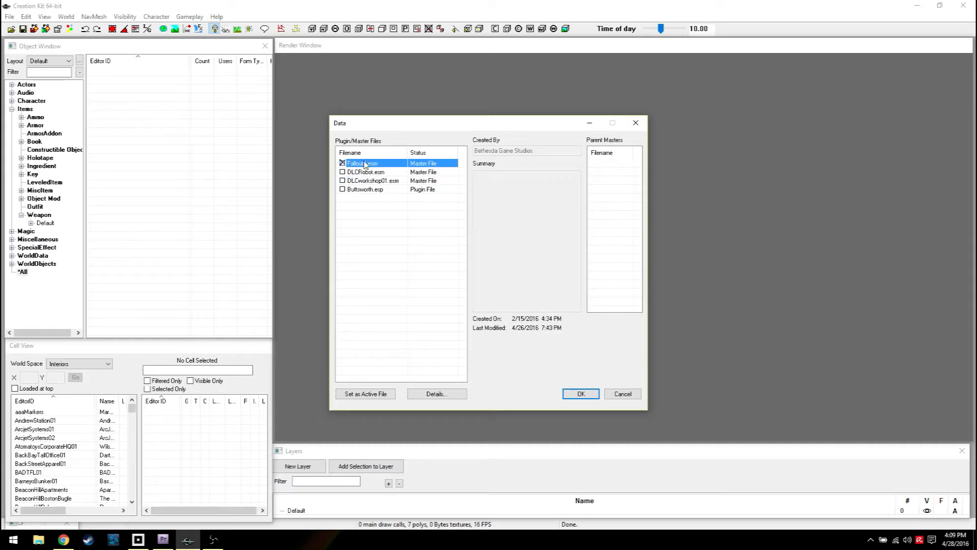
{"action": "mouse_move", "coordinate": [357, 193]}
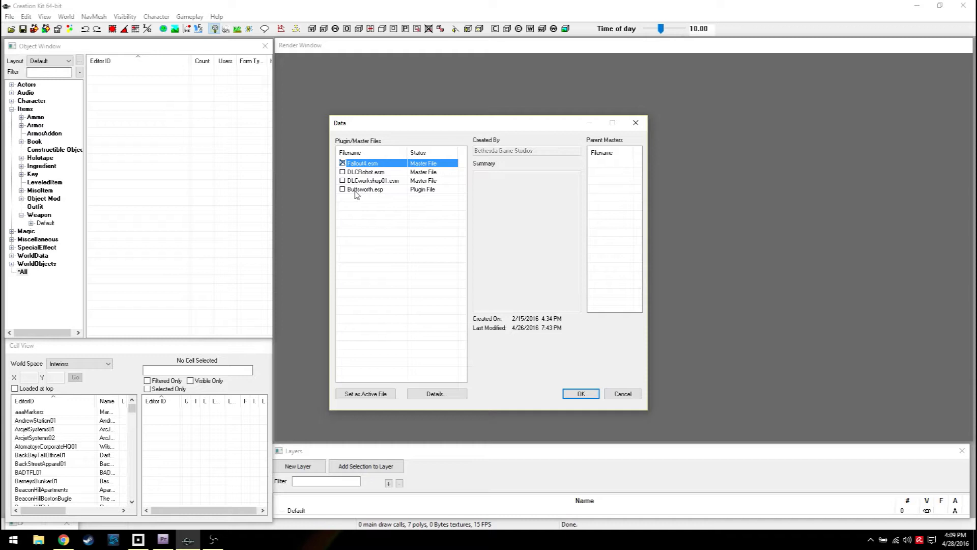
{"action": "mouse_move", "coordinate": [355, 194]}
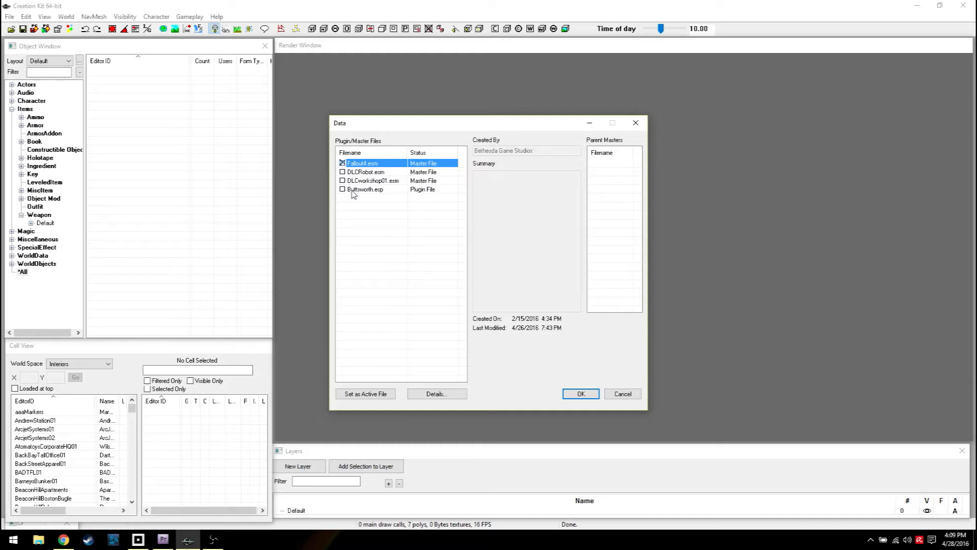
- Load Fallout4.esm with Buttsworth.esp set as the active file and confirm
{"action": "left_click", "coordinate": [365, 190]}
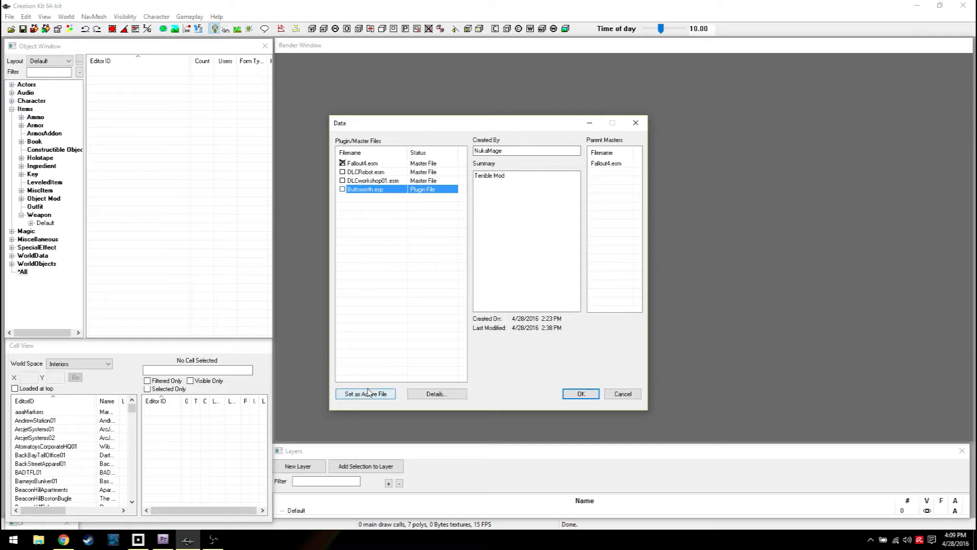
{"action": "left_click", "coordinate": [366, 392]}
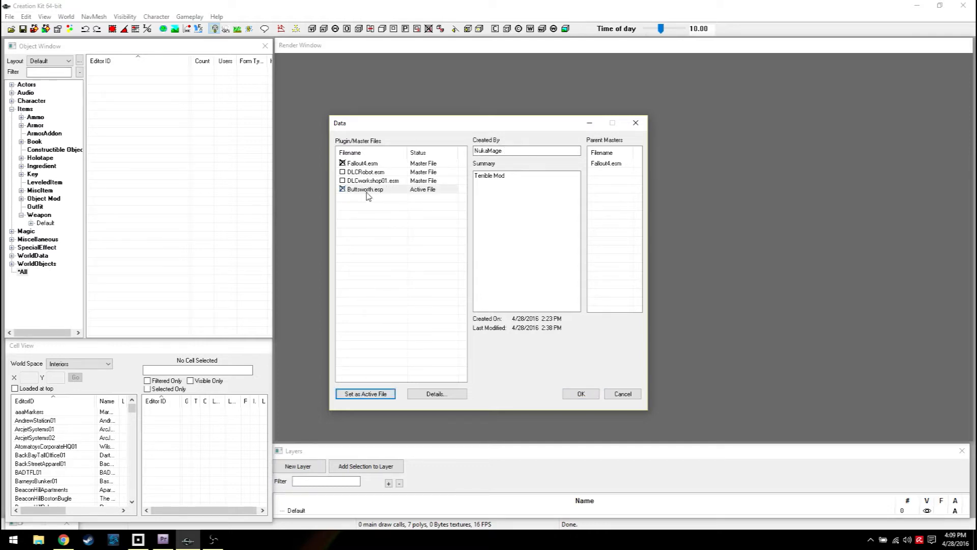
{"action": "left_click", "coordinate": [506, 179]}
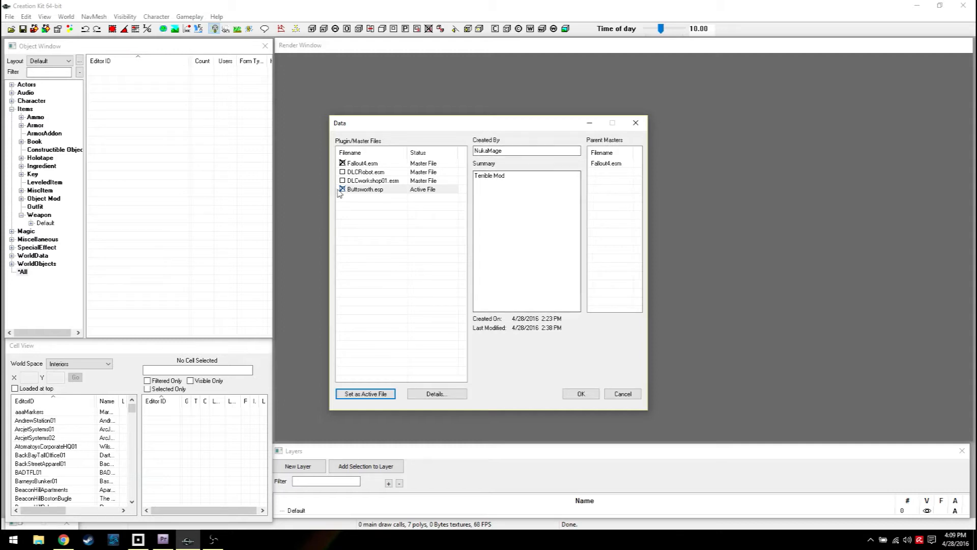
{"action": "mouse_move", "coordinate": [358, 169]}
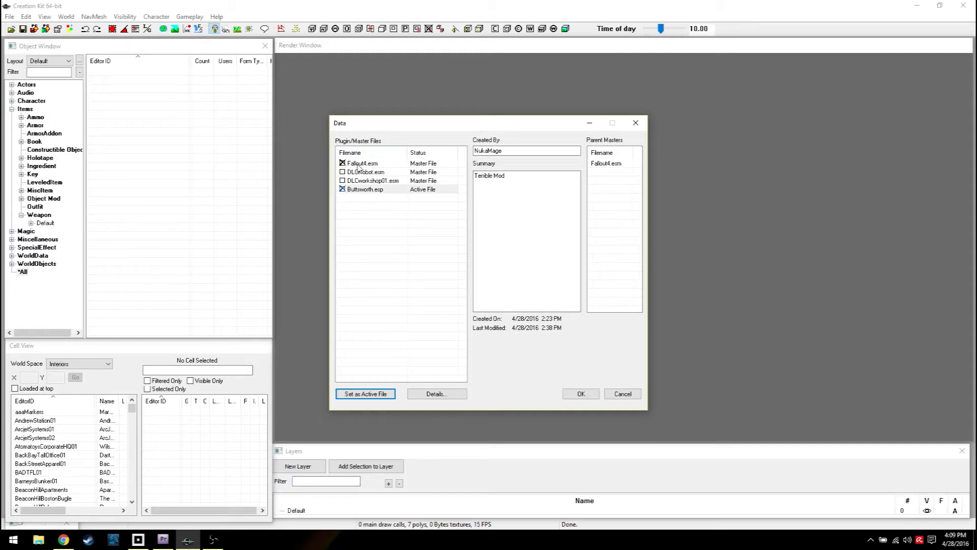
{"action": "left_click", "coordinate": [361, 163]}
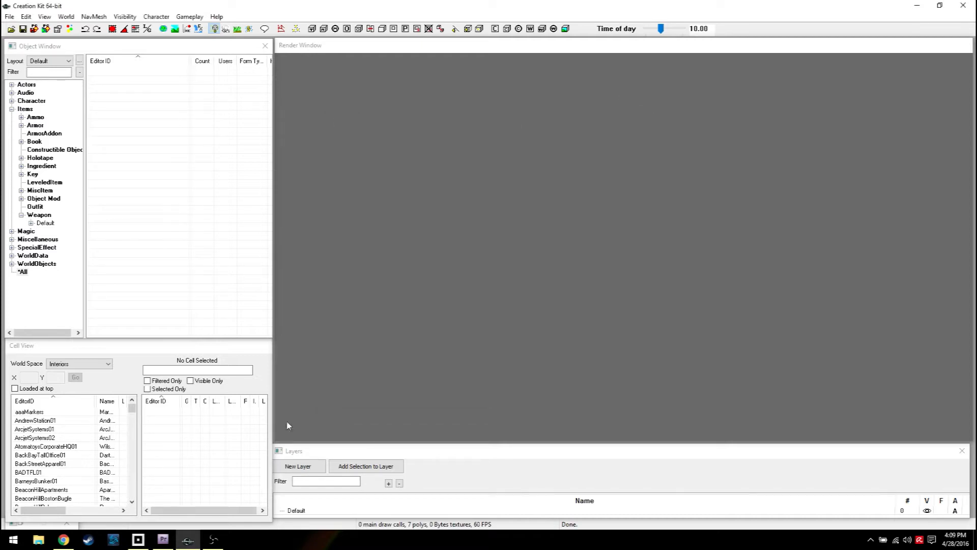
- After loading, select the Actors category in the Object Window tree and focus the Filter box
{"action": "left_click", "coordinate": [213, 540]}
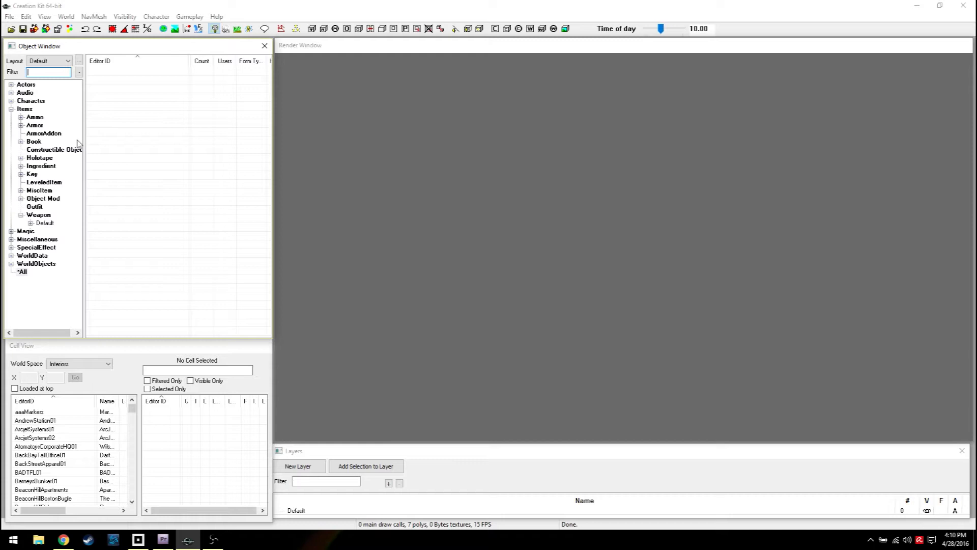
{"action": "mouse_move", "coordinate": [26, 273]}
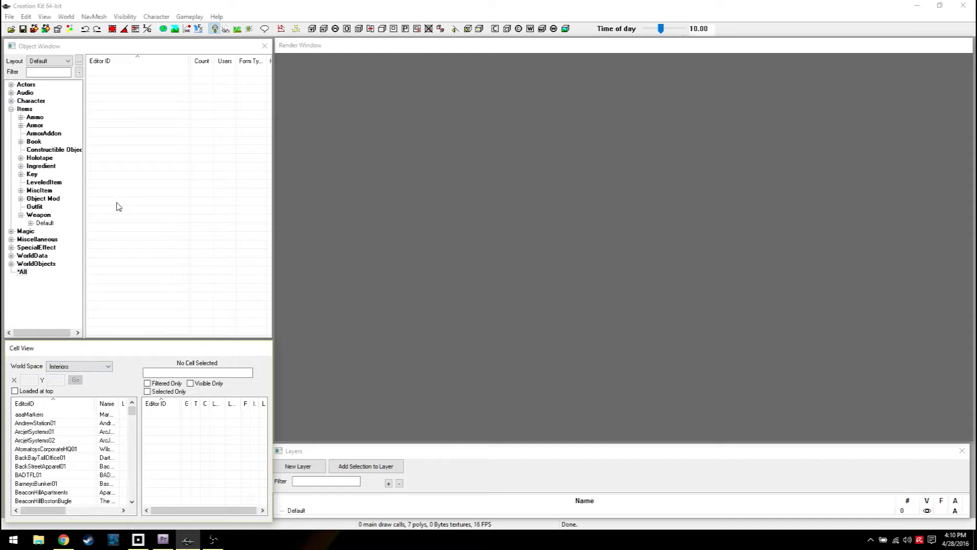
{"action": "left_click", "coordinate": [27, 85]}
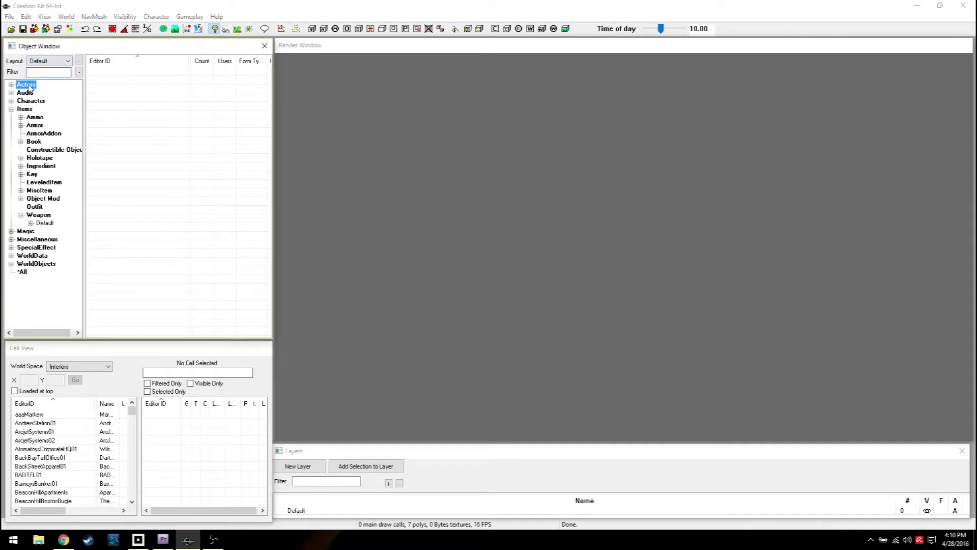
{"action": "left_click", "coordinate": [12, 85]}
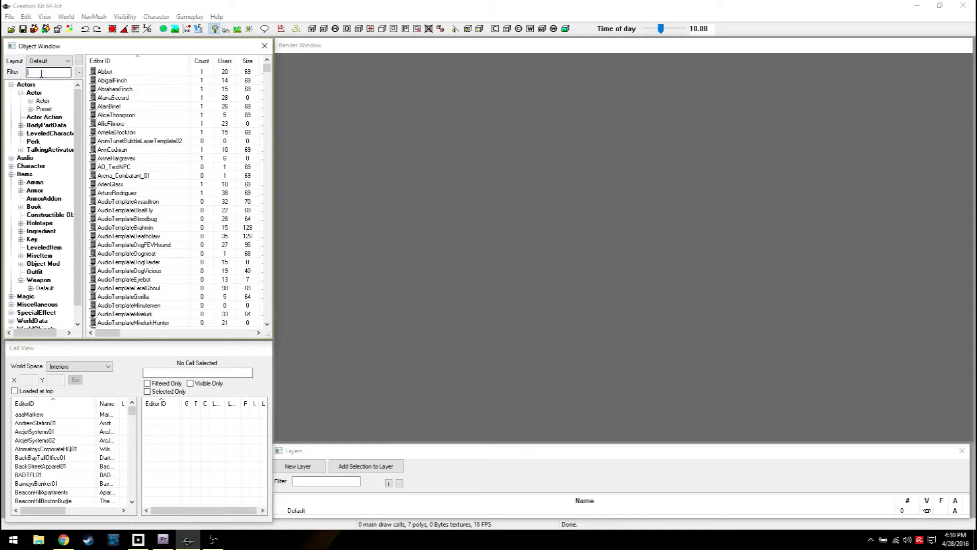
{"action": "mouse_move", "coordinate": [41, 71]}
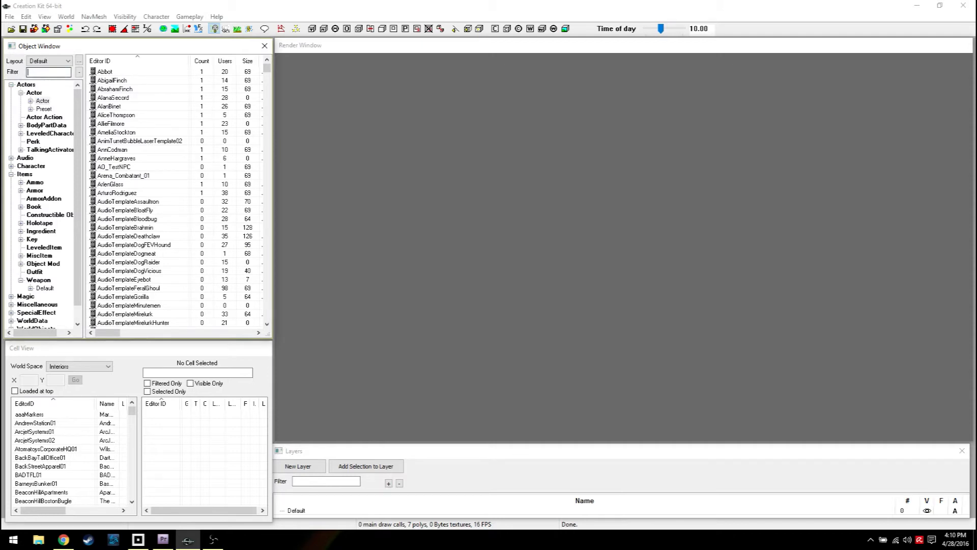
- Filter actors by 'cods', look at MQ101PrewarCodsworth, then select the main Codsworth record
{"action": "type", "text": "cods"}
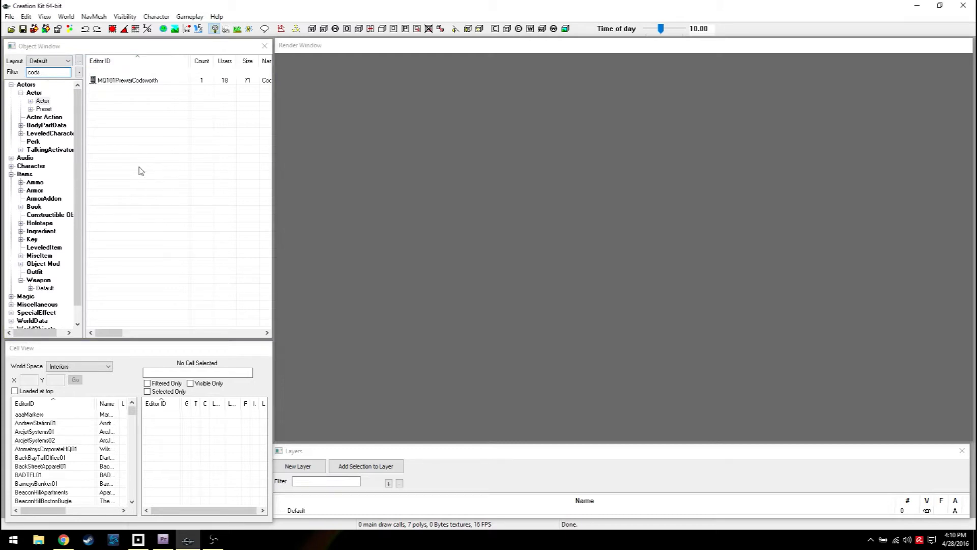
{"action": "mouse_move", "coordinate": [112, 70]}
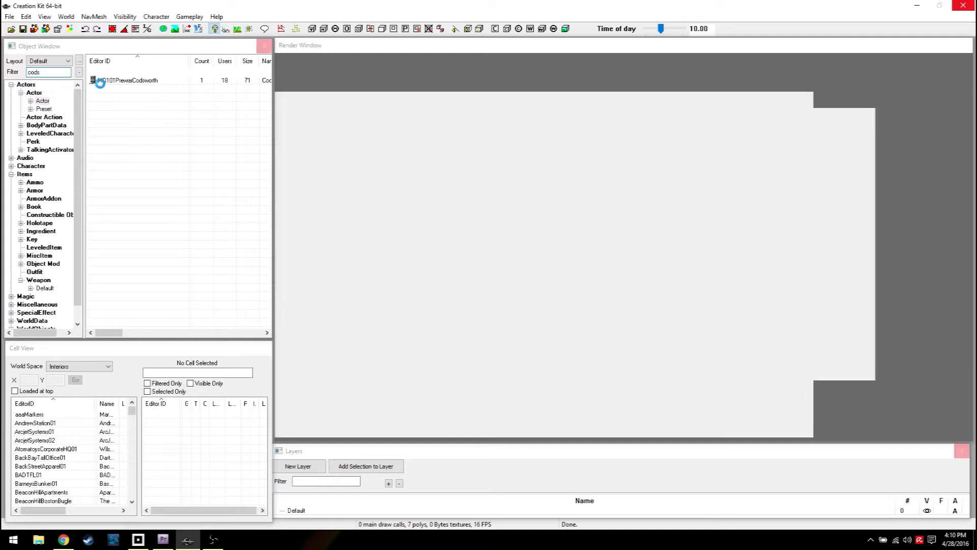
{"action": "double_click", "coordinate": [127, 79]}
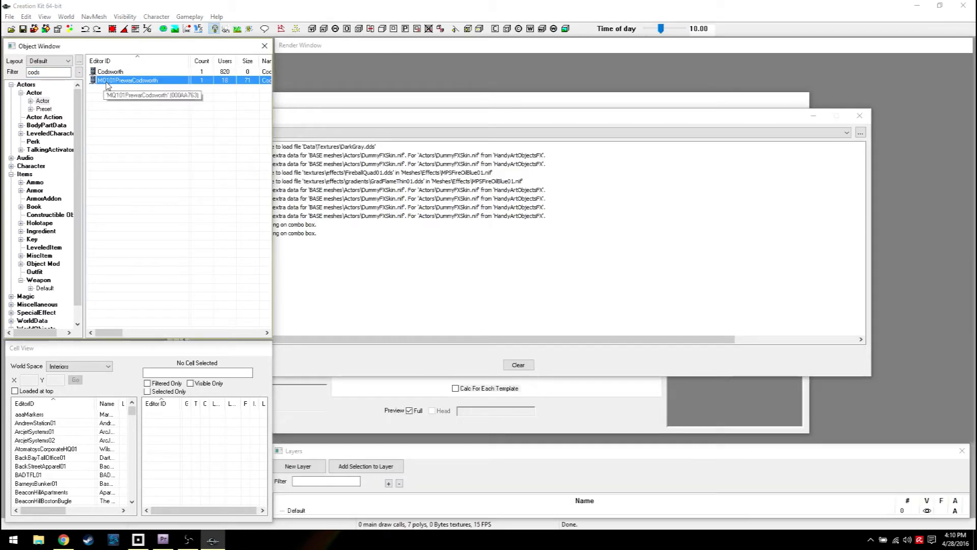
{"action": "mouse_move", "coordinate": [123, 85]}
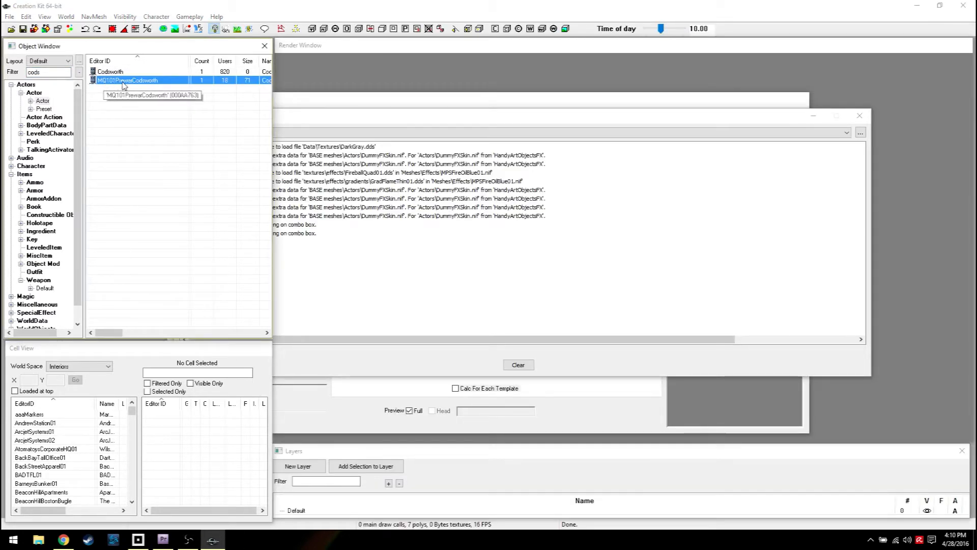
{"action": "mouse_move", "coordinate": [499, 291]}
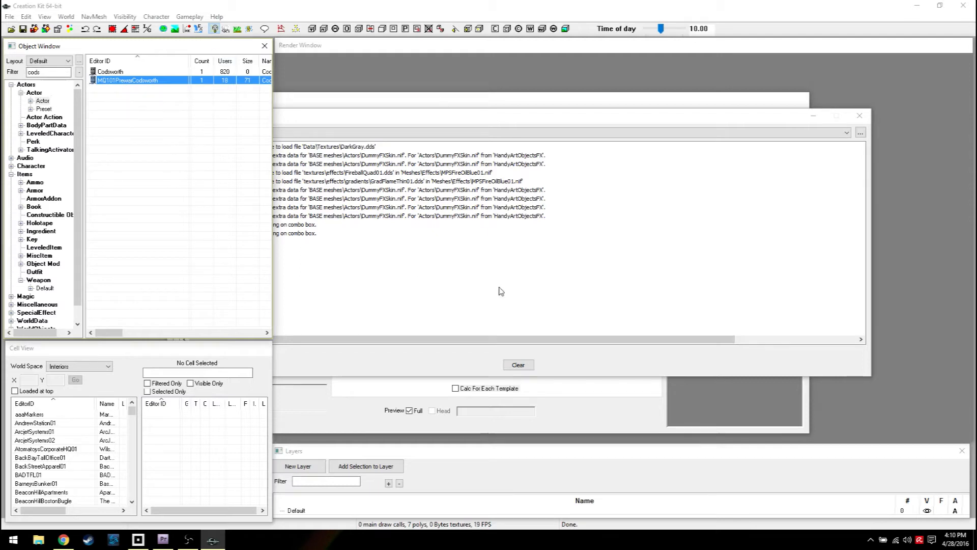
{"action": "mouse_move", "coordinate": [486, 265]}
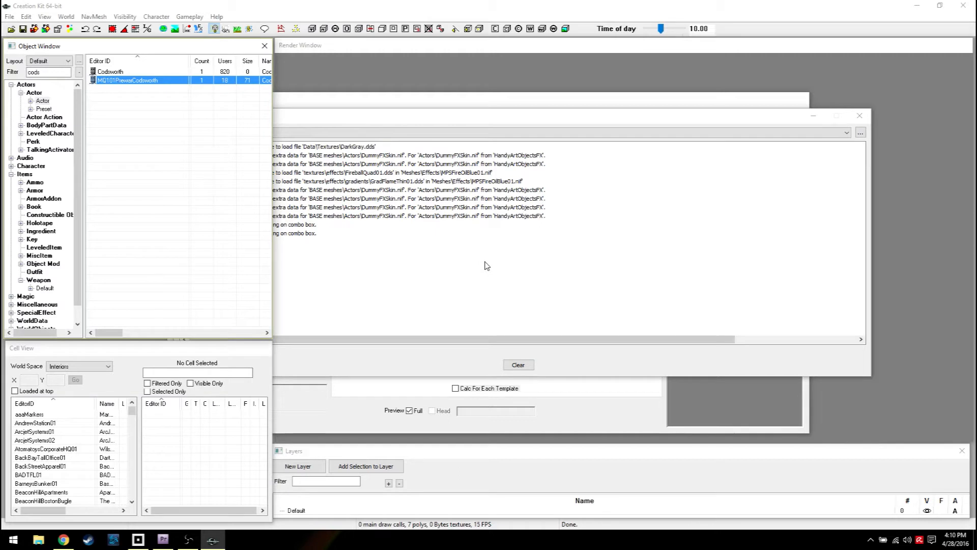
{"action": "mouse_move", "coordinate": [103, 85]}
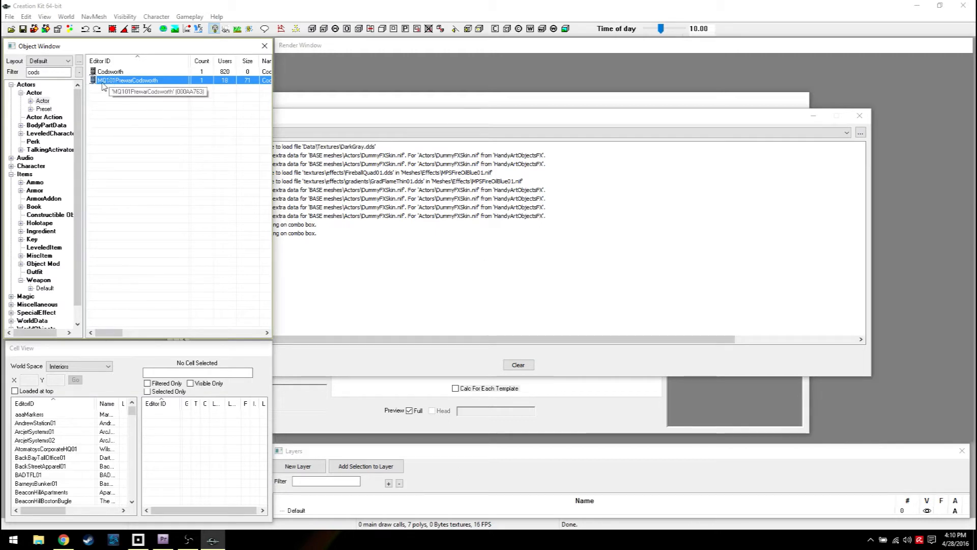
{"action": "left_click", "coordinate": [110, 71]}
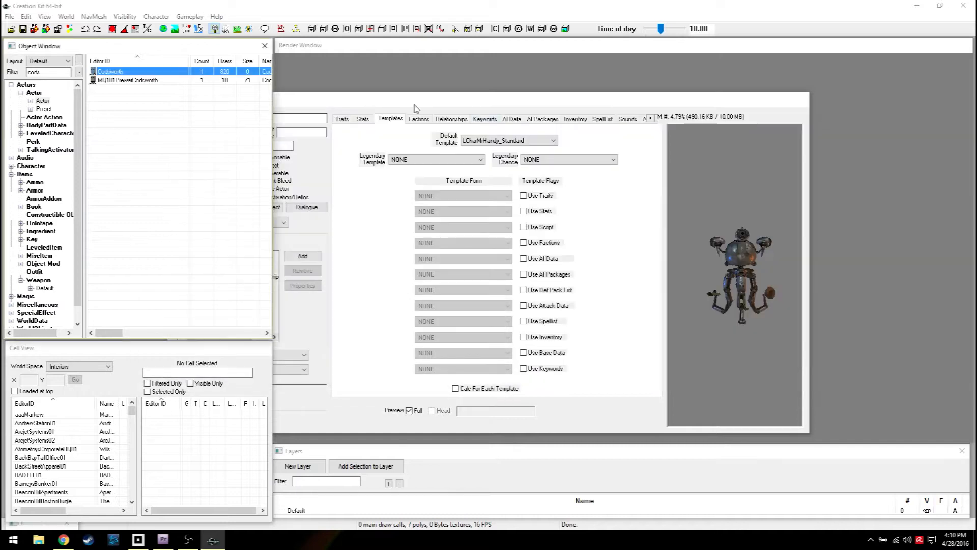
- Rename the Codsworth actor's display name to 'Buttsworth IV' and confirm
{"action": "double_click", "coordinate": [110, 71]}
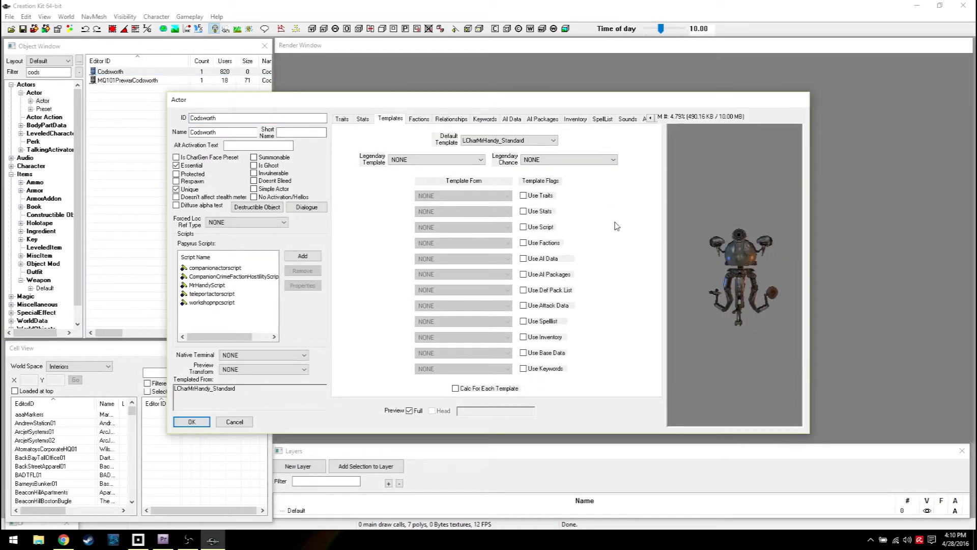
{"action": "triple_click", "coordinate": [223, 131]}
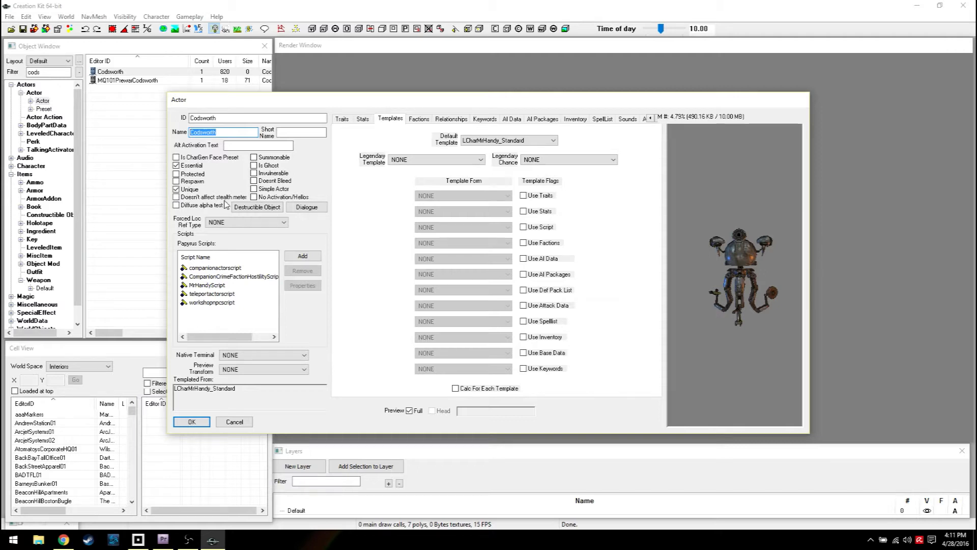
{"action": "type", "text": "Buttsworth"}
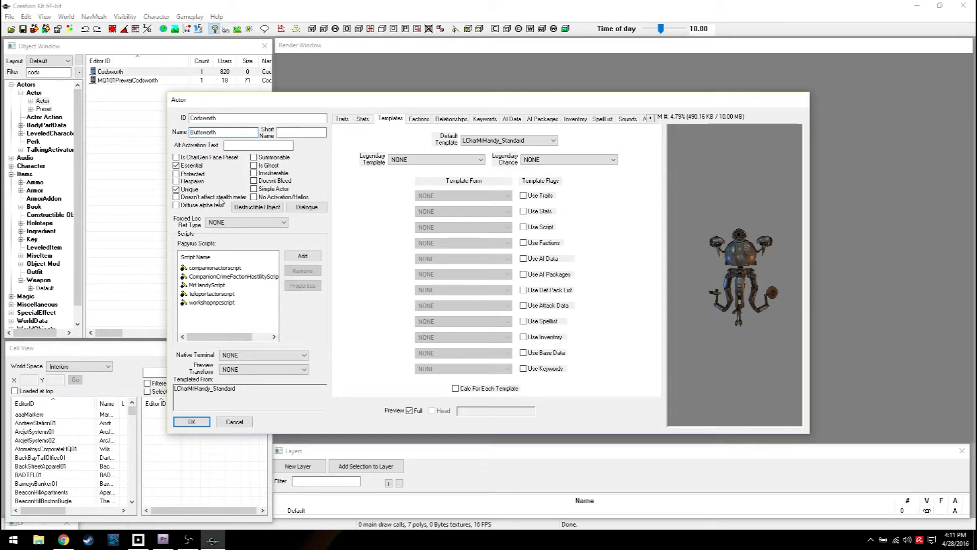
{"action": "type", "text": "IV"}
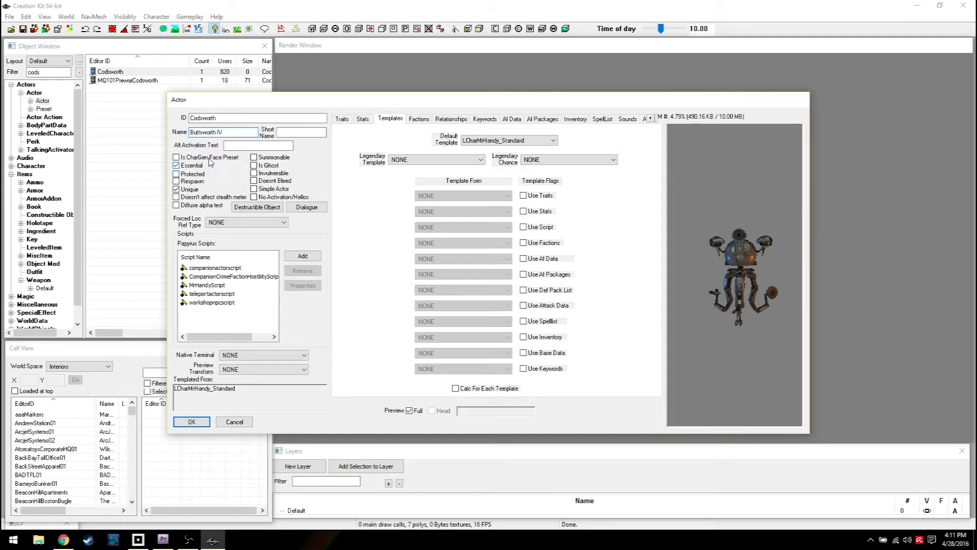
{"action": "left_click", "coordinate": [191, 422]}
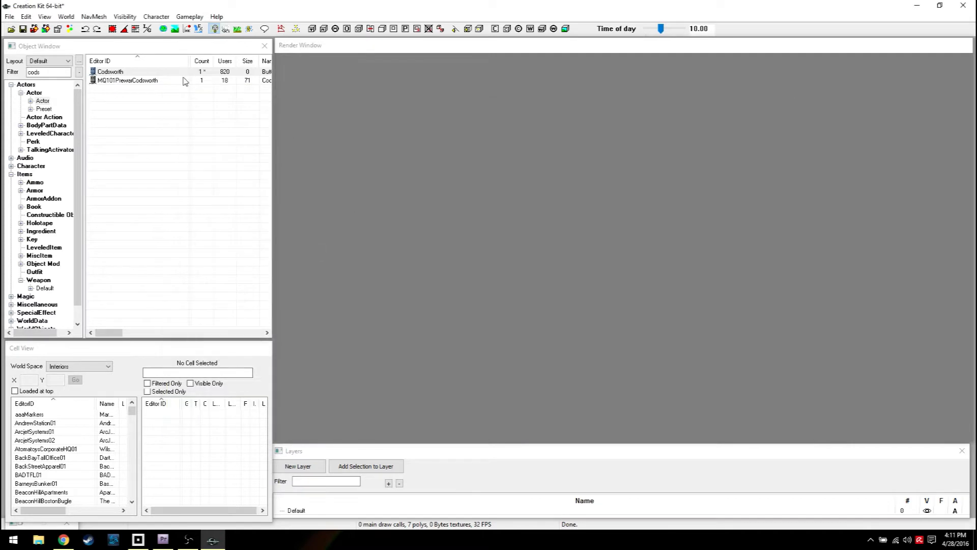
- Save the edits into the existing Buttsworth.esp plugin in the Data folder
{"action": "left_click", "coordinate": [110, 71]}
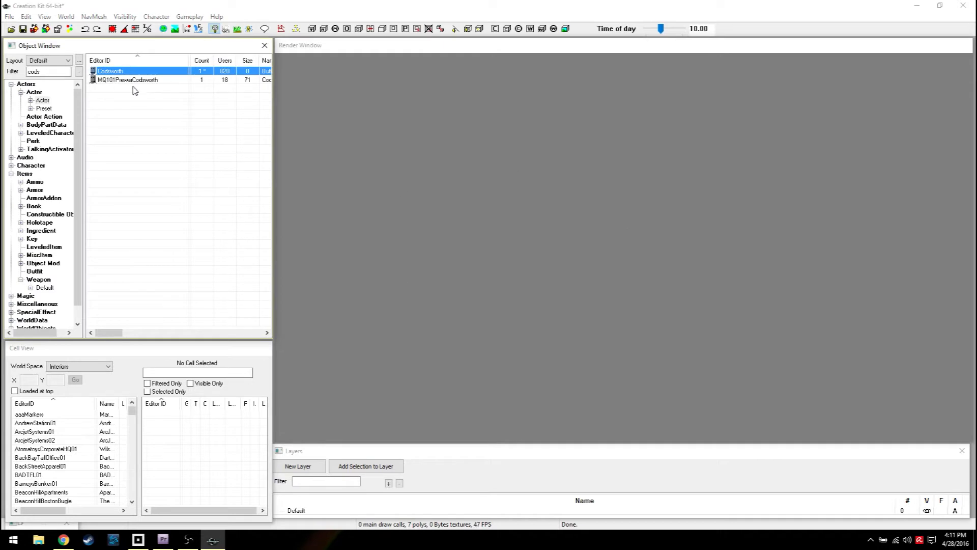
{"action": "mouse_move", "coordinate": [399, 153]}
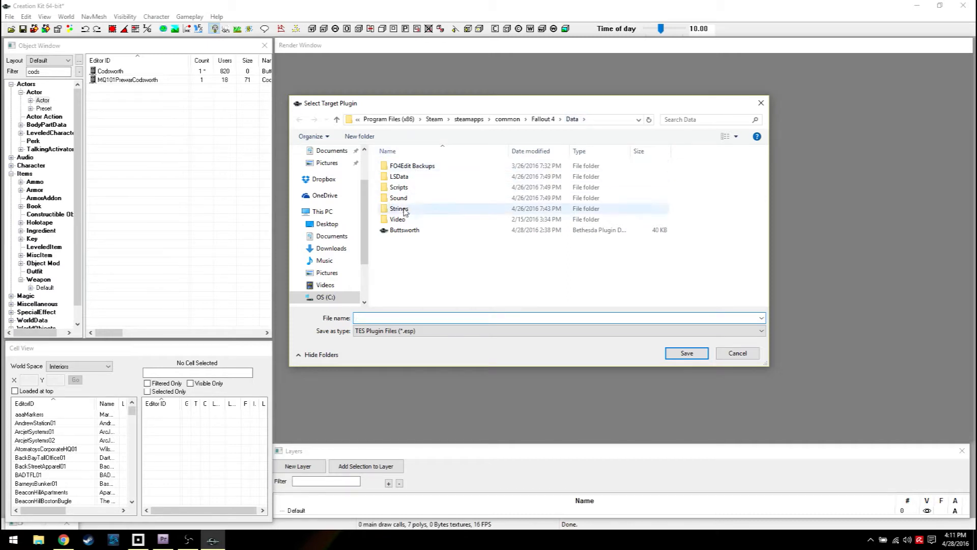
{"action": "left_click", "coordinate": [404, 230]}
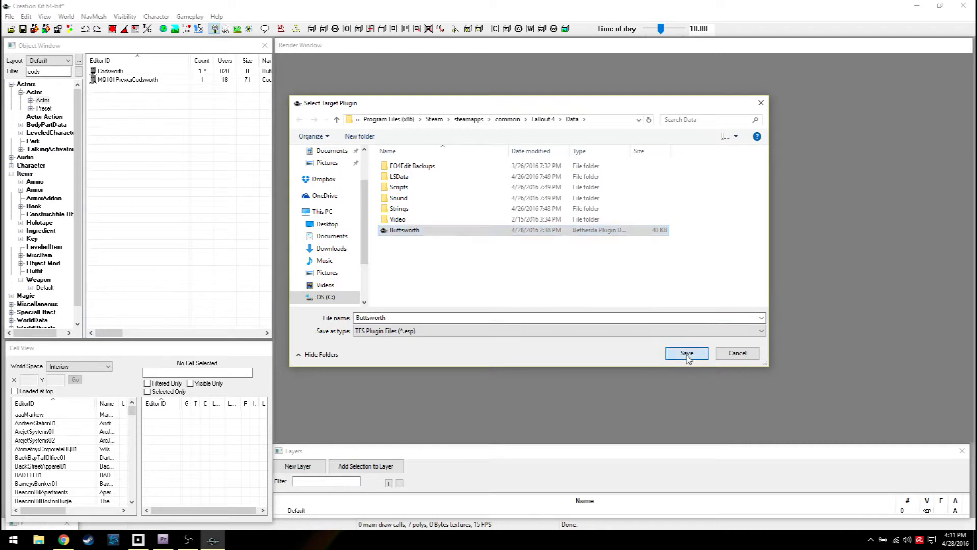
{"action": "left_click", "coordinate": [686, 353]}
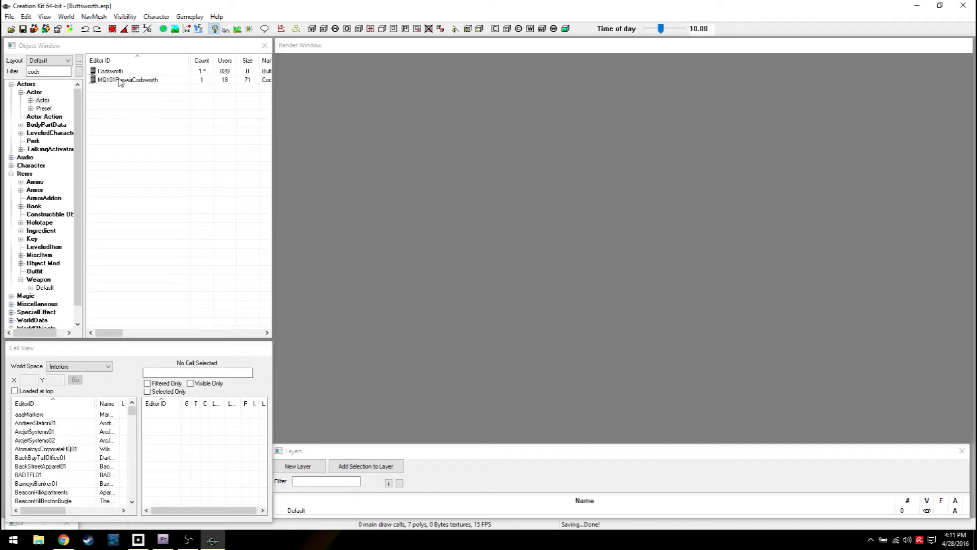
- Switch the Object Window to the Weapon category and filter its list by 'lase'
{"action": "left_click", "coordinate": [110, 70]}
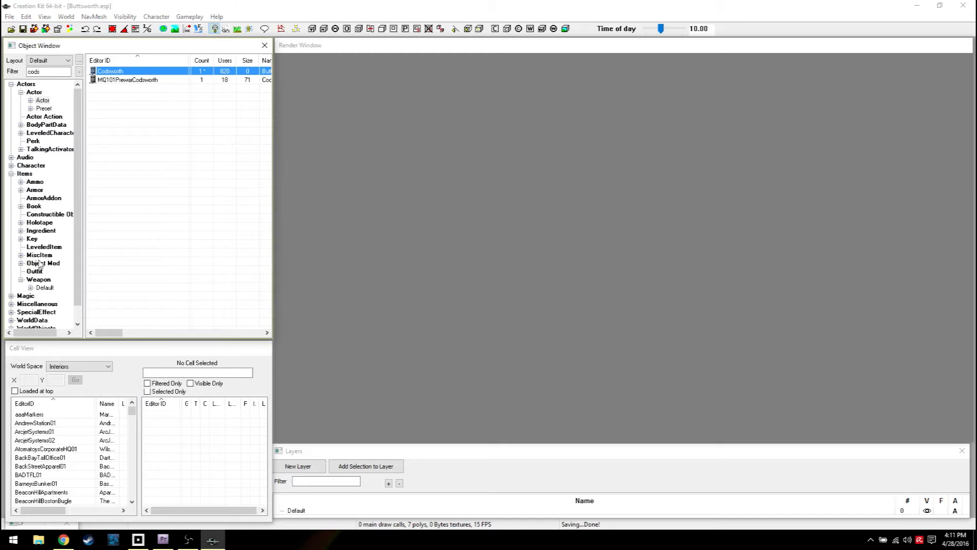
{"action": "left_click", "coordinate": [39, 279]}
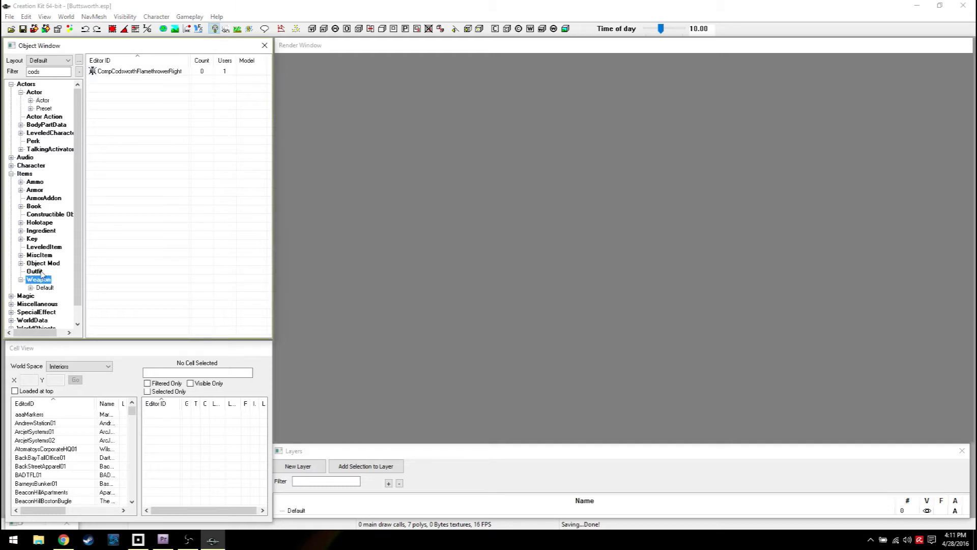
{"action": "left_click", "coordinate": [35, 181]}
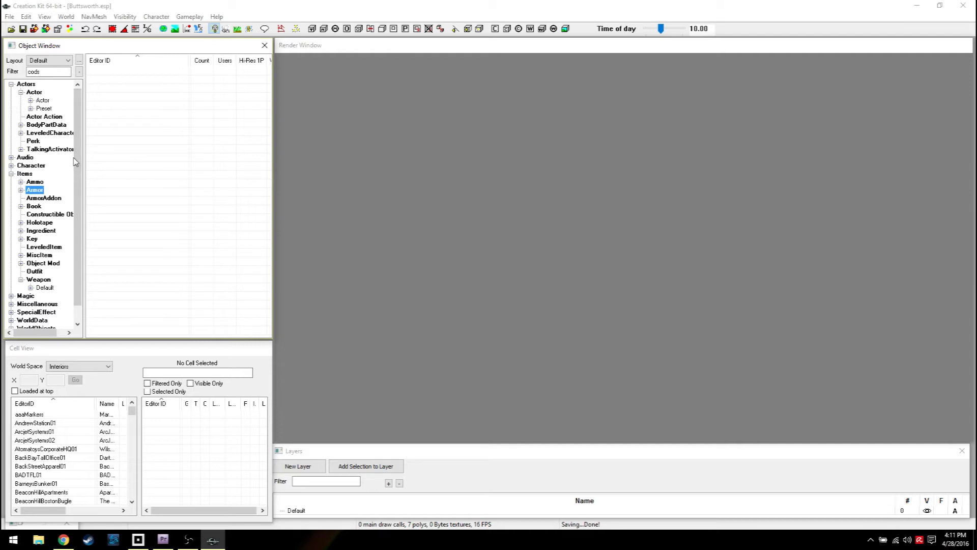
{"action": "scroll", "scroll_direction": "down", "scroll_amount": 3}
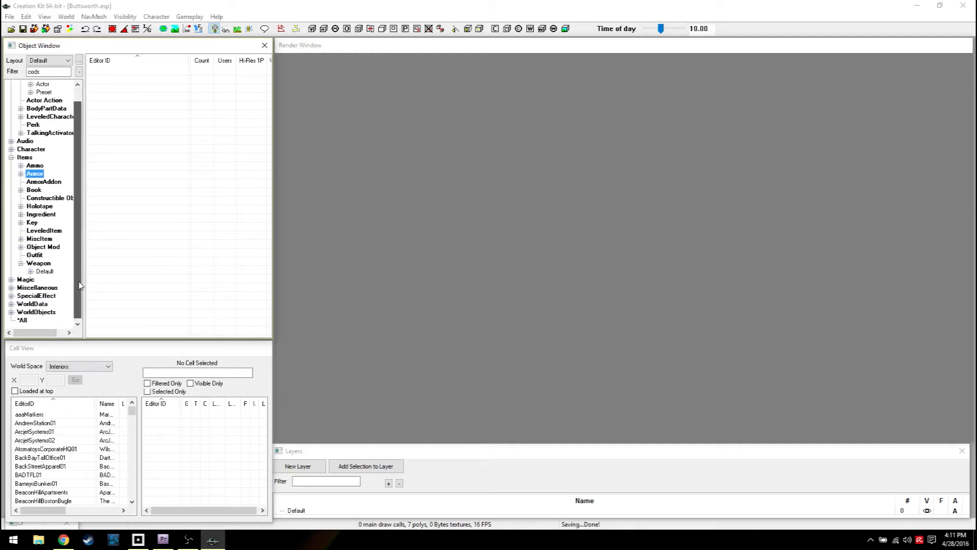
{"action": "left_click", "coordinate": [43, 287]}
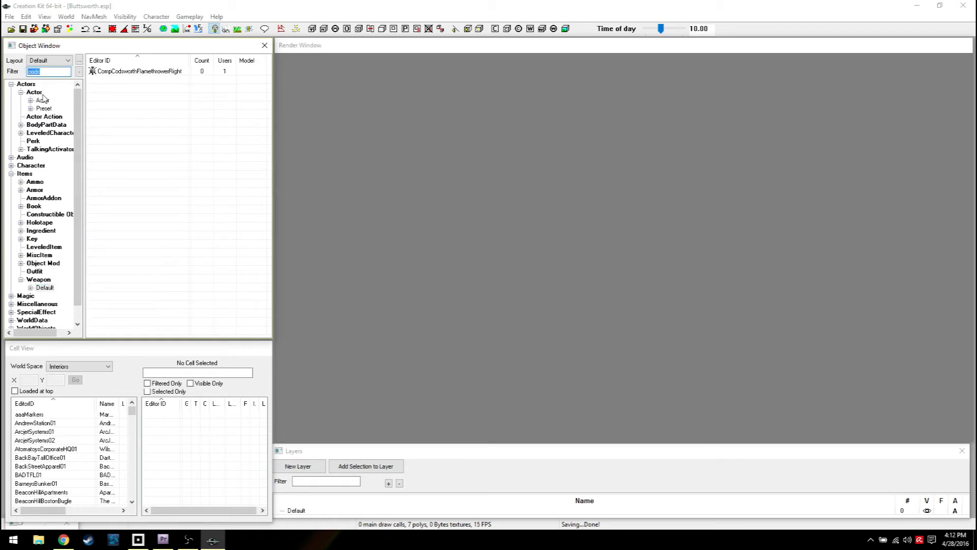
{"action": "type", "text": "laser"}
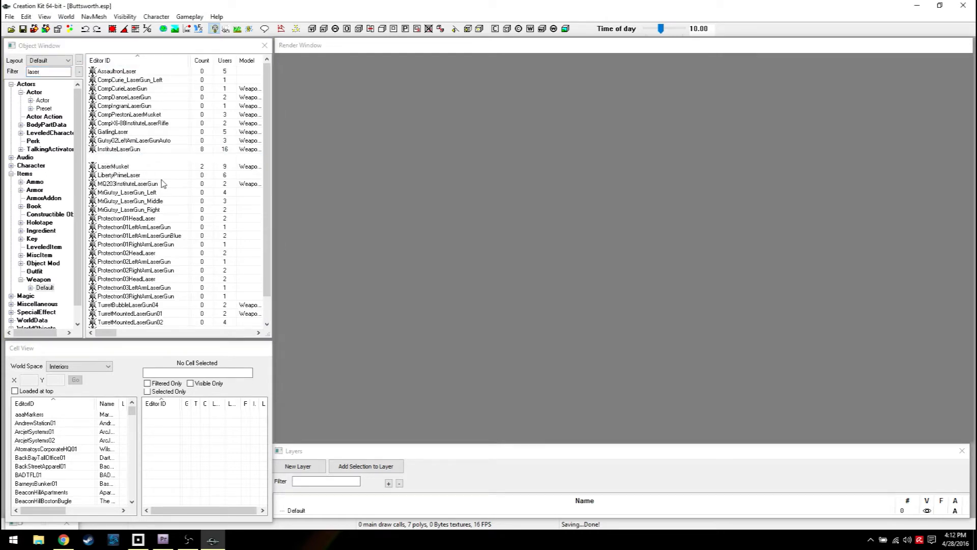
{"action": "mouse_move", "coordinate": [98, 160]}
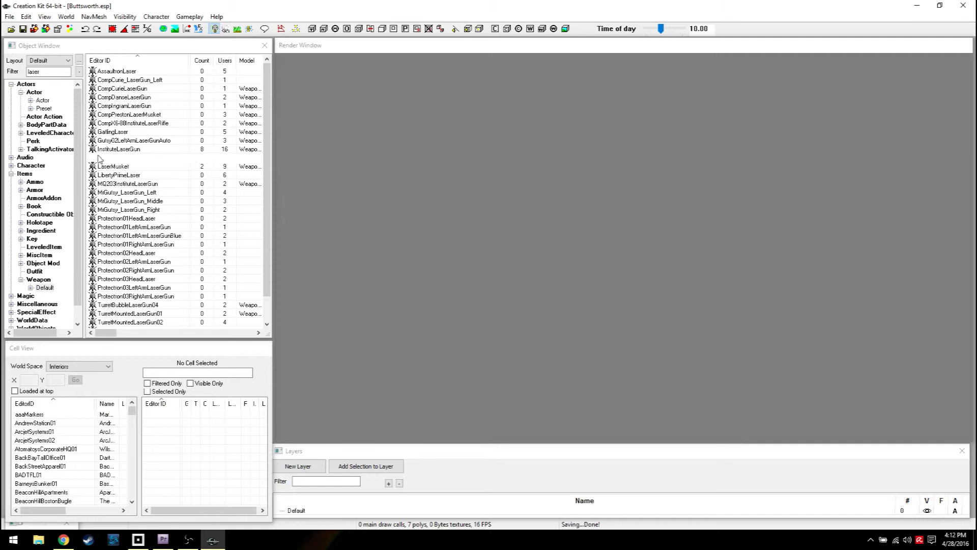
- Bring up the LaserGun weapon record and dismiss the Warnings log
{"action": "double_click", "coordinate": [109, 157]}
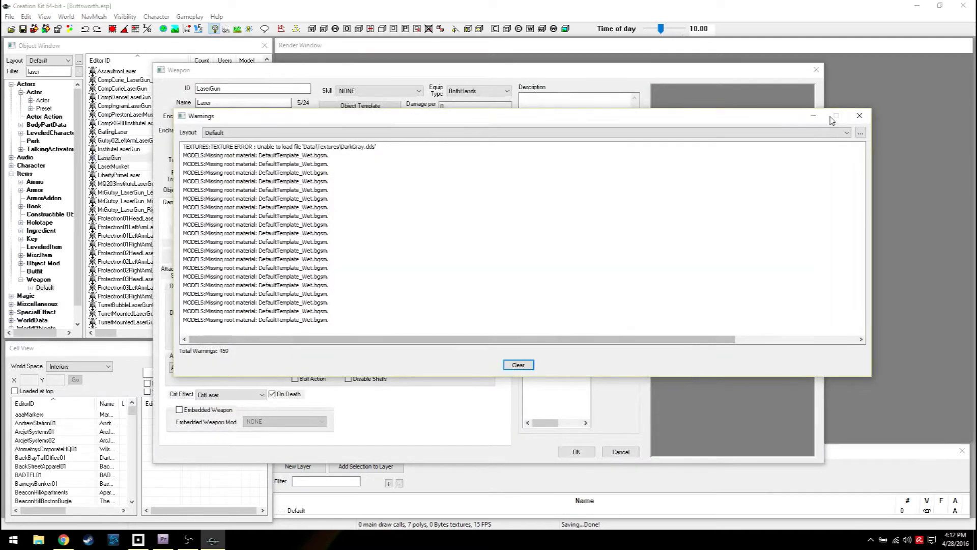
{"action": "left_click", "coordinate": [518, 364]}
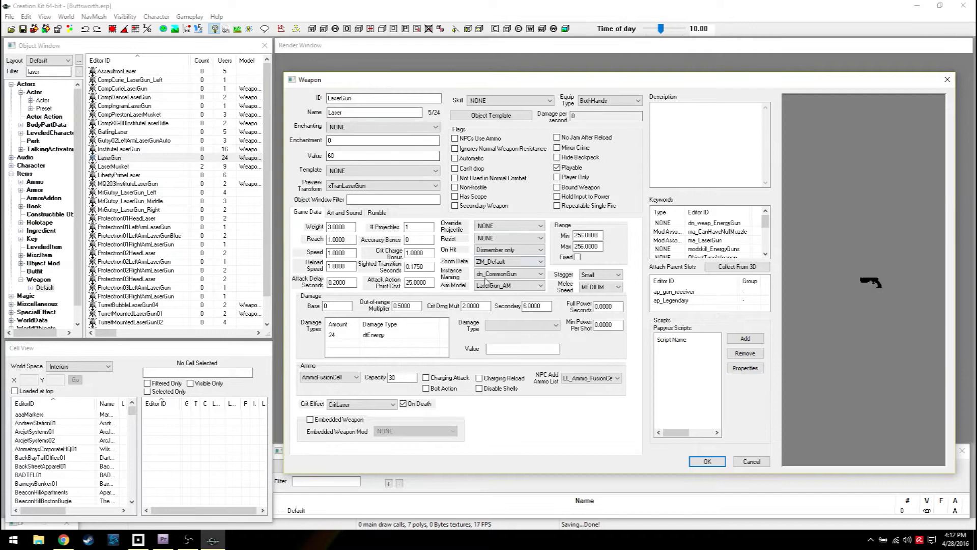
{"action": "mouse_move", "coordinate": [221, 163]}
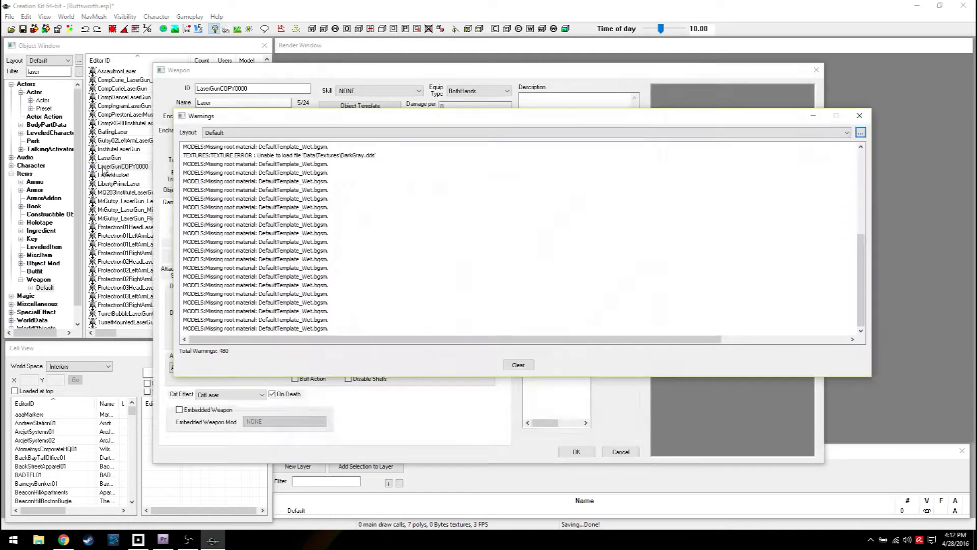
- Give the copied laser gun the ID ButtModLaserGun and the name 'SUPER AWESOME CRAP'
{"action": "left_click", "coordinate": [516, 364]}
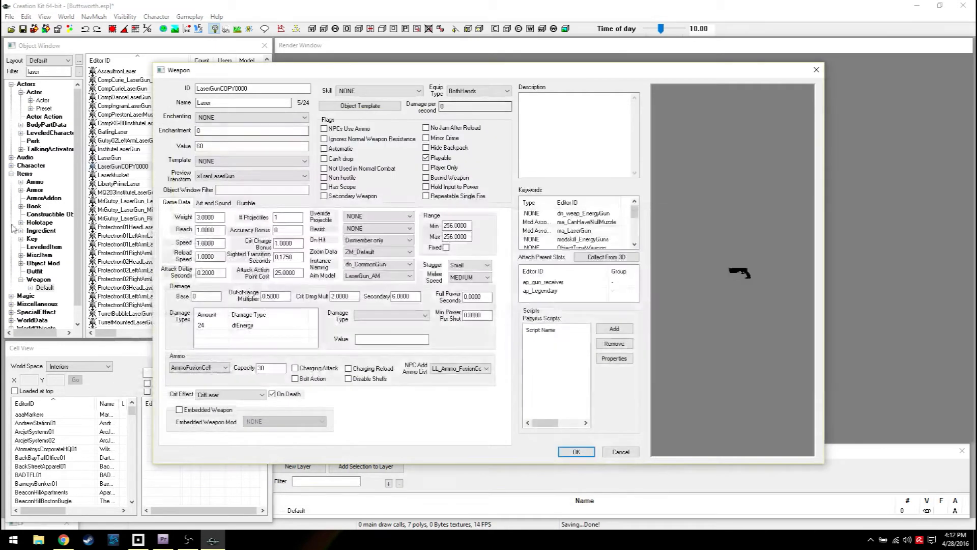
{"action": "triple_click", "coordinate": [252, 87]}
{"action": "type", "text": "C"}
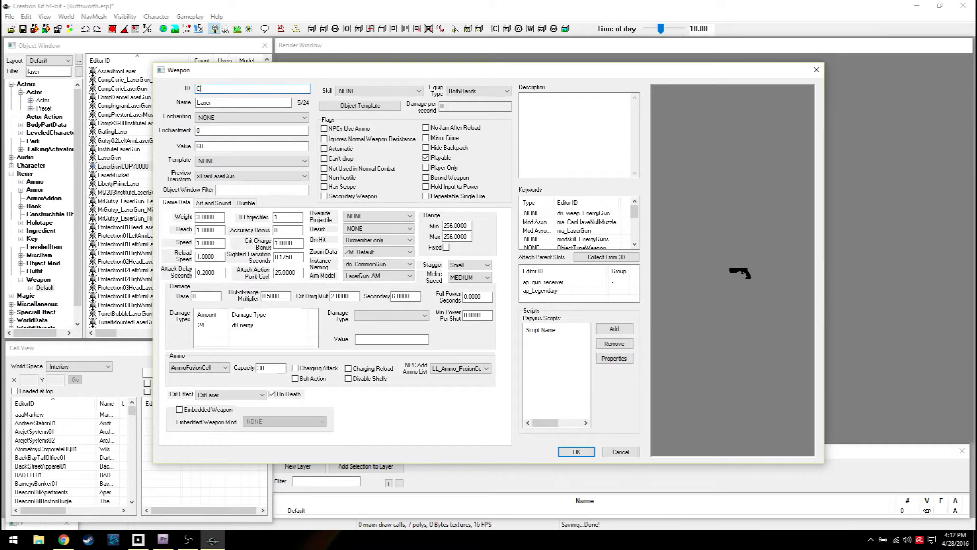
{"action": "type", "text": "ButtMod"}
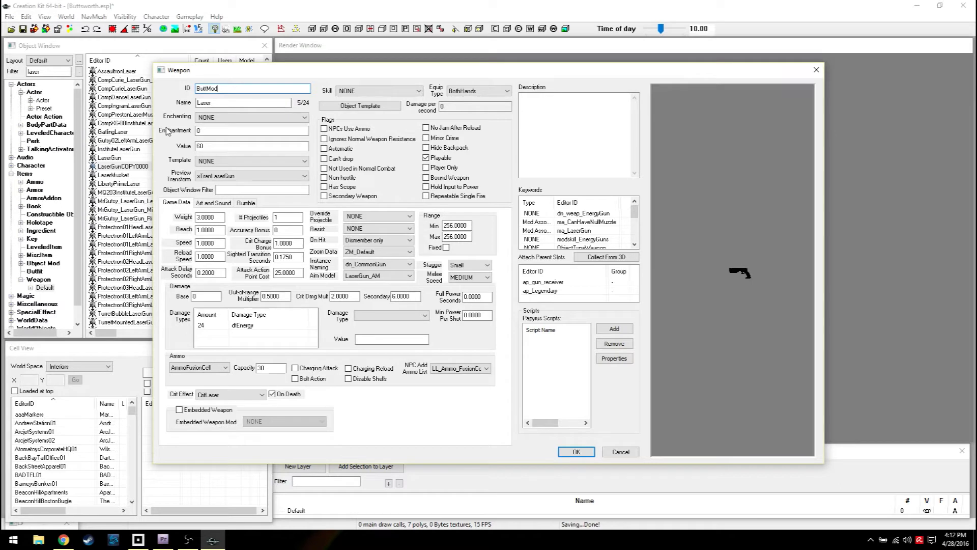
{"action": "type", "text": "LaserGun"}
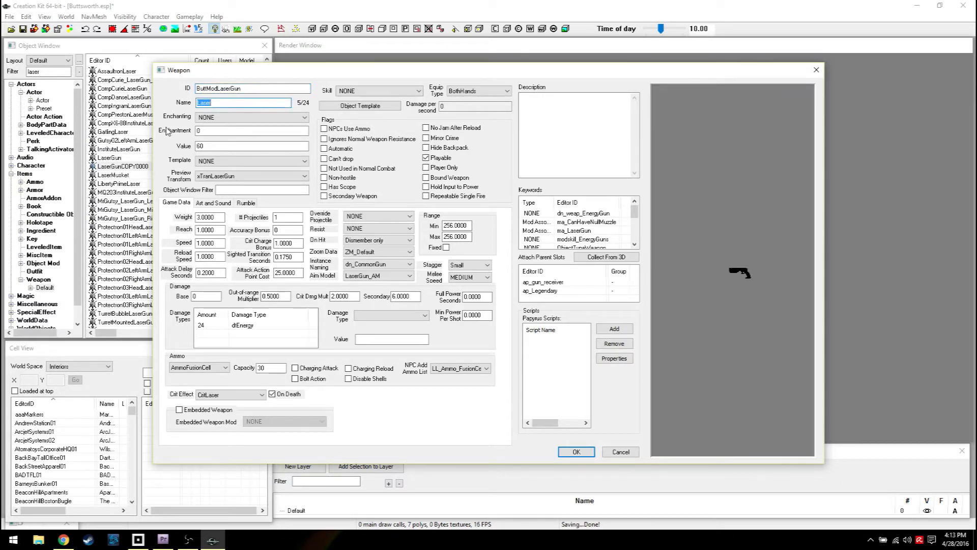
{"action": "type", "text": "SUPER AWESOME"}
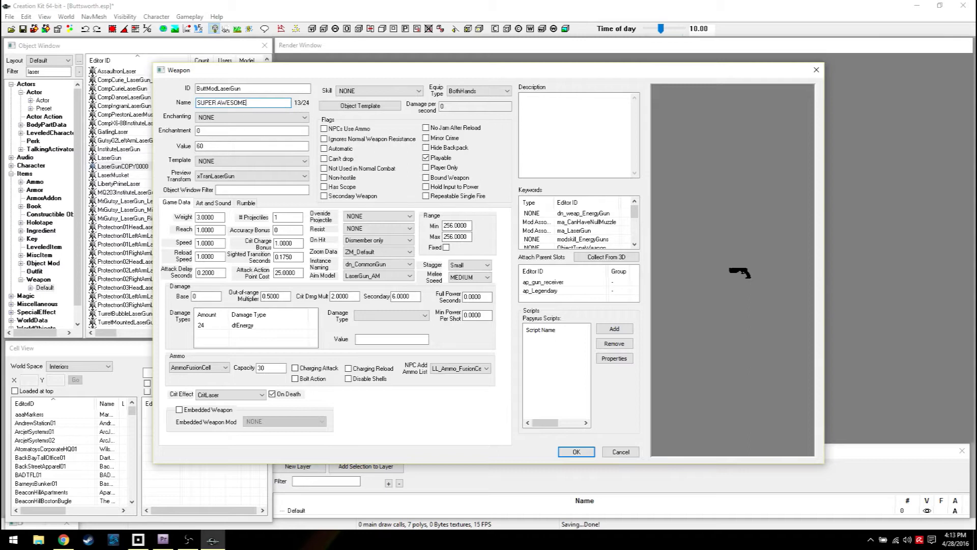
{"action": "type", "text": "CRAP LASER!!!!!!11!"}
{"action": "left_click", "coordinate": [210, 217]}
{"action": "type", "text": "50.0000"}
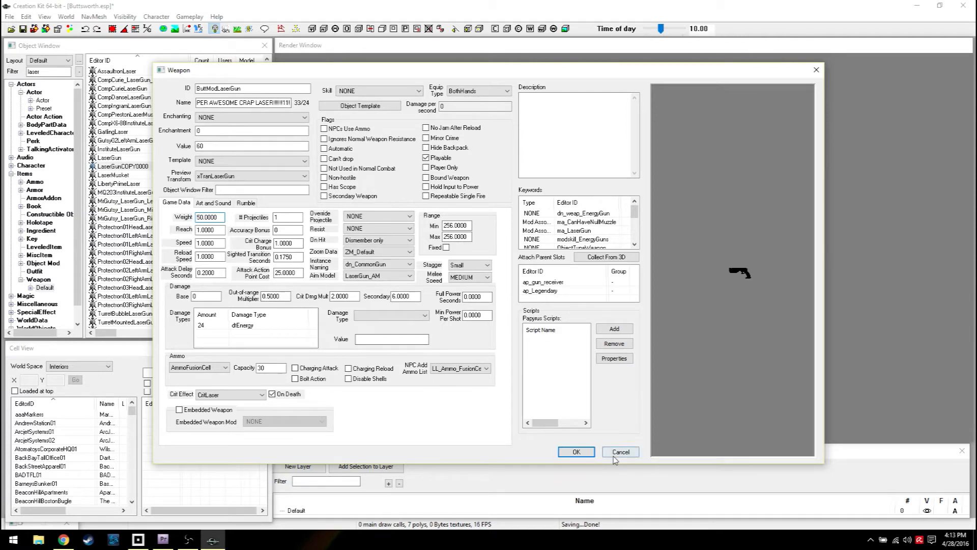
- Save the weapon as a new form, answering Yes to Create New Object and Rename Confirmation
{"action": "left_click", "coordinate": [575, 451]}
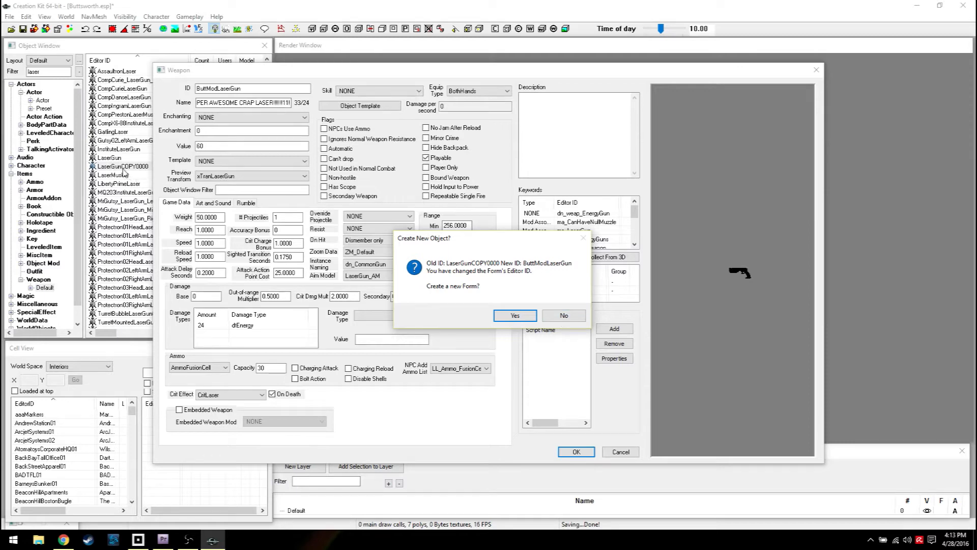
{"action": "left_click", "coordinate": [563, 314]}
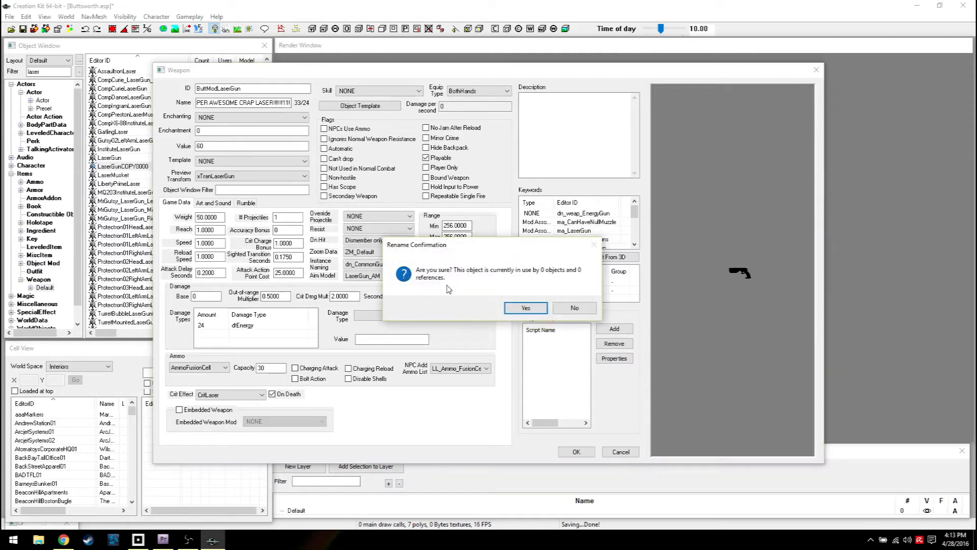
{"action": "left_click", "coordinate": [525, 307]}
{"action": "type", "text": "buttmod"}
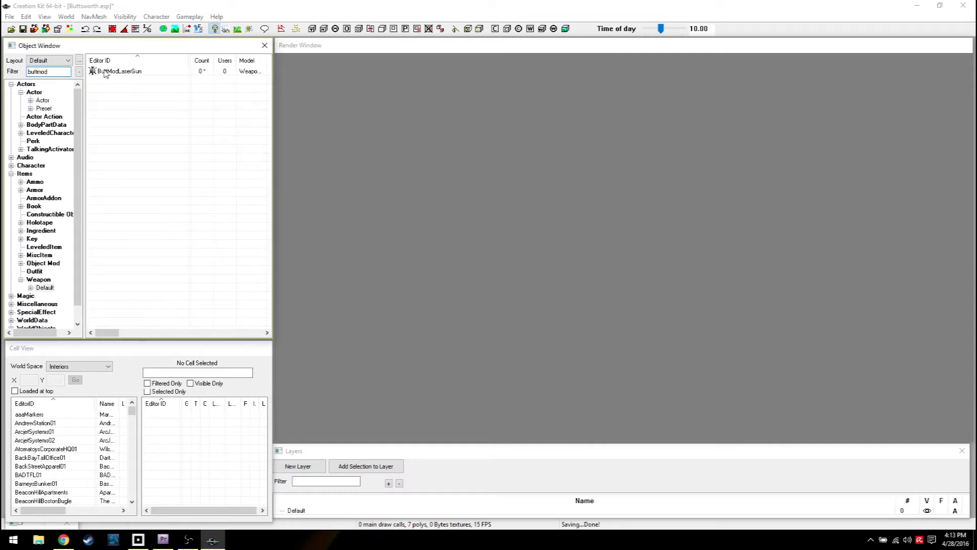
{"action": "type", "text": "1"}
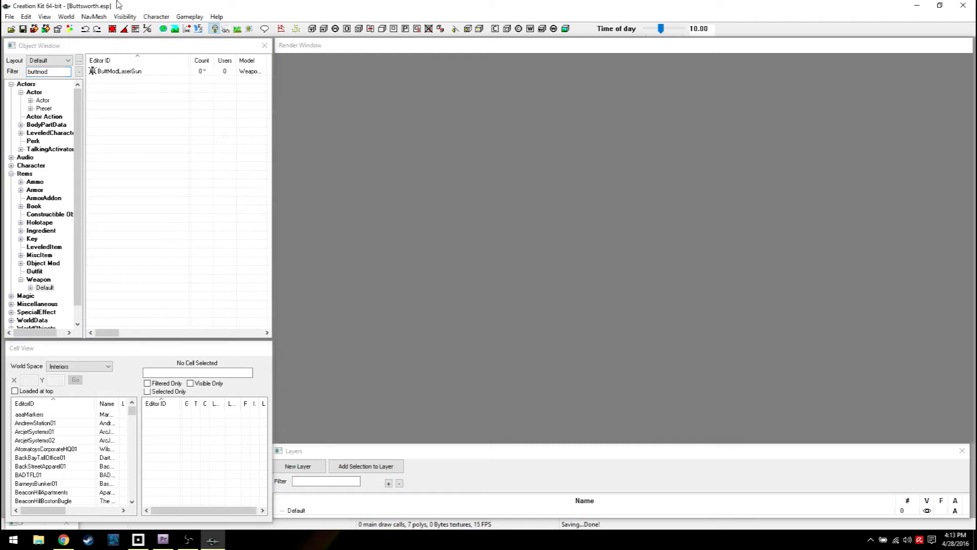
{"action": "mouse_move", "coordinate": [25, 16]}
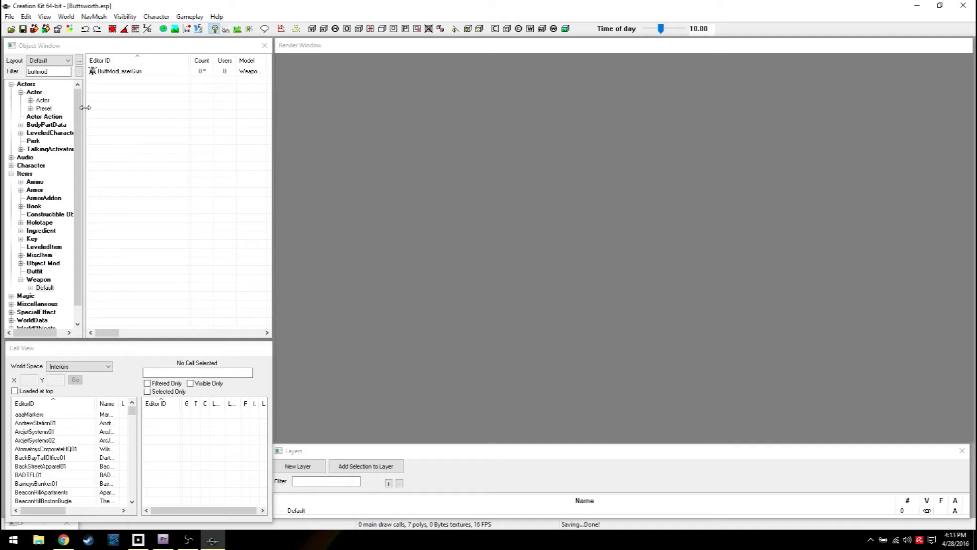
{"action": "mouse_move", "coordinate": [371, 232]}
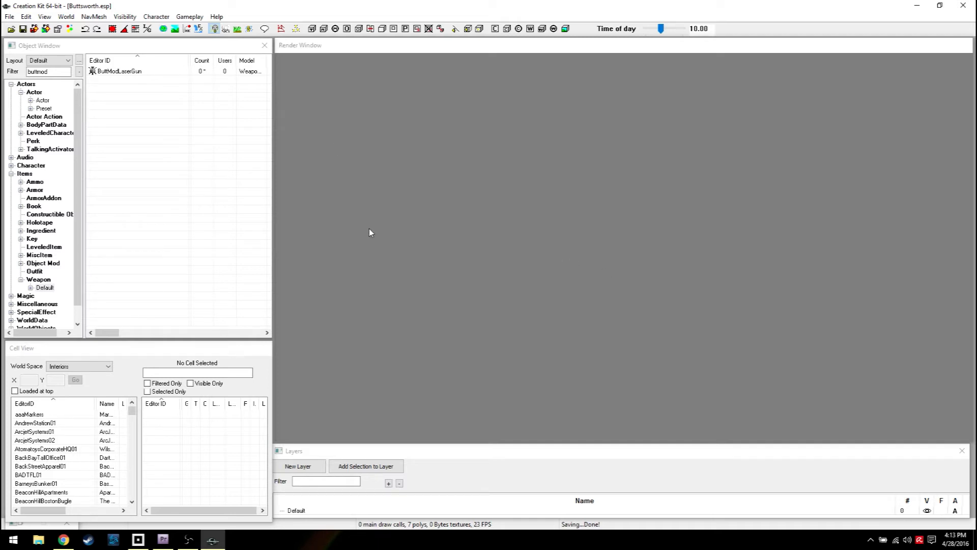
{"action": "mouse_move", "coordinate": [174, 125]}
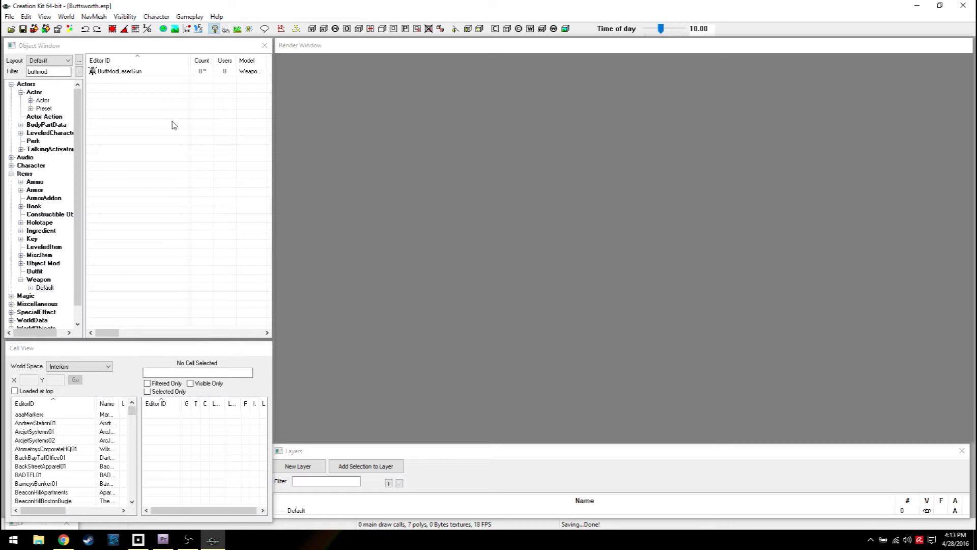
{"action": "mouse_move", "coordinate": [106, 182]}
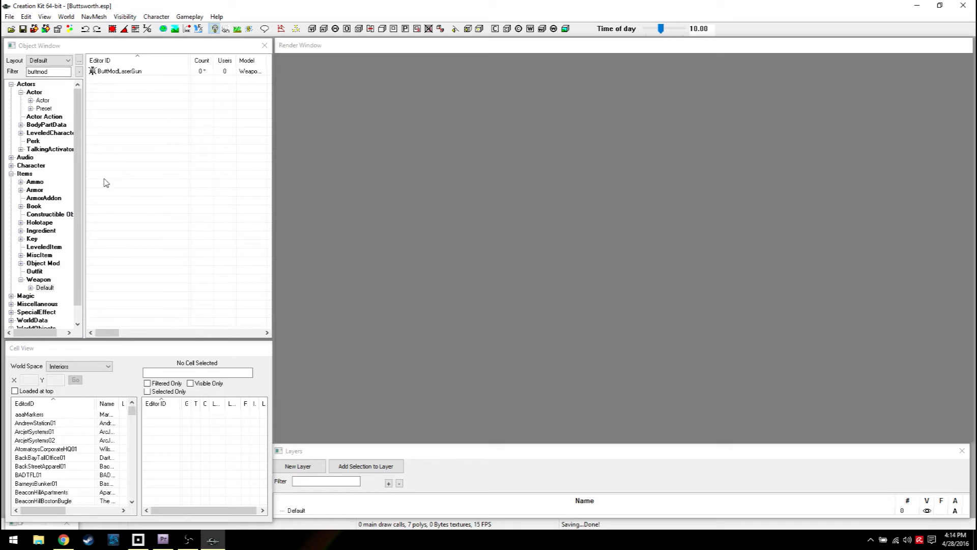
{"action": "mouse_move", "coordinate": [51, 98]}
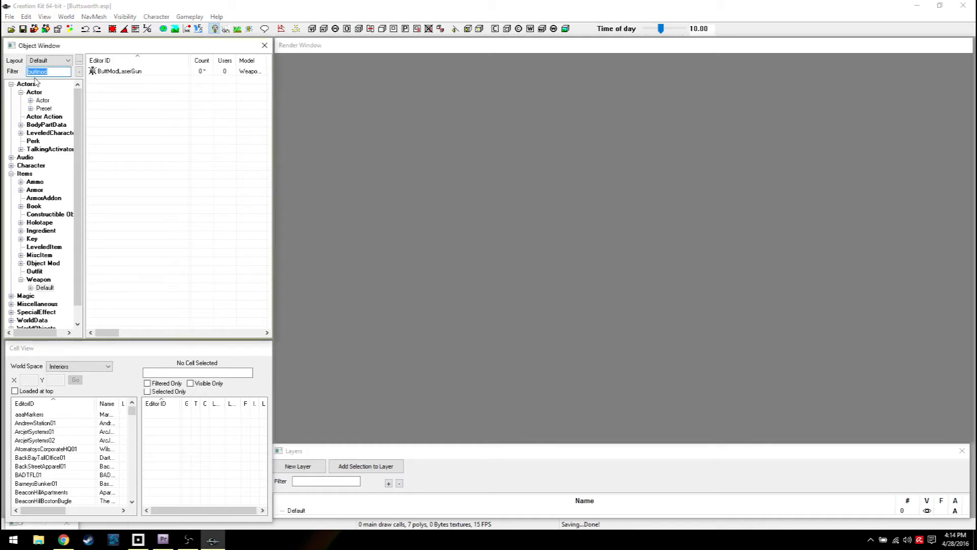
- Clear the Object Window filter and browse Perk then back to the full Actor list
{"action": "left_click", "coordinate": [42, 100]}
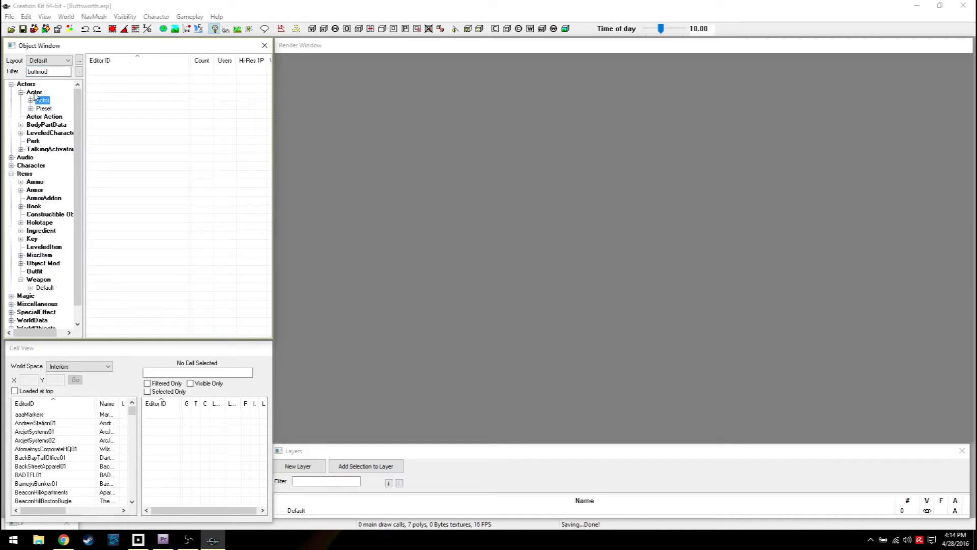
{"action": "left_click", "coordinate": [35, 91]}
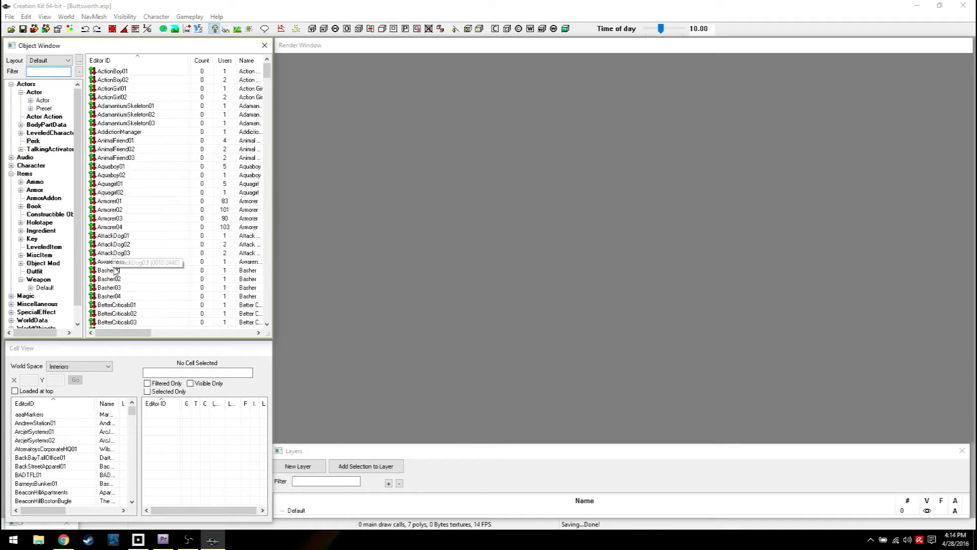
{"action": "scroll", "scroll_direction": "down", "scroll_amount": 3}
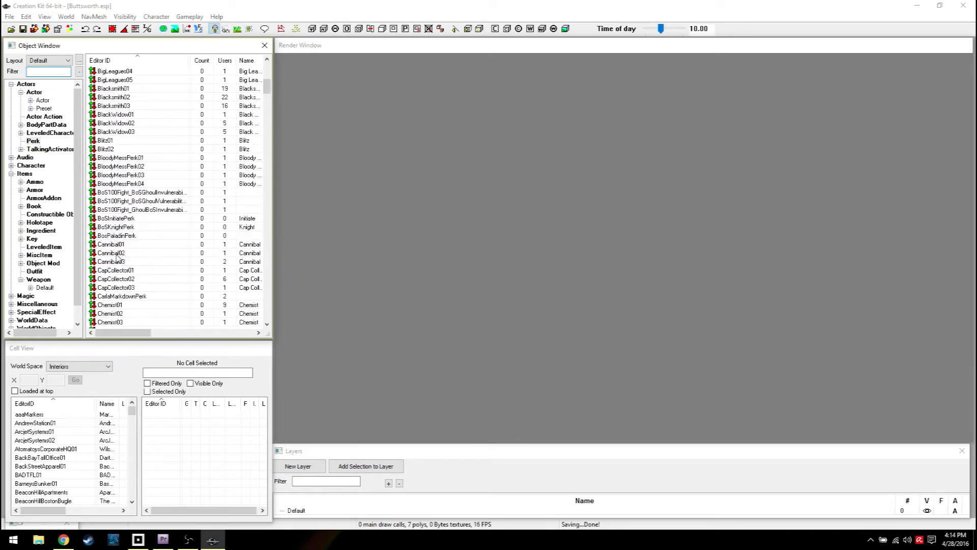
{"action": "scroll", "scroll_direction": "down", "scroll_amount": 3}
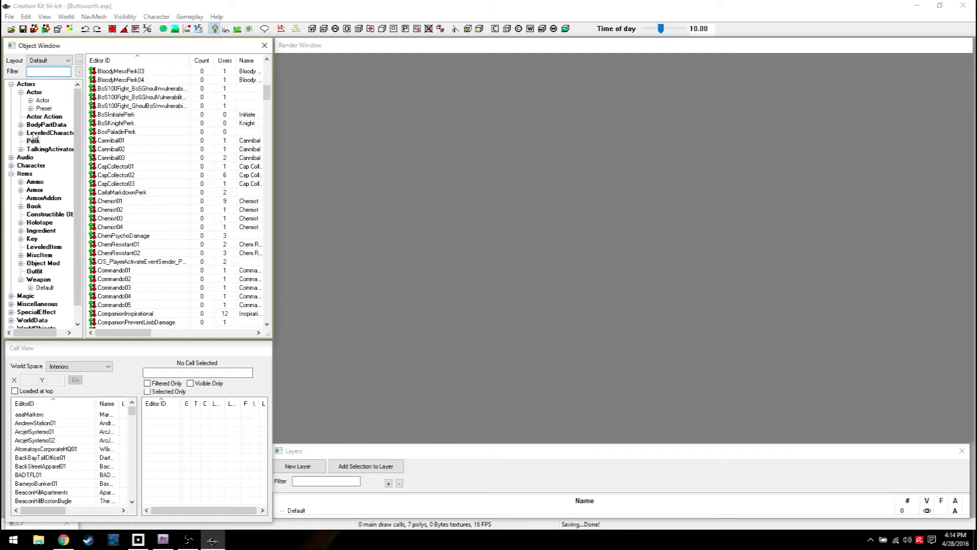
{"action": "left_click", "coordinate": [266, 67]}
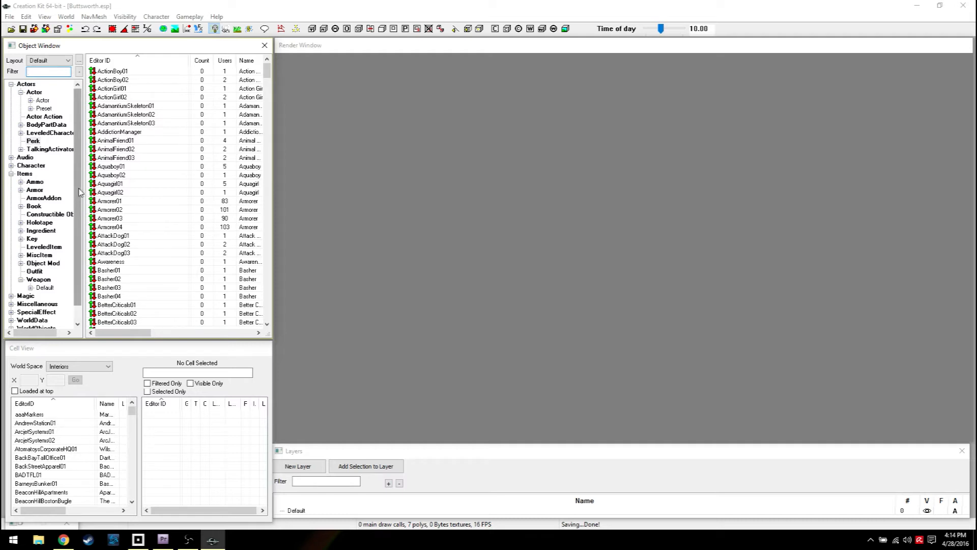
{"action": "left_click", "coordinate": [35, 92]}
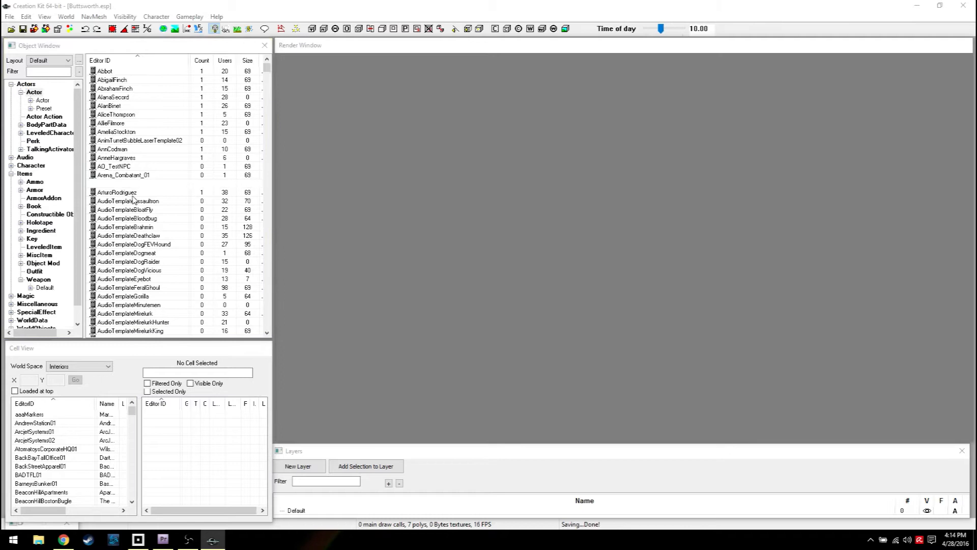
{"action": "mouse_move", "coordinate": [193, 223]}
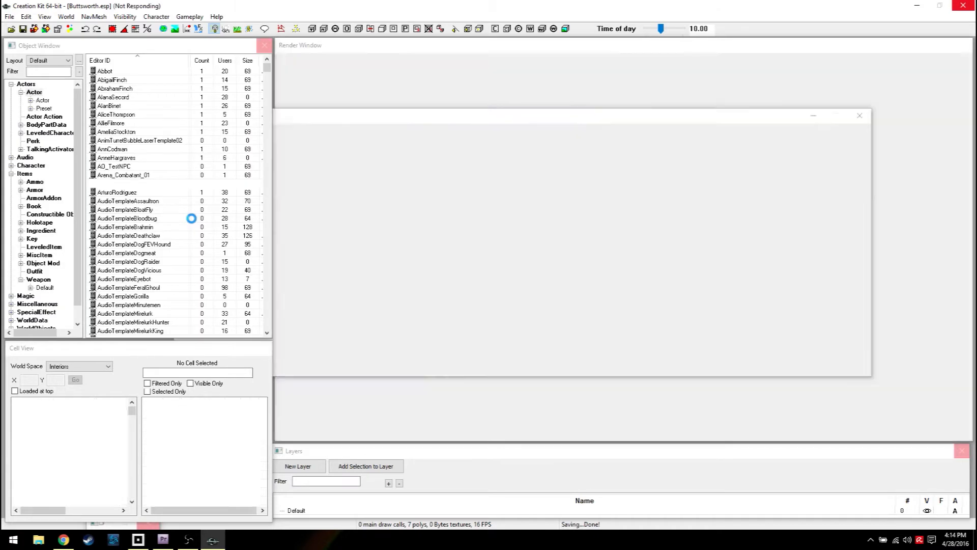
- Inspect the AllenGlass actor record and cancel without changes
{"action": "double_click", "coordinate": [110, 183]}
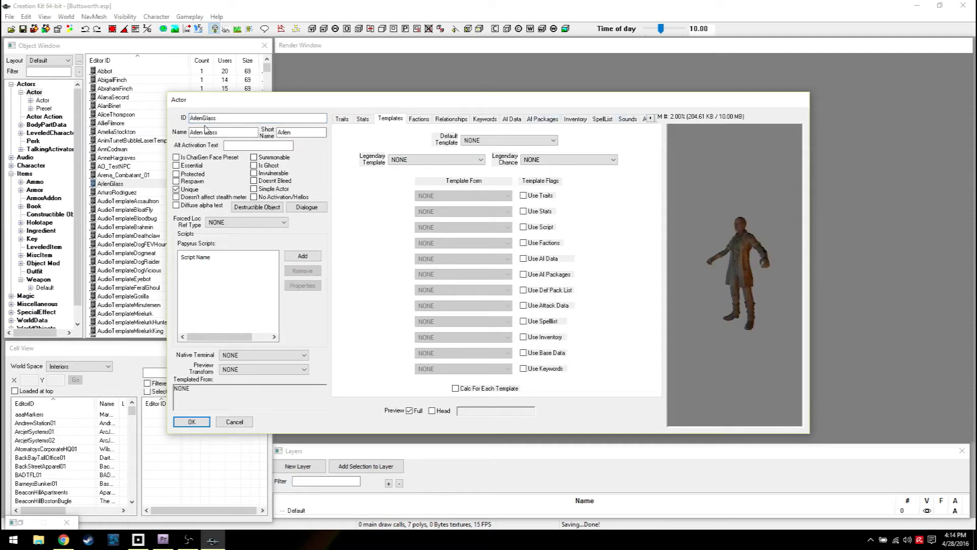
{"action": "left_click", "coordinate": [191, 422]}
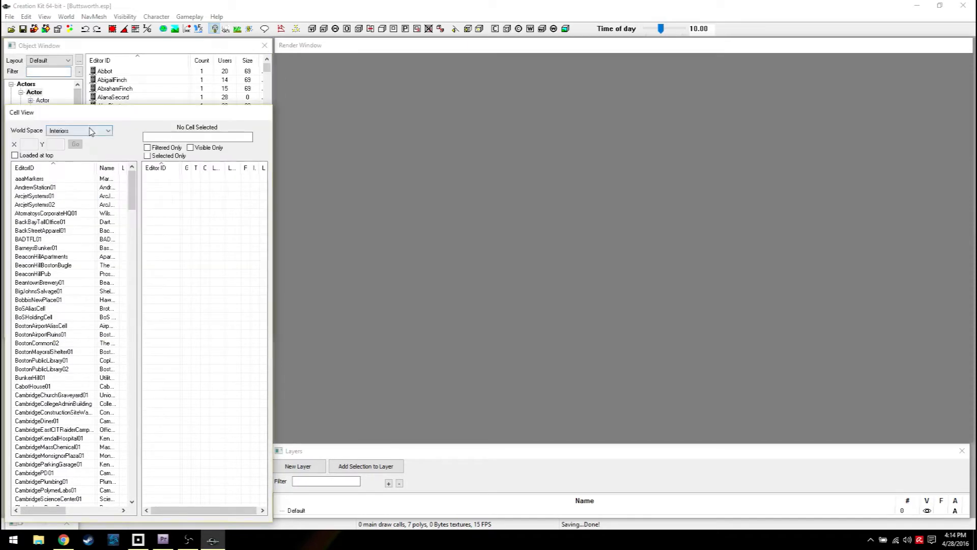
- View AndrewStation01 then CabotHouse01's objects and bring up the World Space list
{"action": "left_click", "coordinate": [107, 130]}
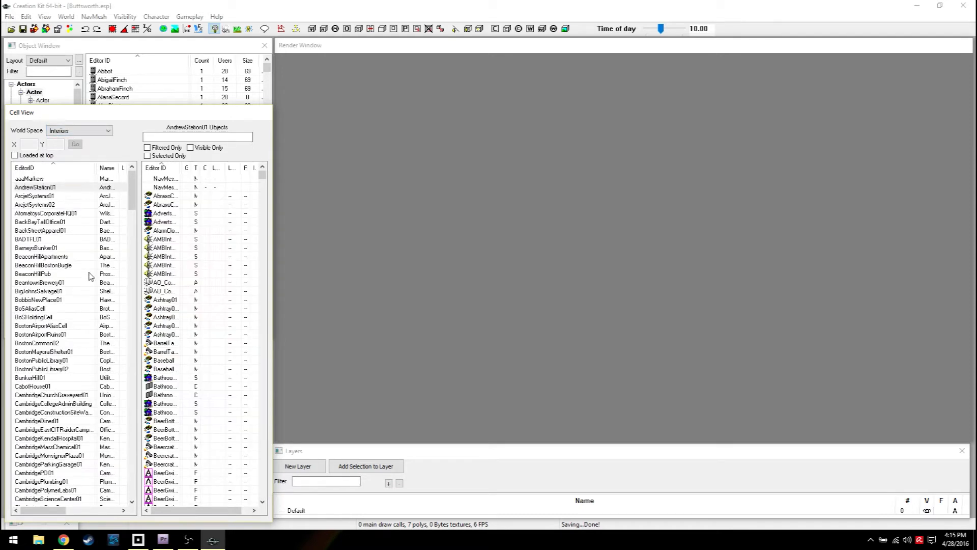
{"action": "left_click", "coordinate": [32, 386]}
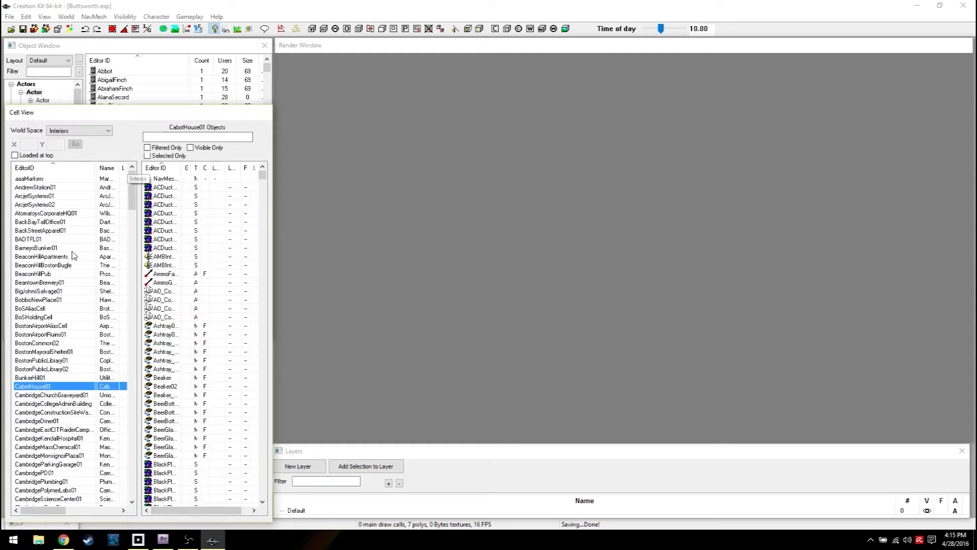
{"action": "scroll", "scroll_direction": "down", "scroll_amount": 3}
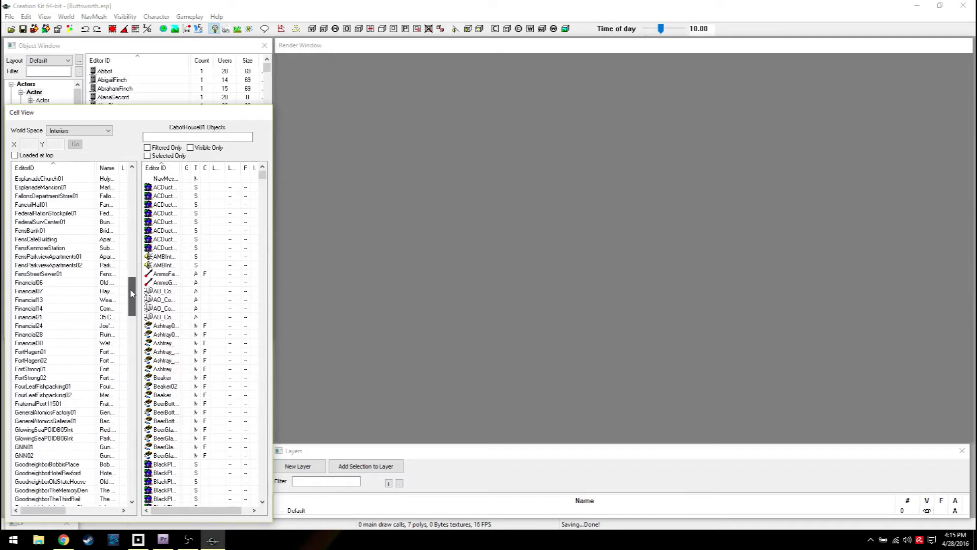
{"action": "scroll", "scroll_direction": "down", "scroll_amount": 3}
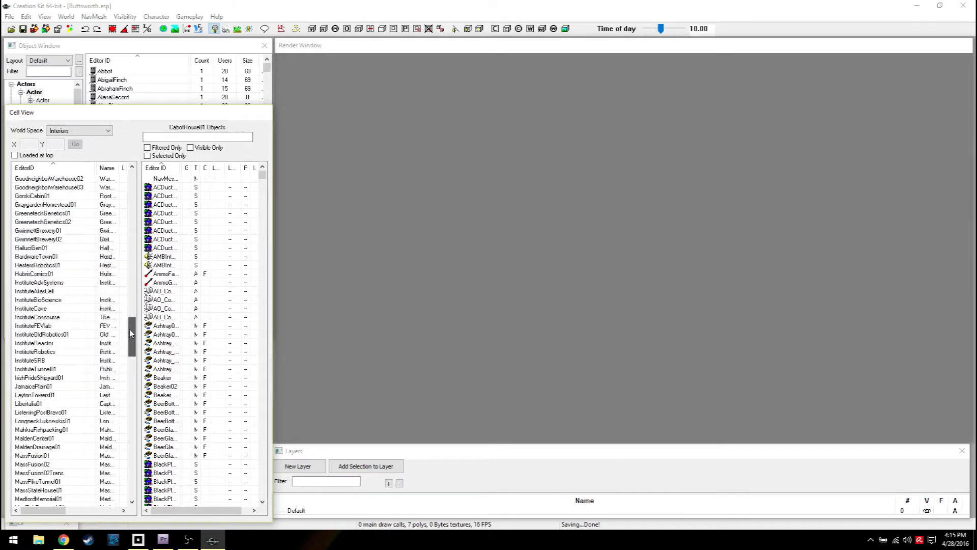
{"action": "left_click", "coordinate": [78, 130]}
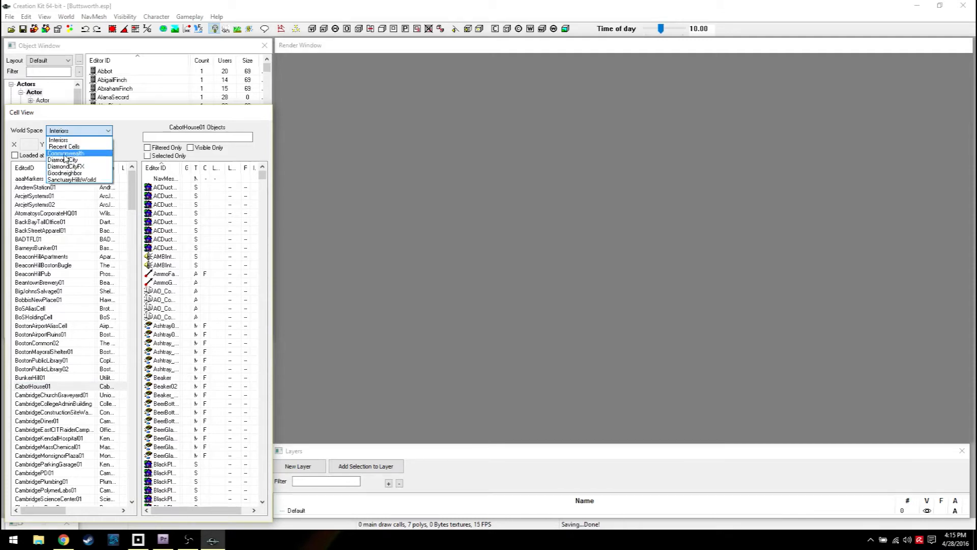
- Switch Cell View to the Commonwealth world space and select a SanctuaryExt cell
{"action": "left_click", "coordinate": [65, 154]}
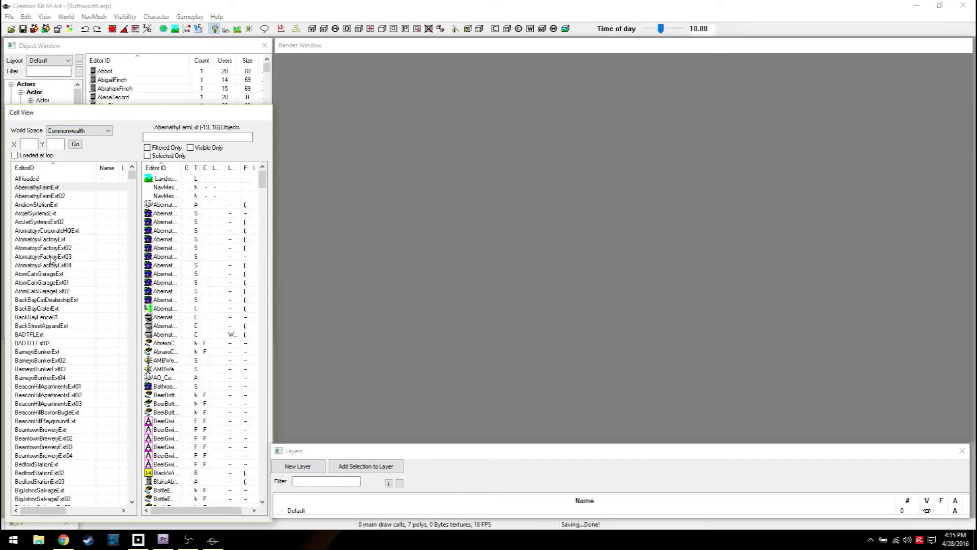
{"action": "mouse_move", "coordinate": [191, 182]}
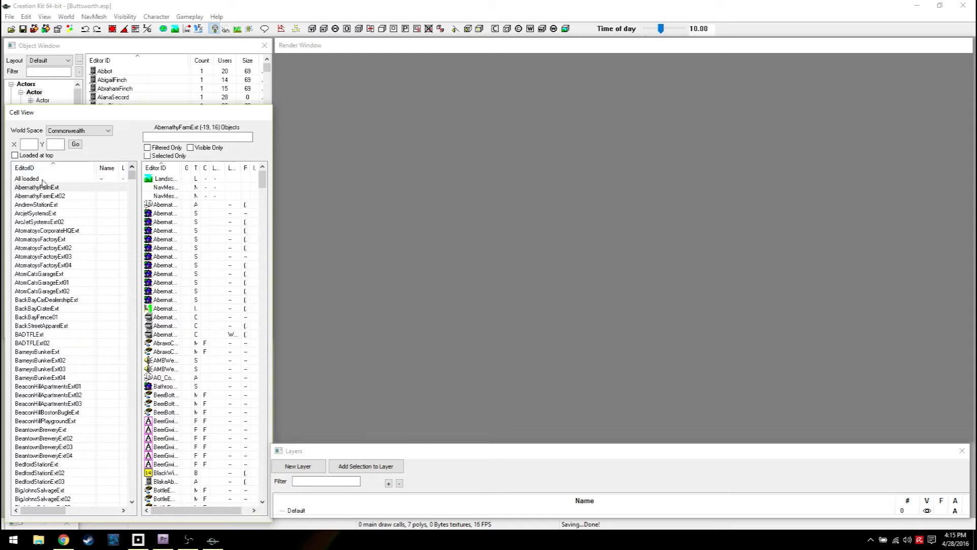
{"action": "left_click", "coordinate": [38, 187]}
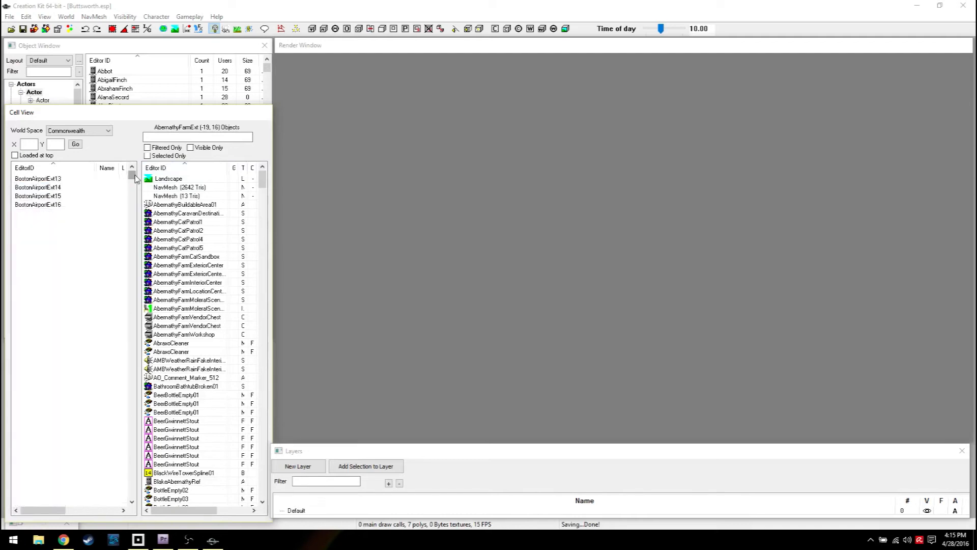
{"action": "scroll", "scroll_direction": "down", "scroll_amount": 3}
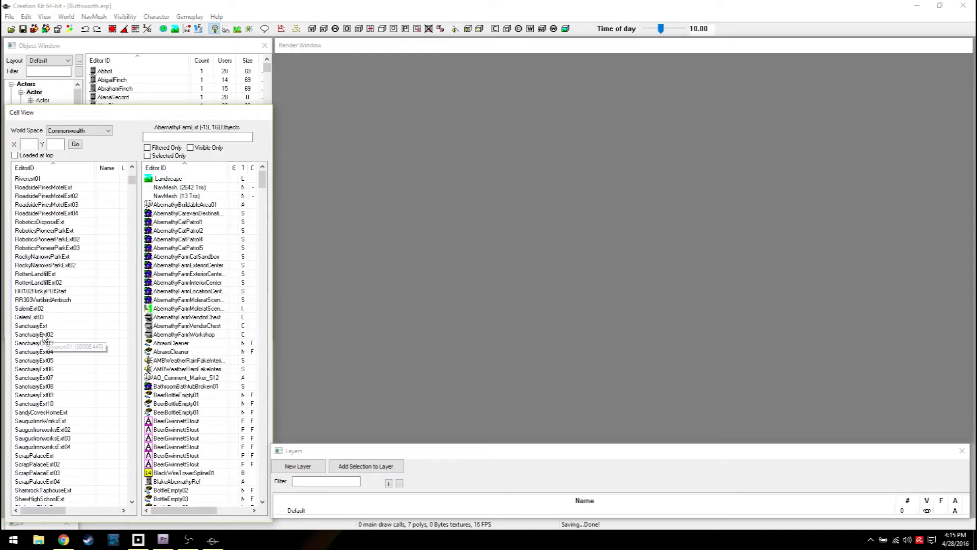
{"action": "left_click", "coordinate": [31, 326]}
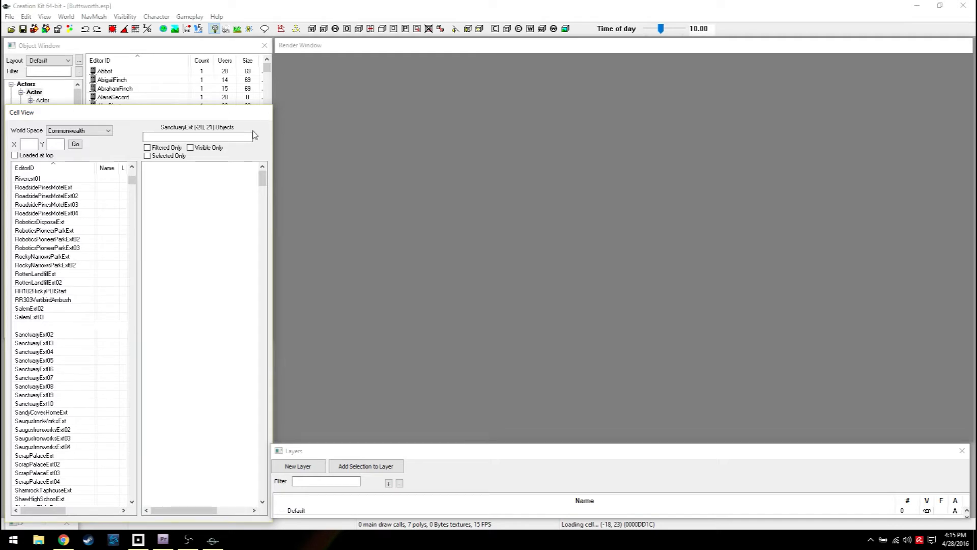
{"action": "mouse_move", "coordinate": [31, 342]}
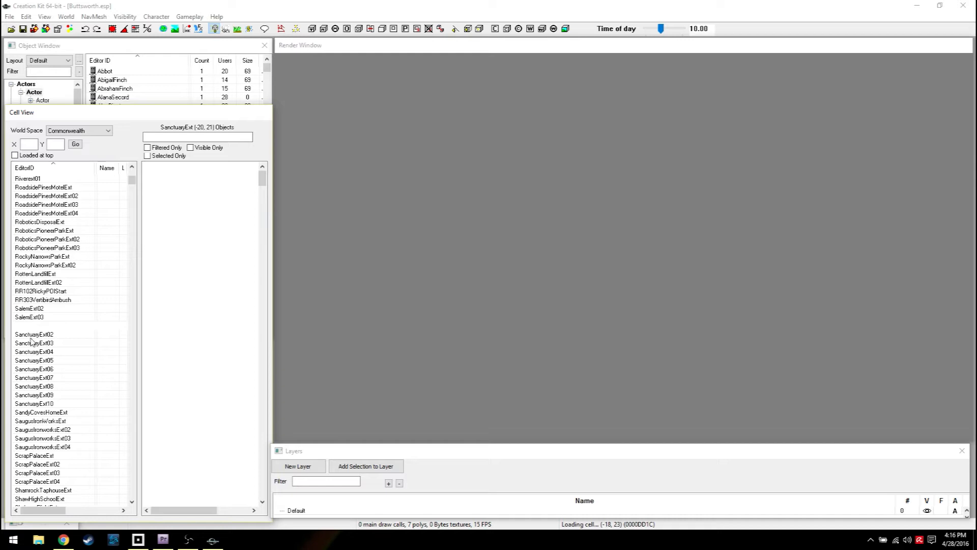
- Load SanctuaryExt02 into the Render Window
{"action": "double_click", "coordinate": [29, 324]}
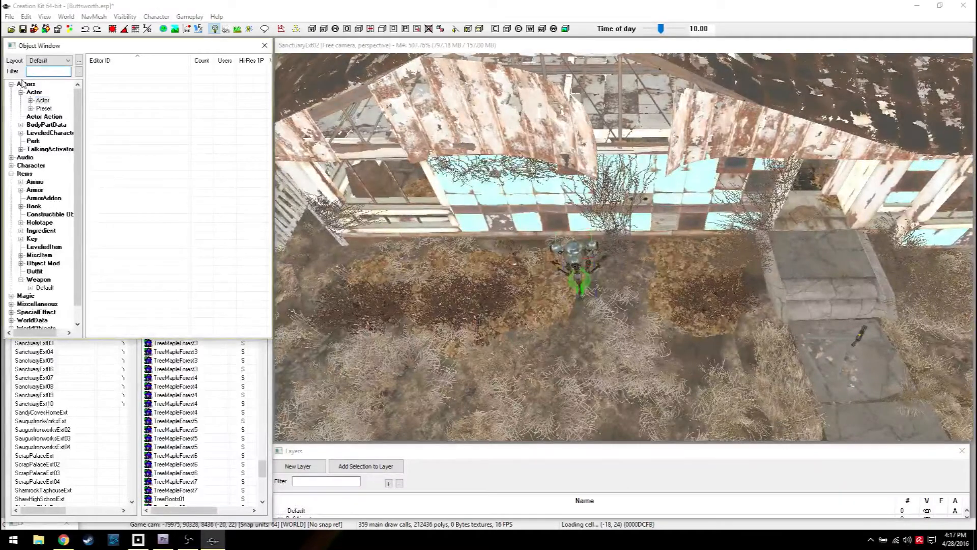
- Filter objects by 'cod' and review the placed Codsworth1Ref reference and its base actor
{"action": "type", "text": "cods"}
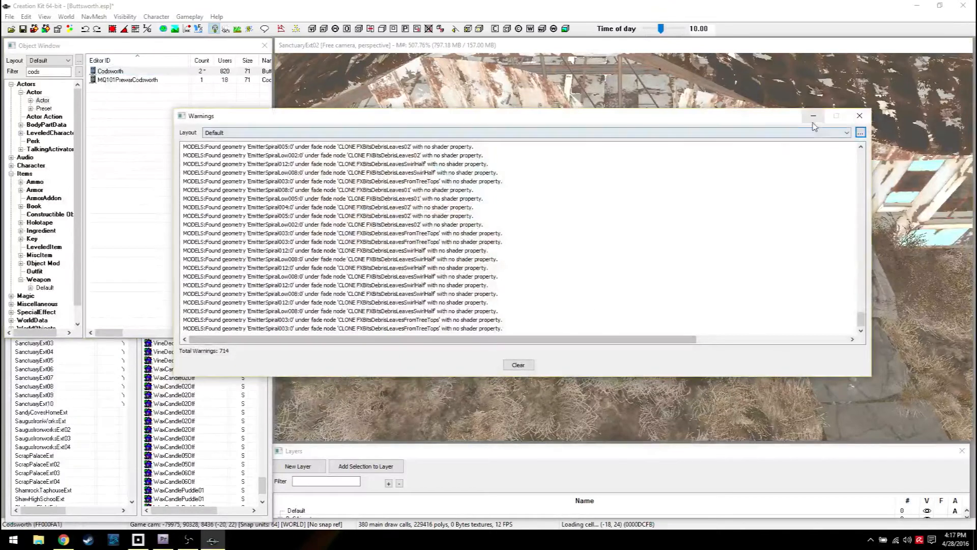
{"action": "left_click", "coordinate": [859, 116]}
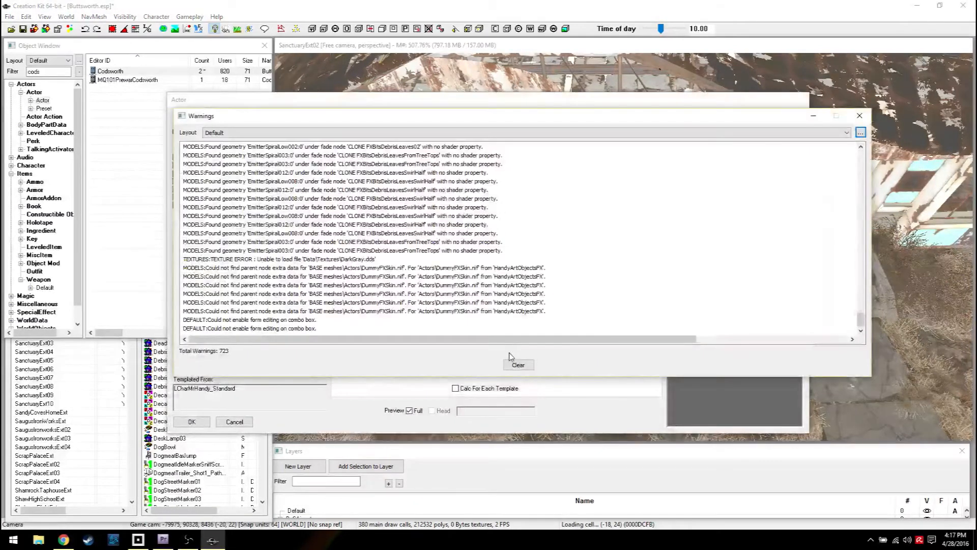
{"action": "left_click", "coordinate": [859, 115]}
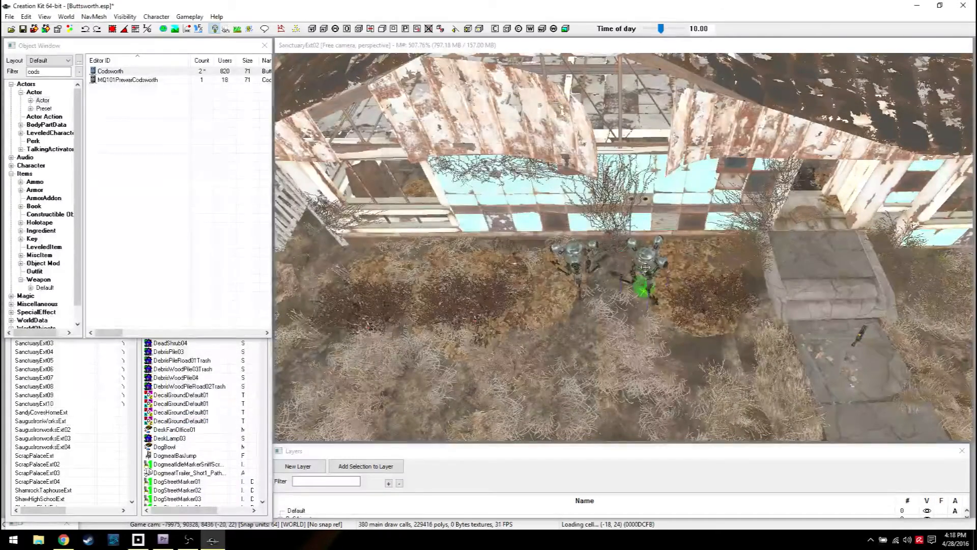
{"action": "double_click", "coordinate": [639, 287]}
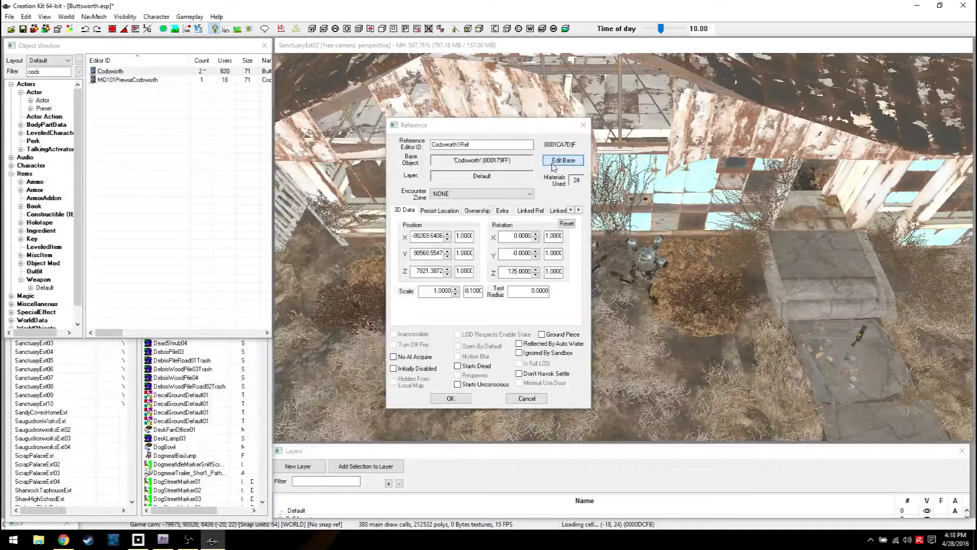
{"action": "left_click", "coordinate": [561, 160]}
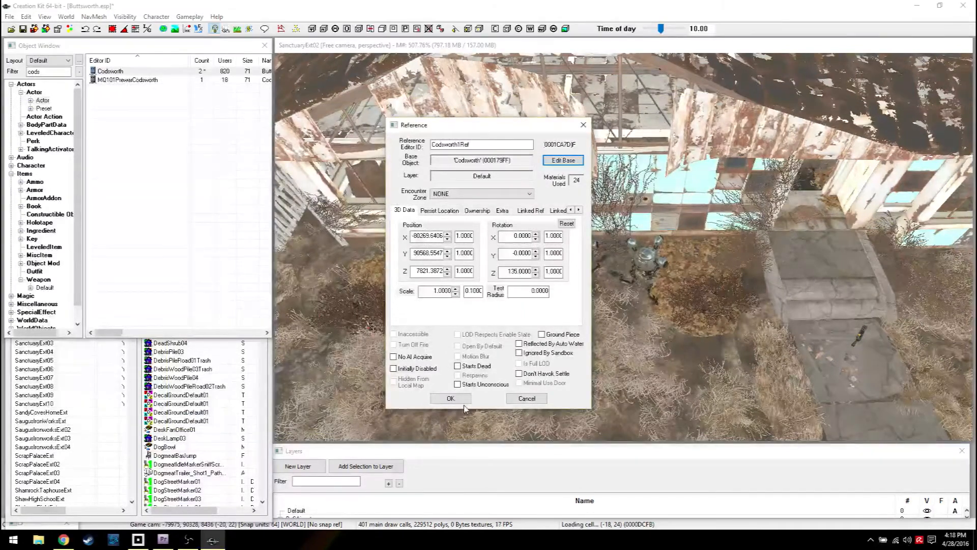
{"action": "left_click", "coordinate": [449, 398]}
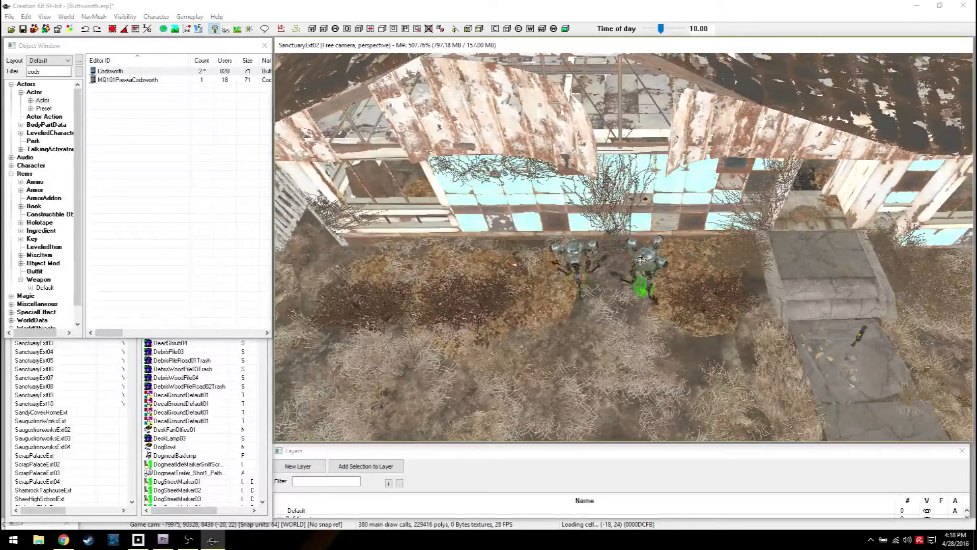
- Select the Codsworth actor and bring up its context actions
{"action": "left_click", "coordinate": [110, 71]}
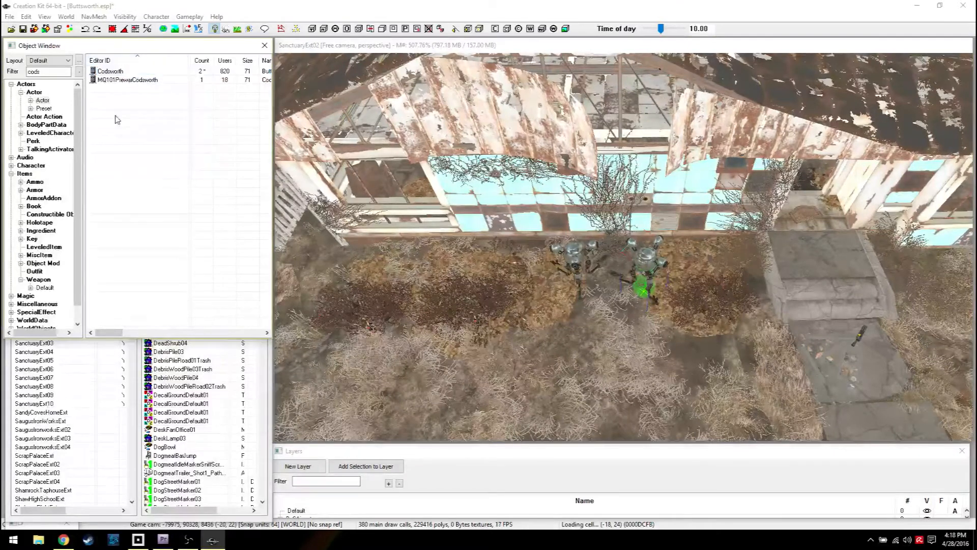
{"action": "left_click", "coordinate": [110, 70]}
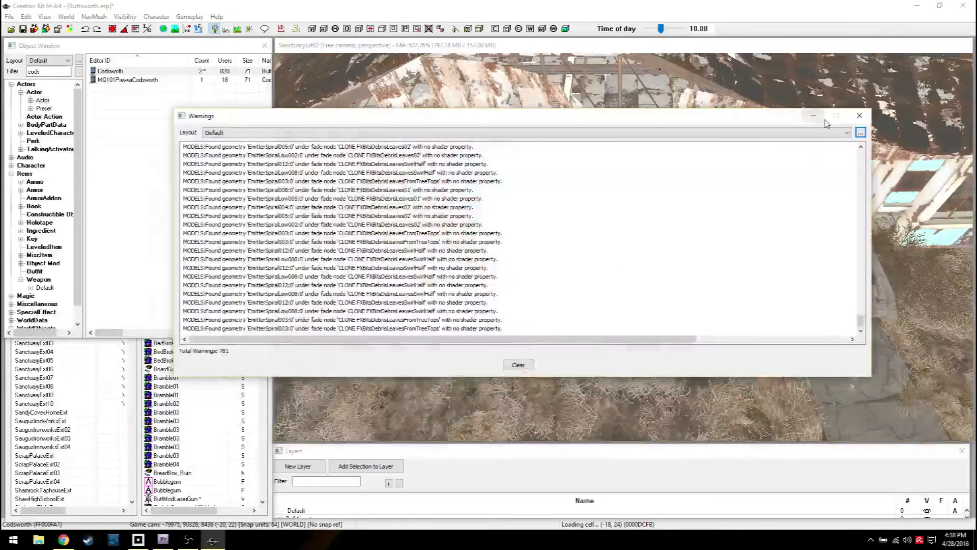
{"action": "right_click", "coordinate": [110, 70]}
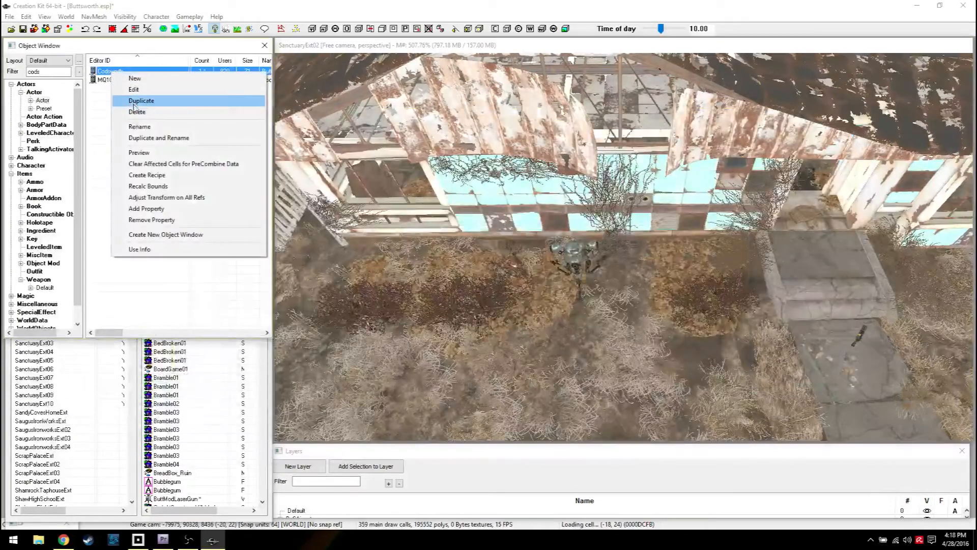
- Duplicate Codsworth into CodsworthCOPY0000, accept the actor dialog and dismiss warnings
{"action": "left_click", "coordinate": [140, 101]}
{"action": "type", "text": "Buttsworth II"}
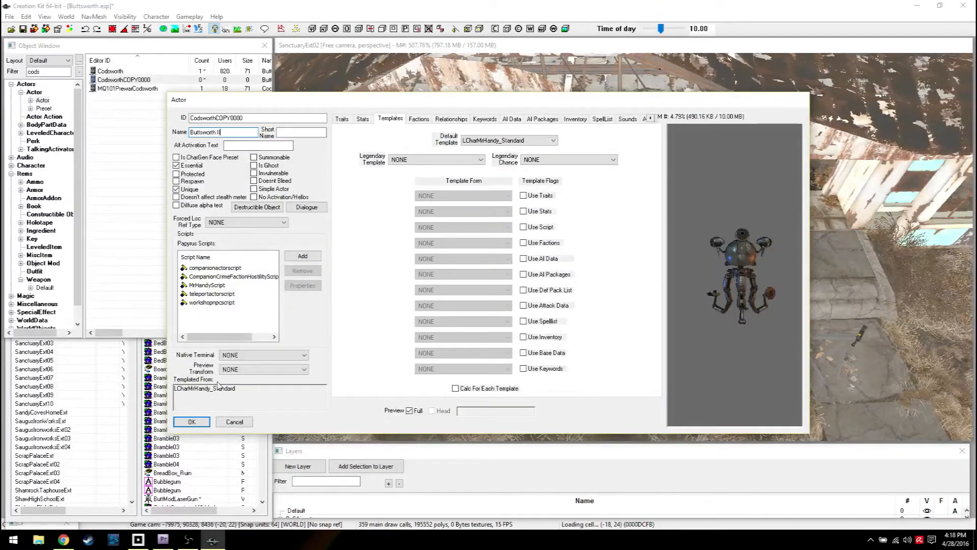
{"action": "left_click", "coordinate": [191, 421]}
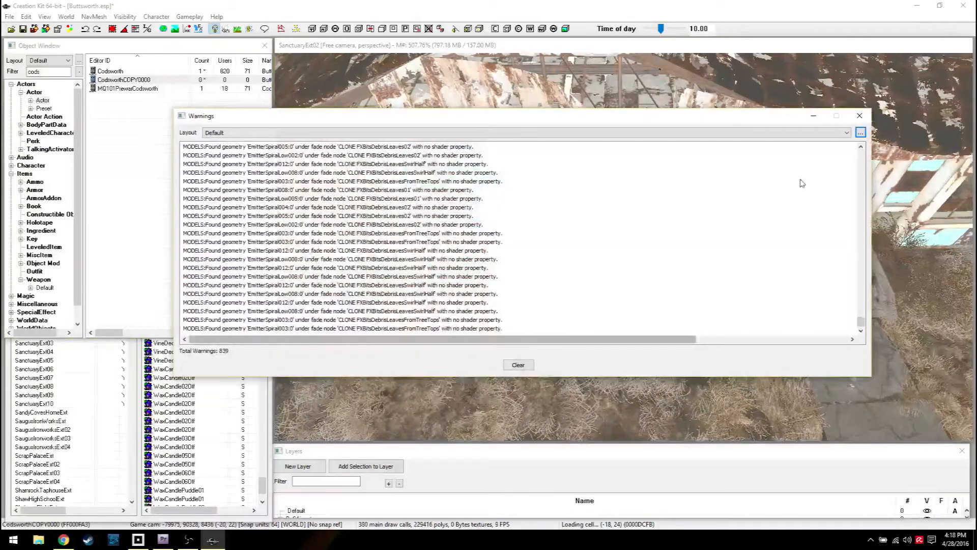
{"action": "left_click", "coordinate": [859, 116]}
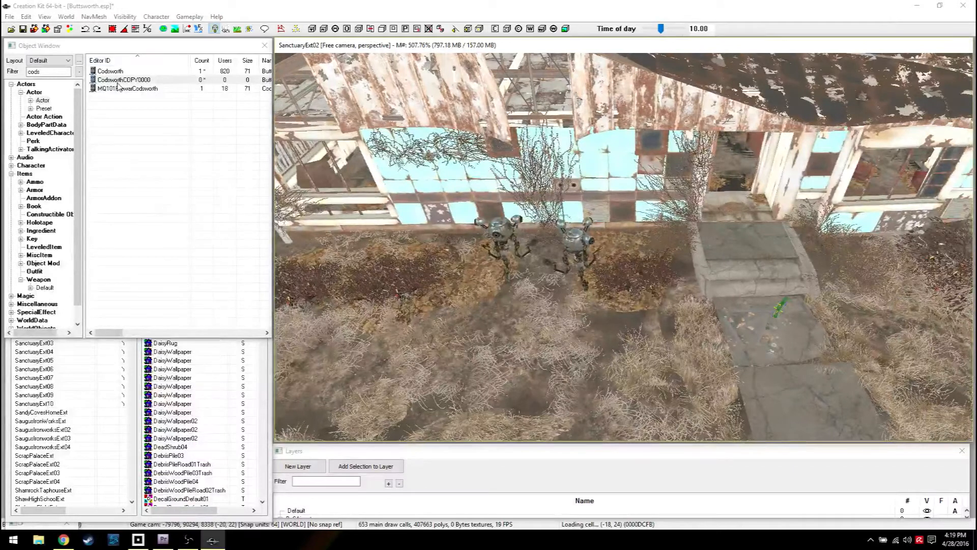
{"action": "left_click", "coordinate": [110, 70]}
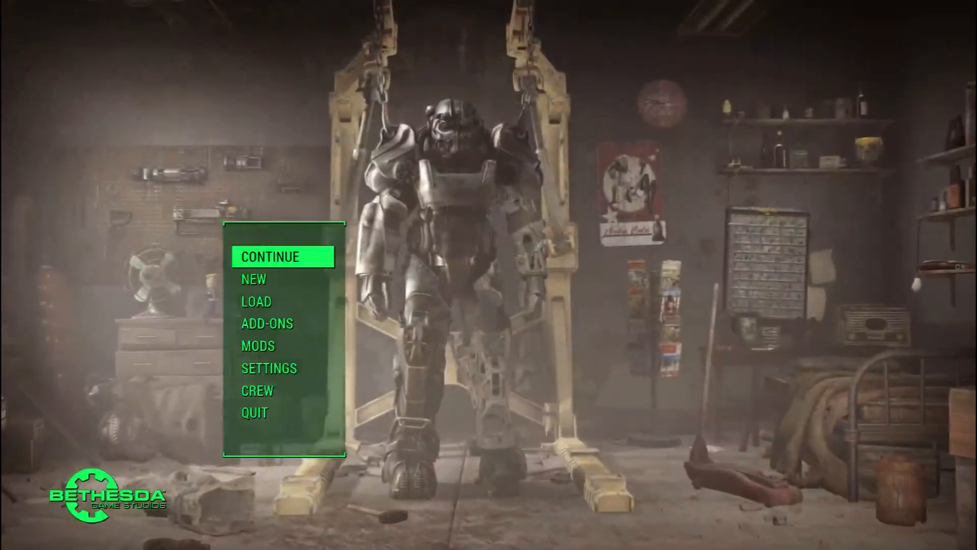
- Enable the Buttsworth plugin in MODS and accept reloading data files
{"action": "left_click", "coordinate": [259, 345]}
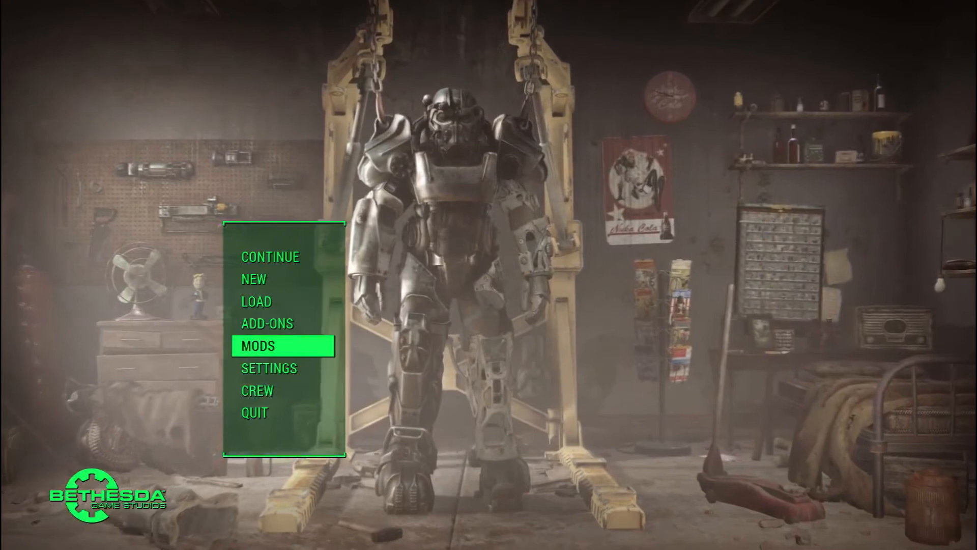
{"action": "left_click", "coordinate": [258, 346]}
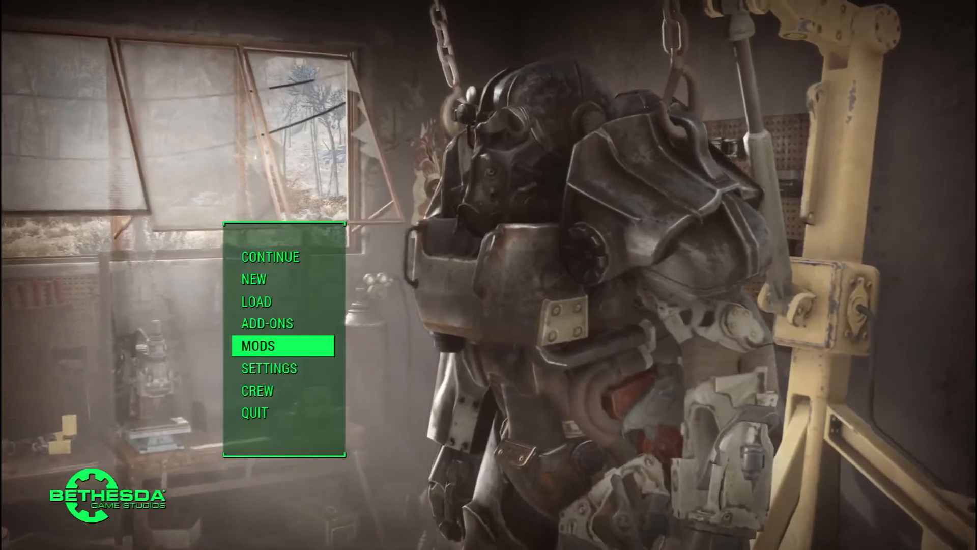
{"action": "left_click", "coordinate": [259, 346]}
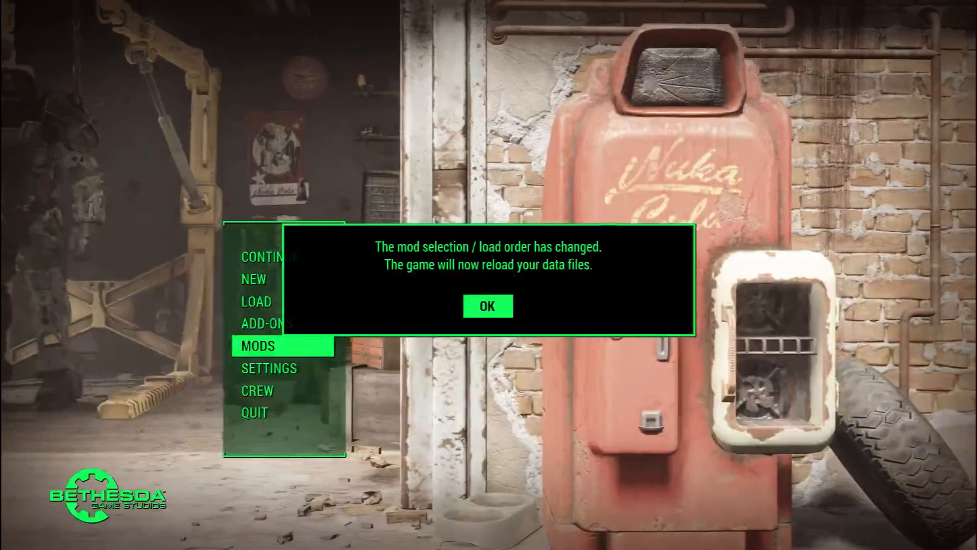
{"action": "left_click", "coordinate": [487, 306]}
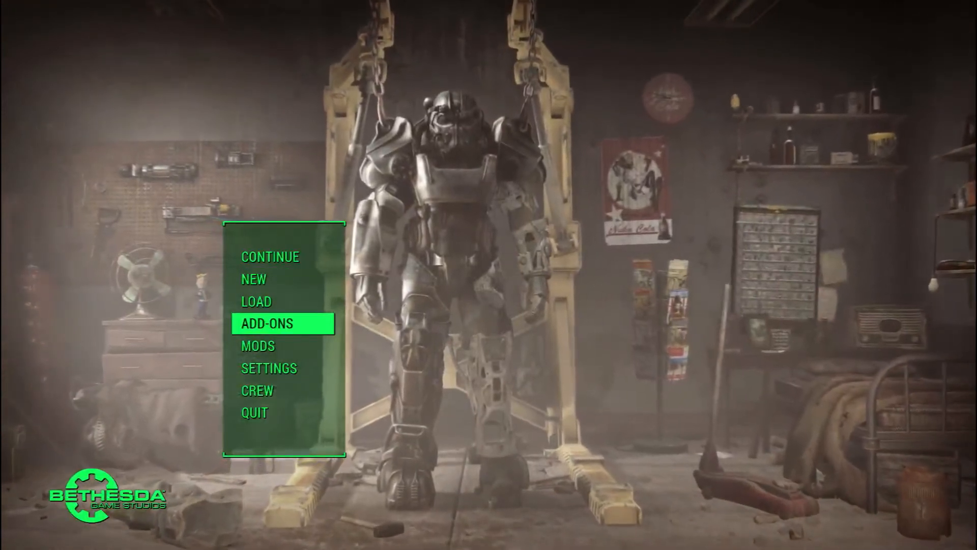
- Load the second Commonwealth save at Starlight Drive In
{"action": "key", "text": "up"}
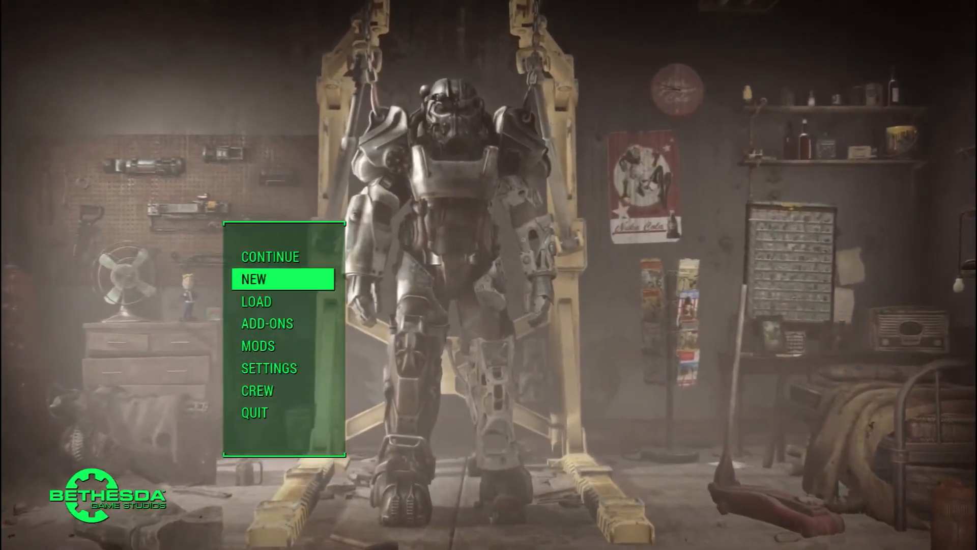
{"action": "key", "text": "up"}
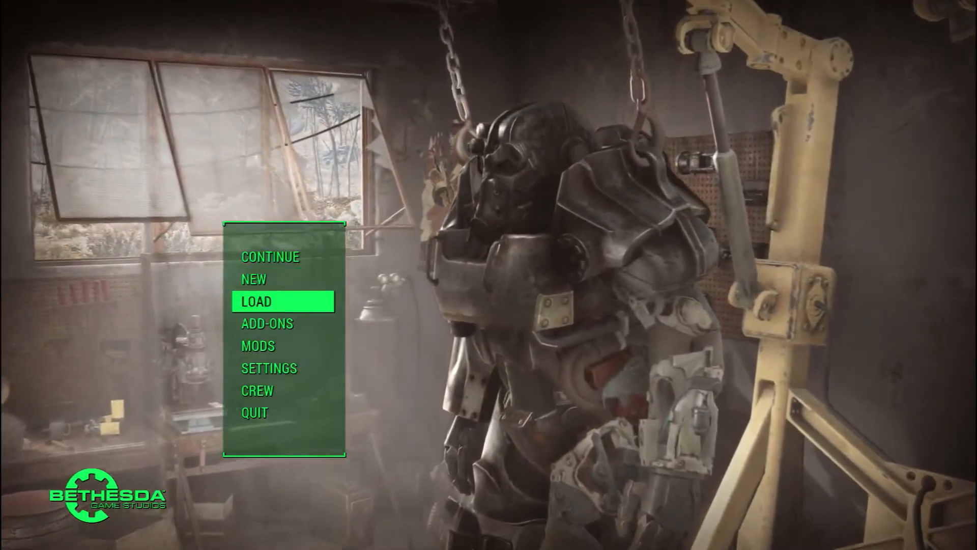
{"action": "left_click", "coordinate": [256, 301]}
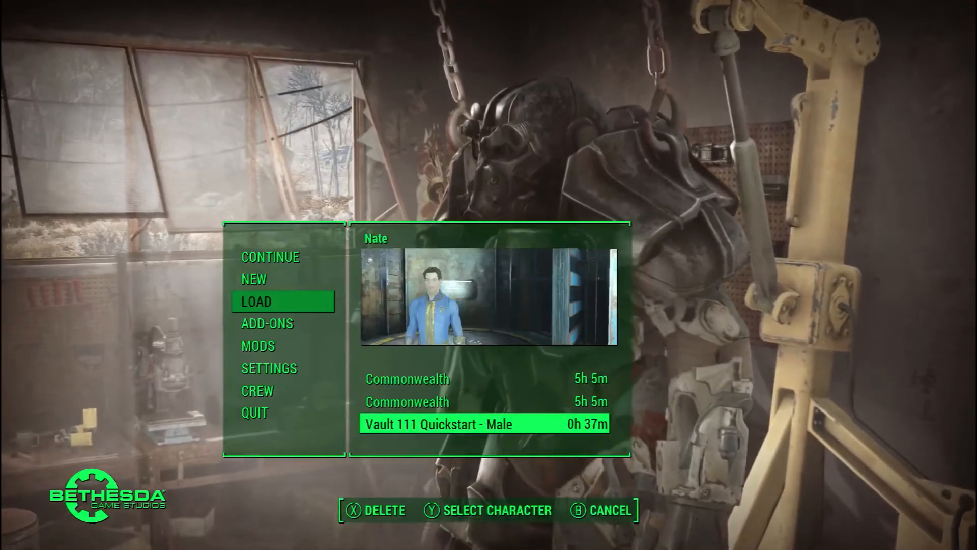
{"action": "key", "text": "up"}
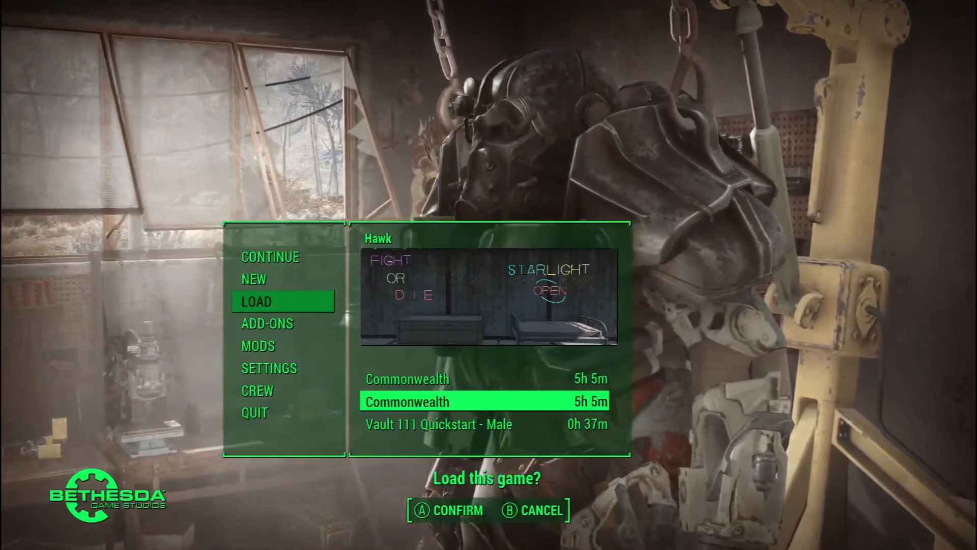
{"action": "left_click", "coordinate": [447, 509]}
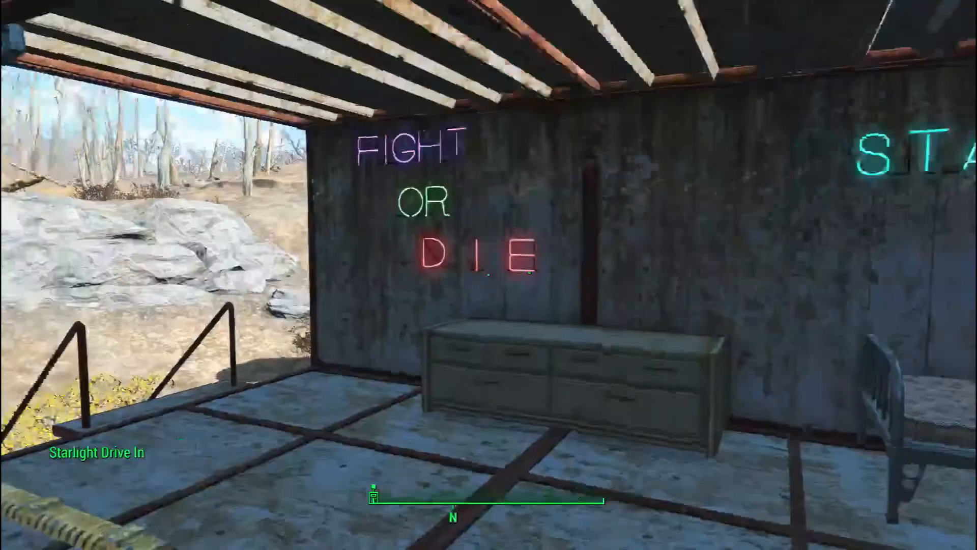
{"action": "mouse_move", "coordinate": [488, 275]}
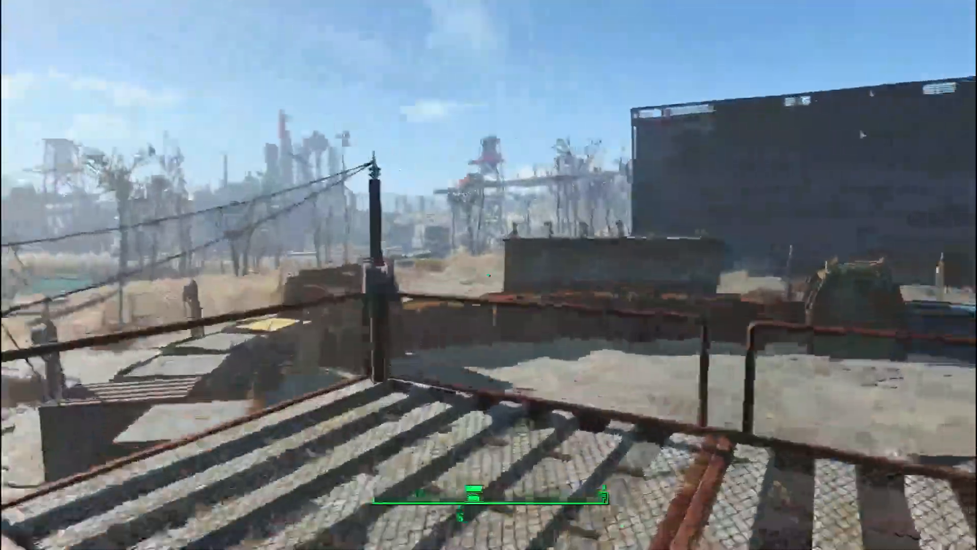
{"action": "mouse_move", "coordinate": [489, 275]}
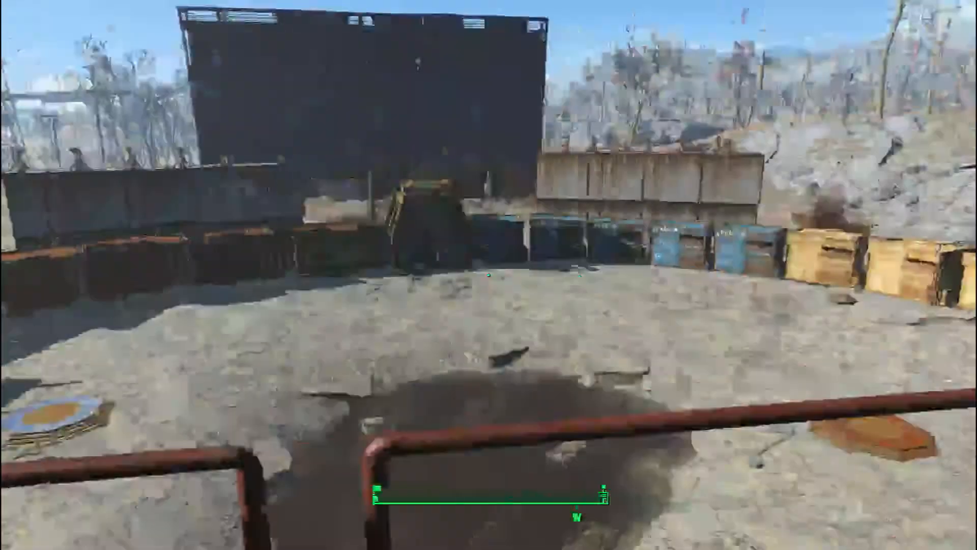
{"action": "mouse_move", "coordinate": [488, 275]}
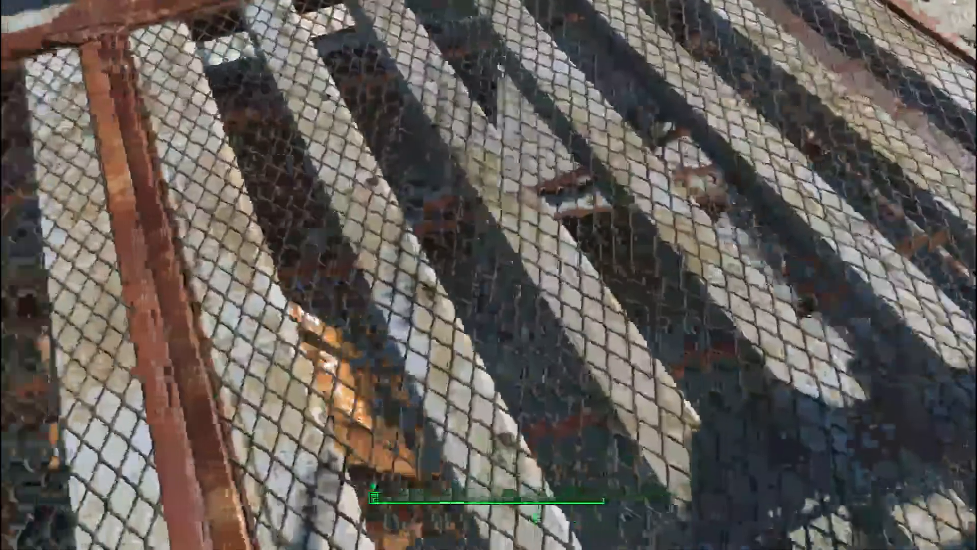
{"action": "mouse_move", "coordinate": [488, 275]}
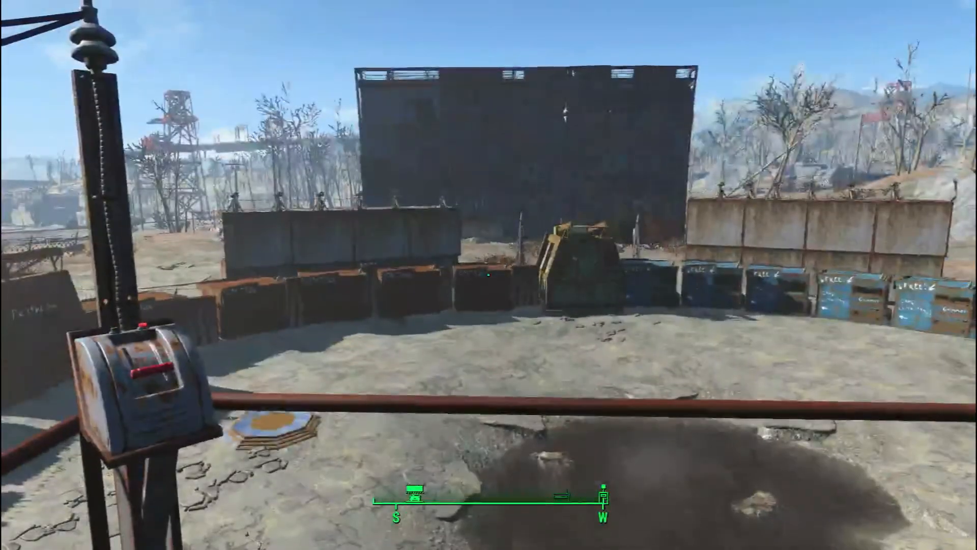
{"action": "mouse_move", "coordinate": [488, 275]}
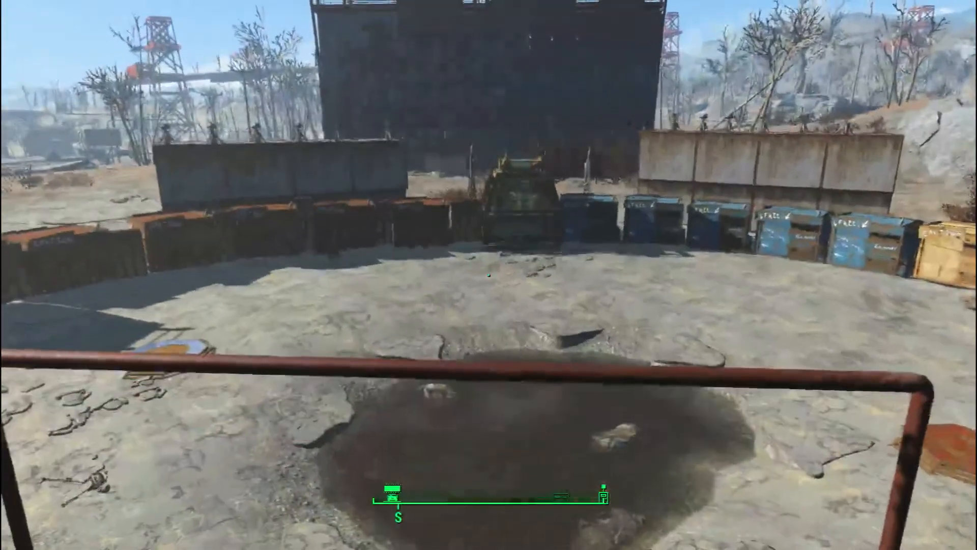
{"action": "mouse_move", "coordinate": [489, 274]}
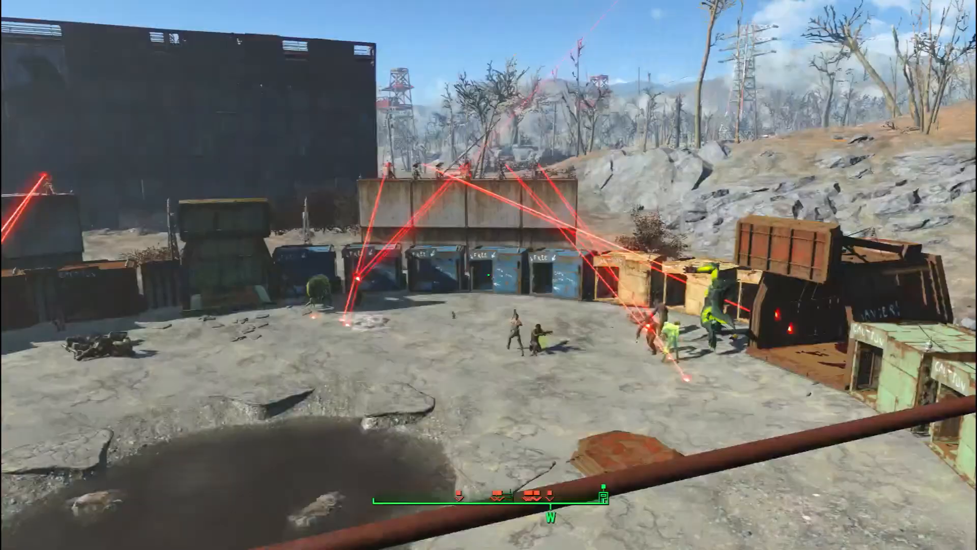
{"action": "mouse_move", "coordinate": [488, 275]}
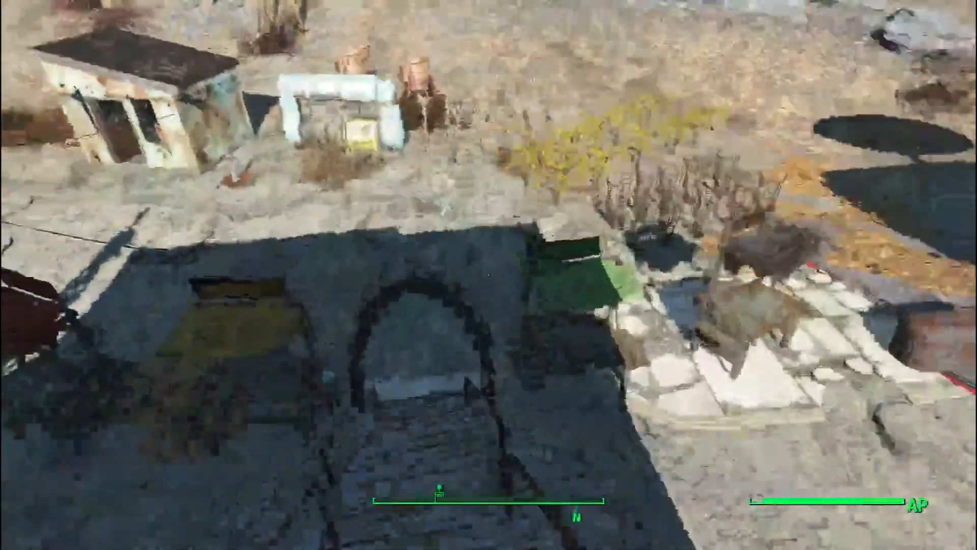
{"action": "mouse_move", "coordinate": [488, 274]}
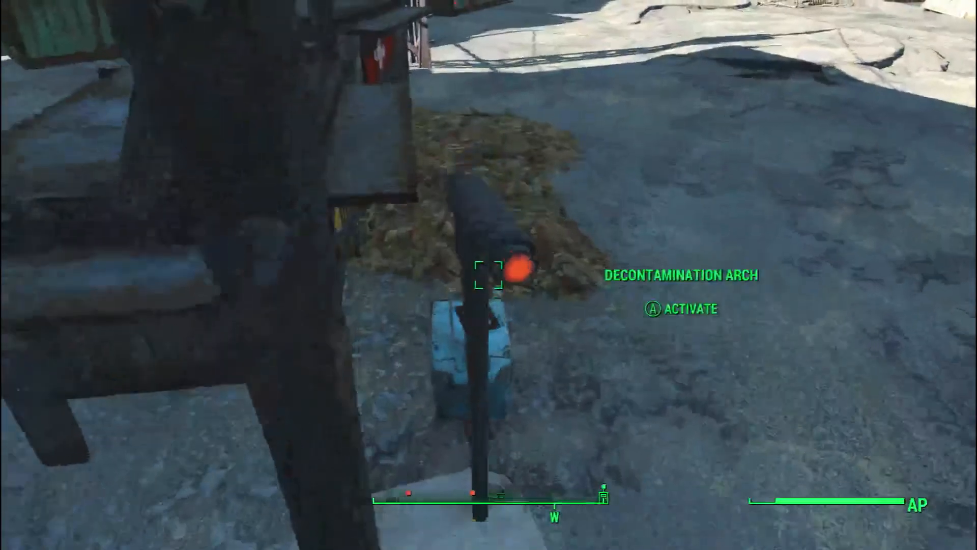
- Glance at the Pip-Boy, then walk through Sanctuary to the turquoise house's steps
{"action": "key", "text": "e"}
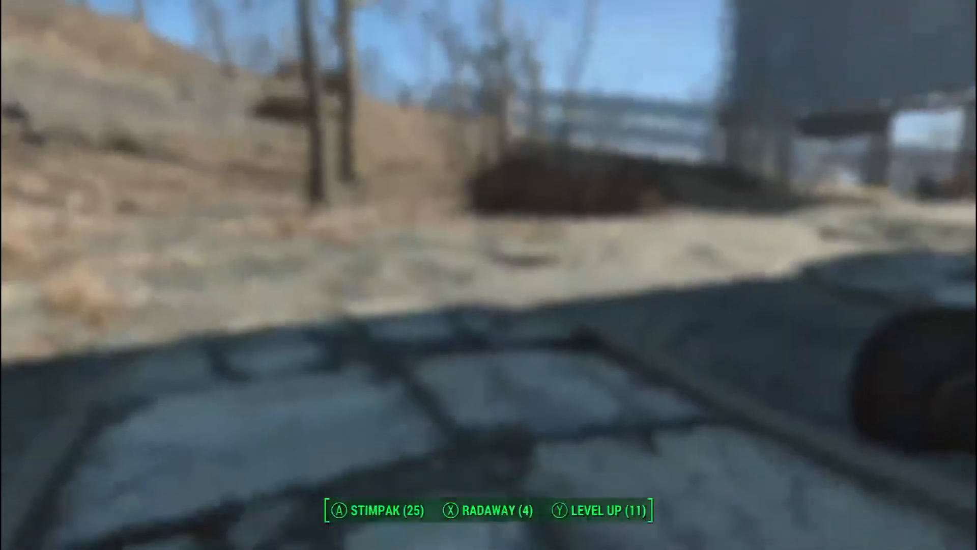
{"action": "key", "text": "tab"}
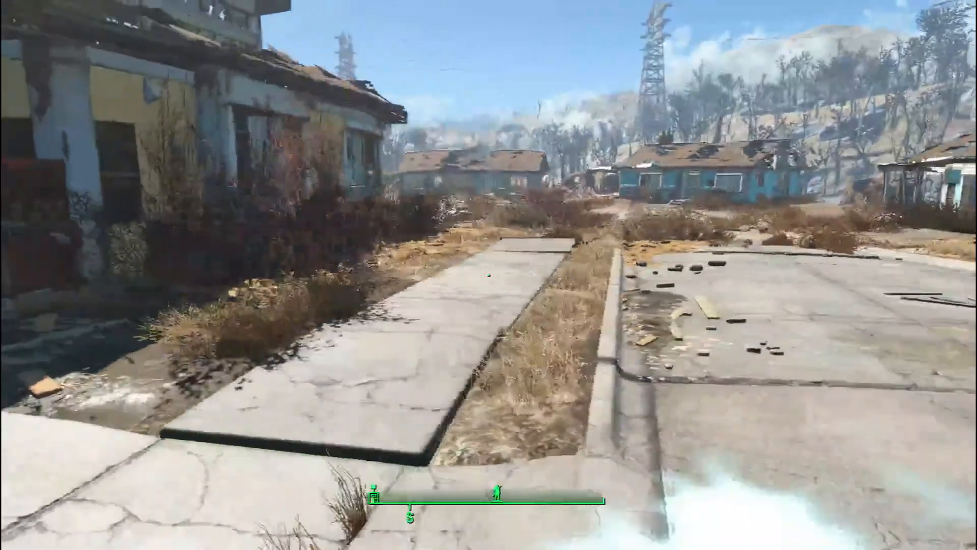
{"action": "mouse_move", "coordinate": [489, 275]}
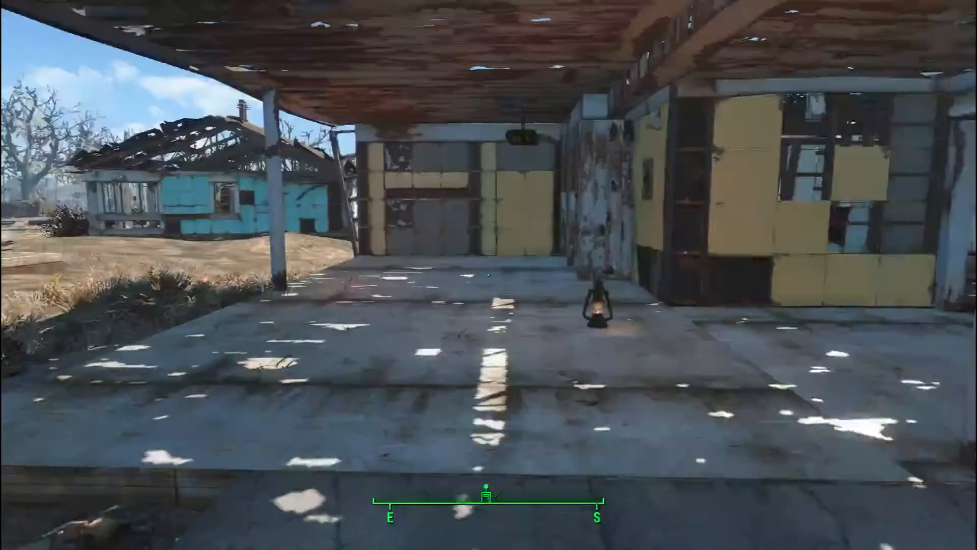
{"action": "mouse_move", "coordinate": [489, 275]}
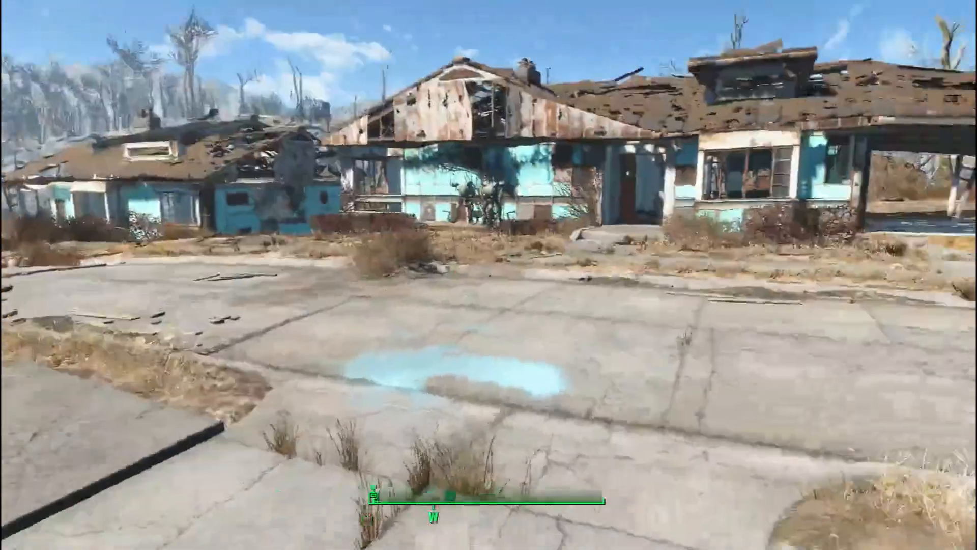
{"action": "key", "text": "w"}
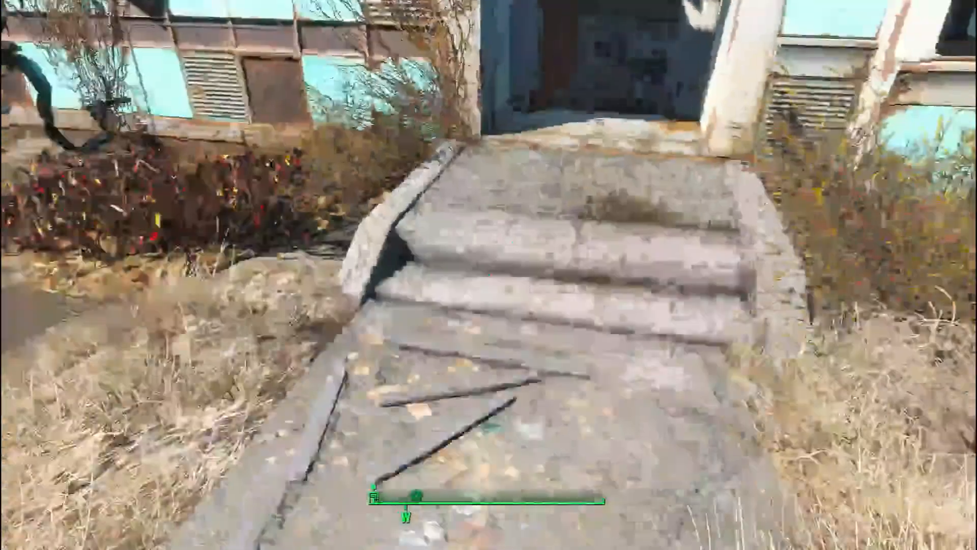
- Check the Pip-Boy weapons list for the SUPER AWESOME CRAP LASER pistol
{"action": "key", "text": "Tab"}
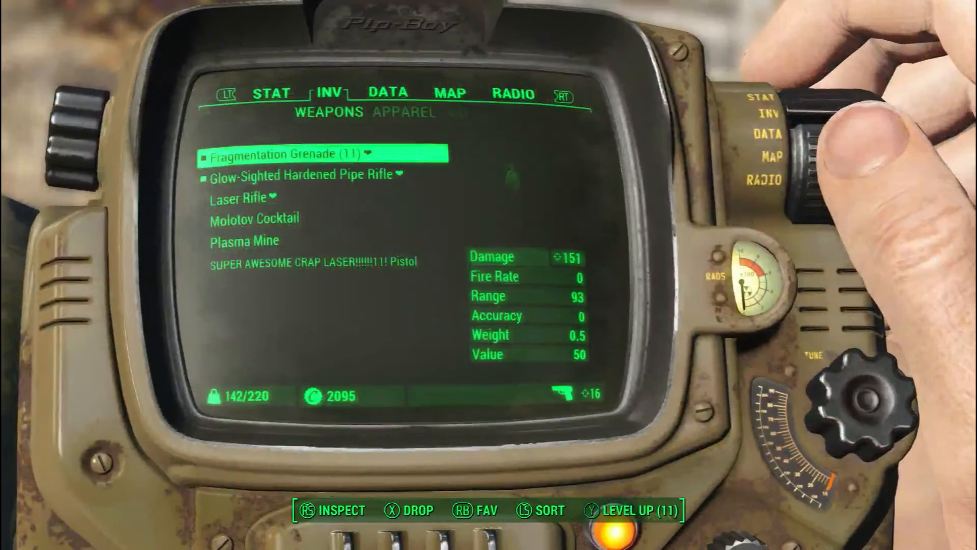
{"action": "scroll", "scroll_direction": "down", "scroll_amount": 3}
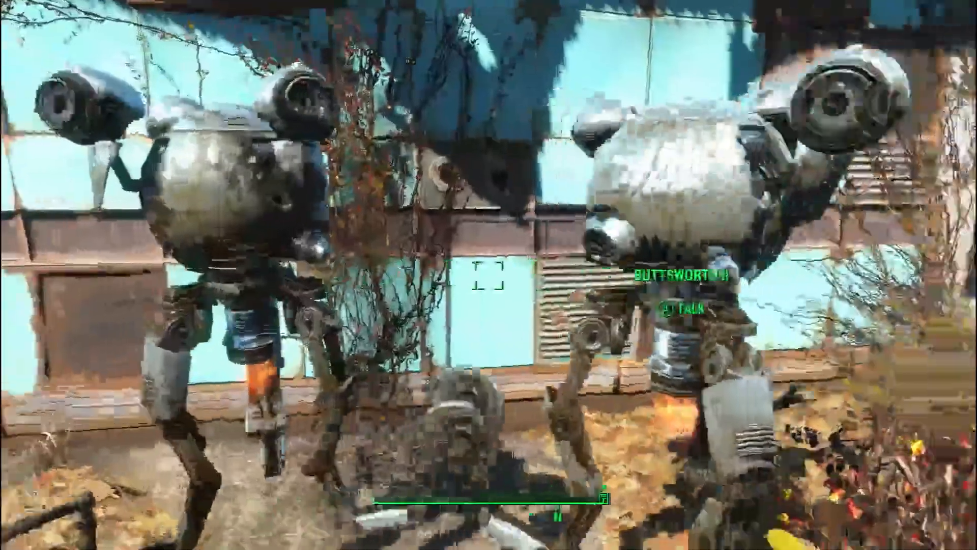
{"action": "mouse_move", "coordinate": [489, 274]}
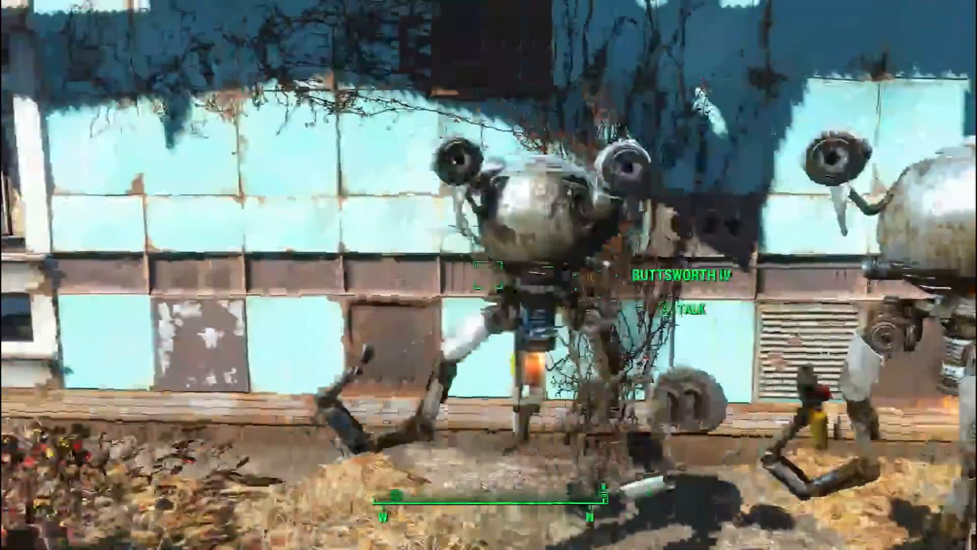
{"action": "mouse_move", "coordinate": [489, 275]}
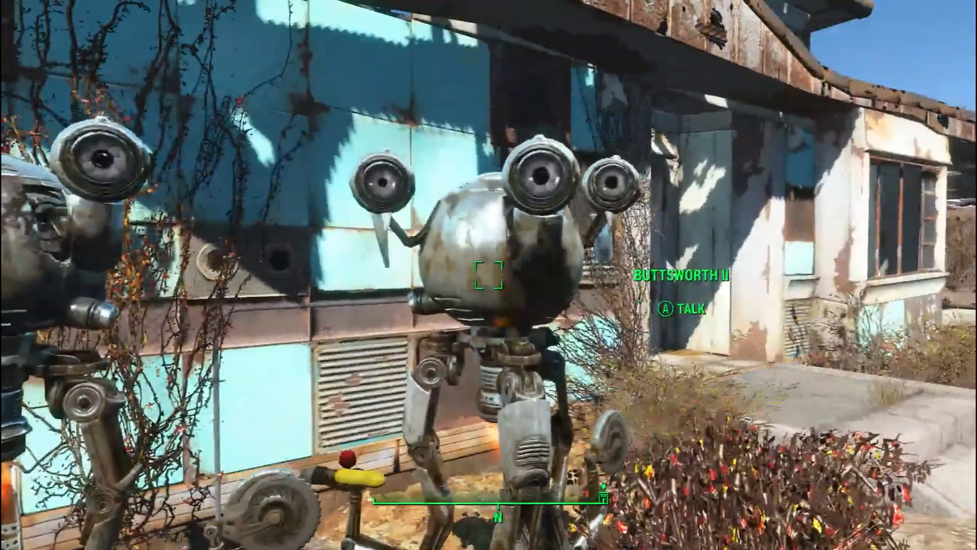
{"action": "mouse_move", "coordinate": [489, 275]}
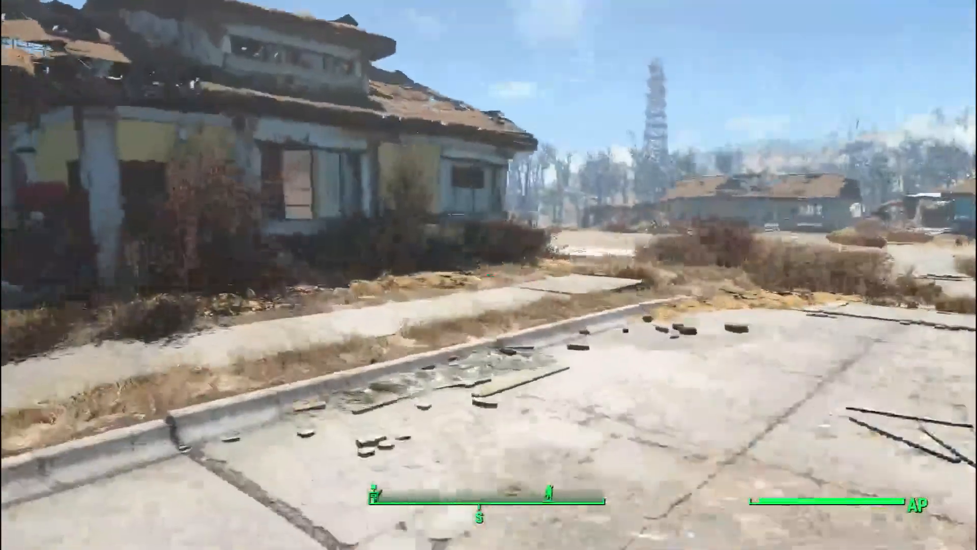
{"action": "mouse_move", "coordinate": [489, 275]}
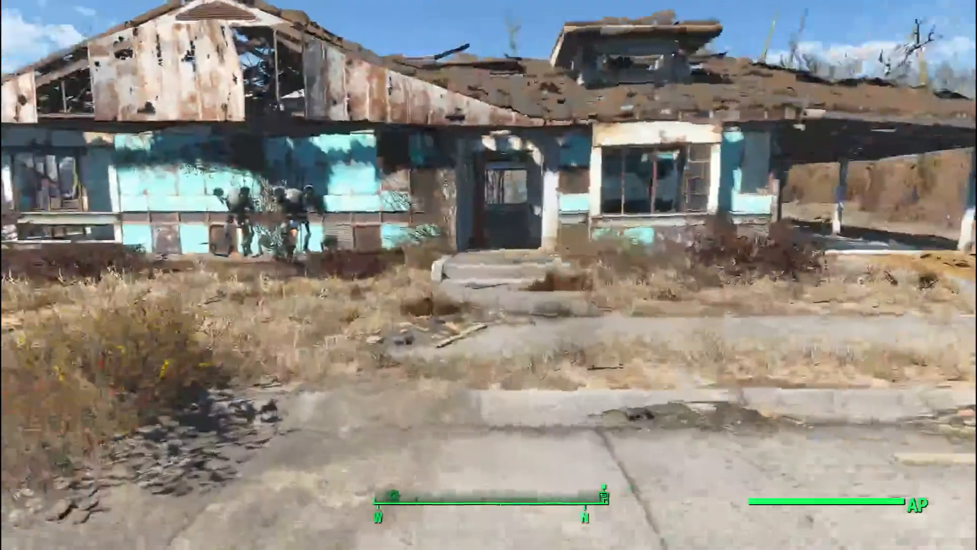
{"action": "mouse_move", "coordinate": [488, 275]}
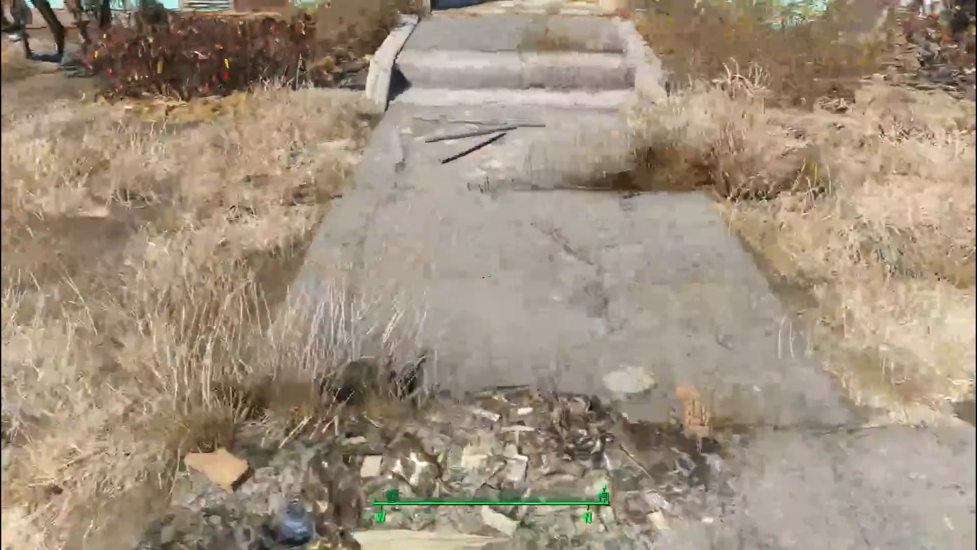
{"action": "mouse_move", "coordinate": [489, 275]}
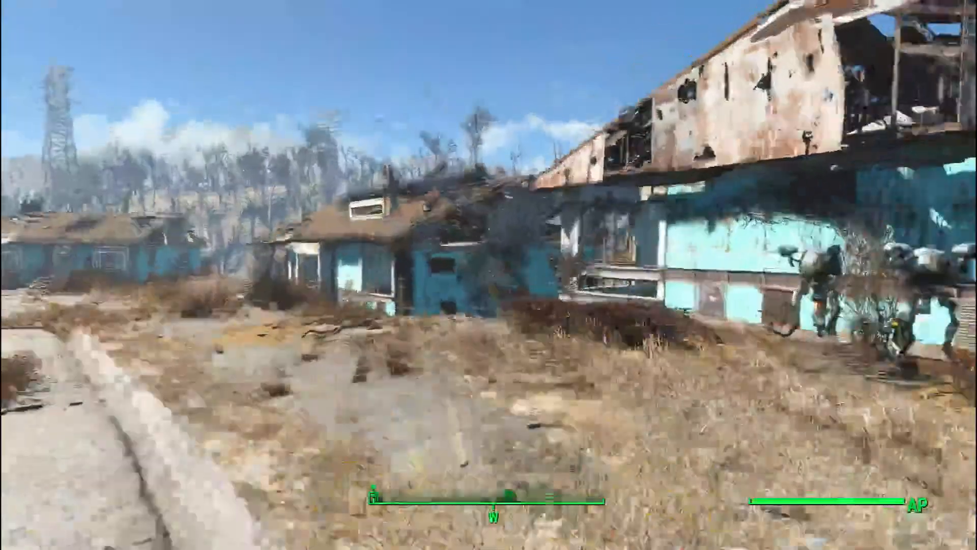
{"action": "mouse_move", "coordinate": [489, 274]}
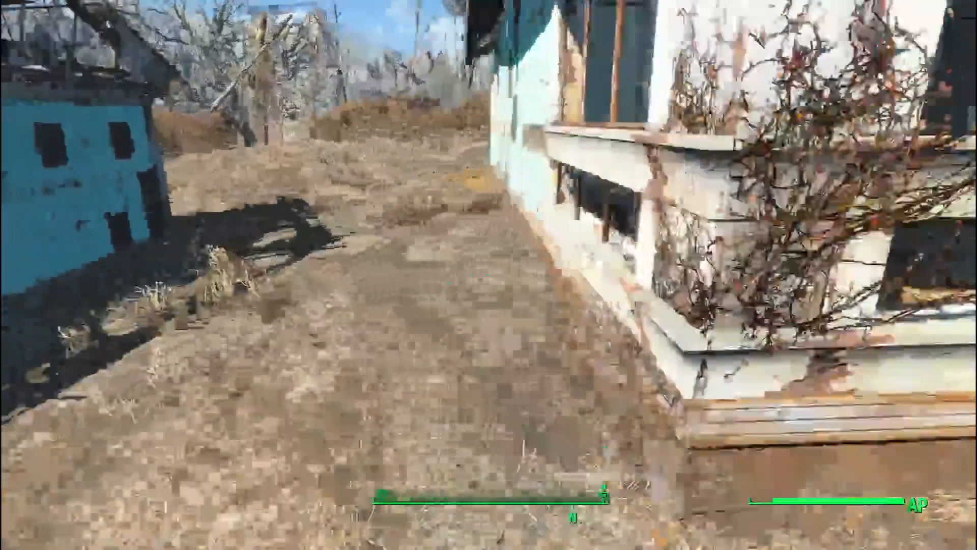
{"action": "mouse_move", "coordinate": [489, 274]}
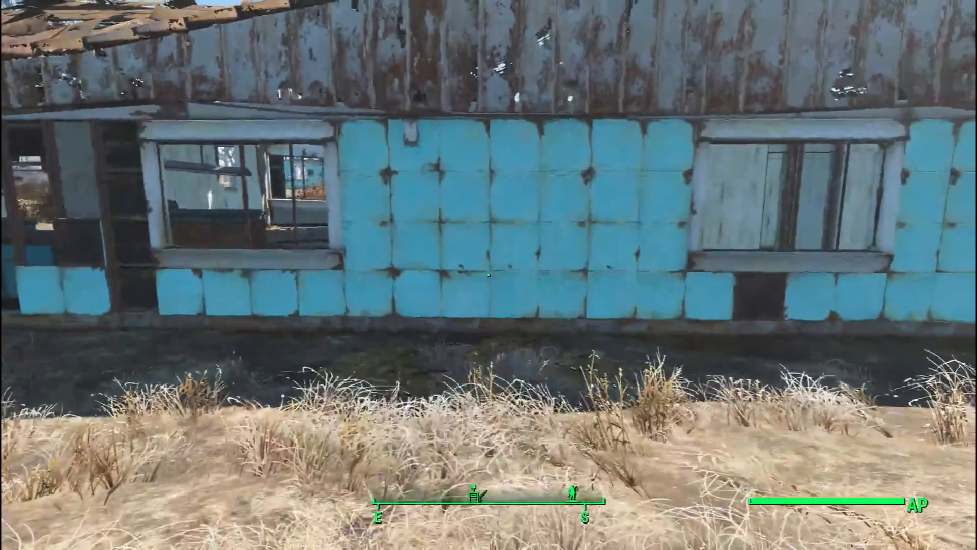
{"action": "mouse_move", "coordinate": [488, 275]}
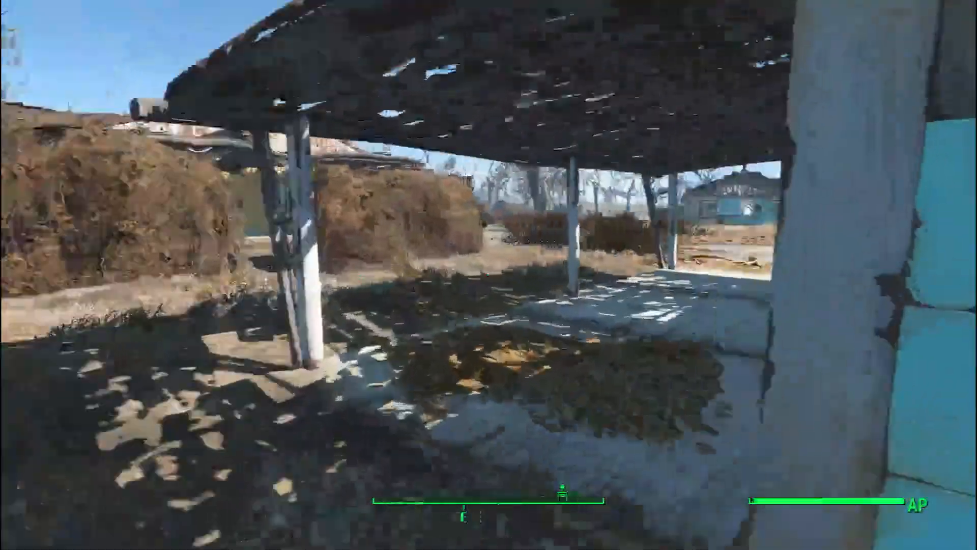
{"action": "mouse_move", "coordinate": [489, 275]}
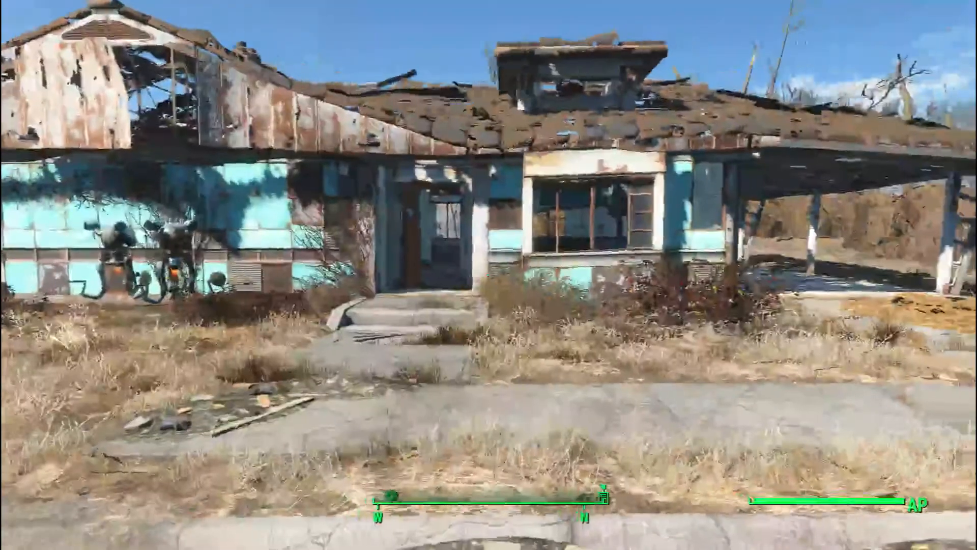
{"action": "key", "text": "tab"}
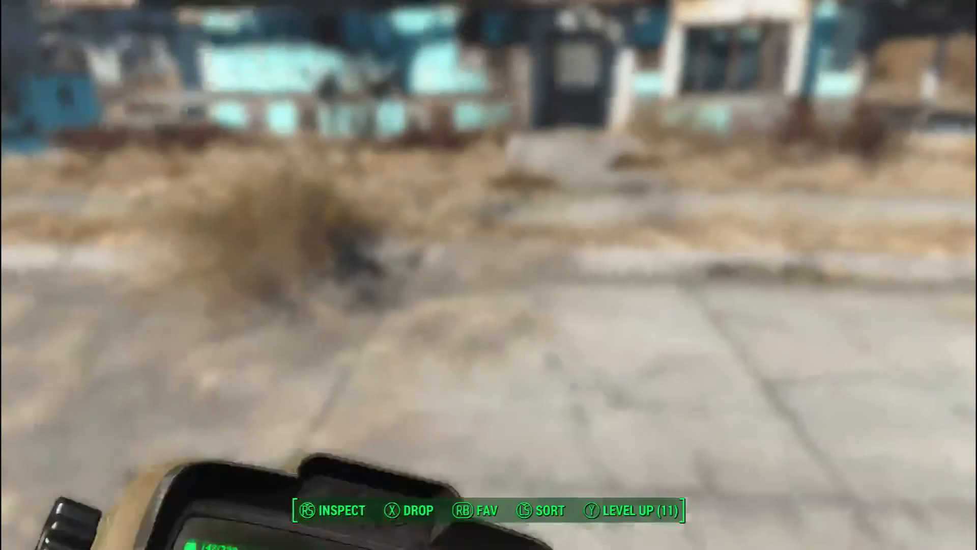
{"action": "key", "text": "tab"}
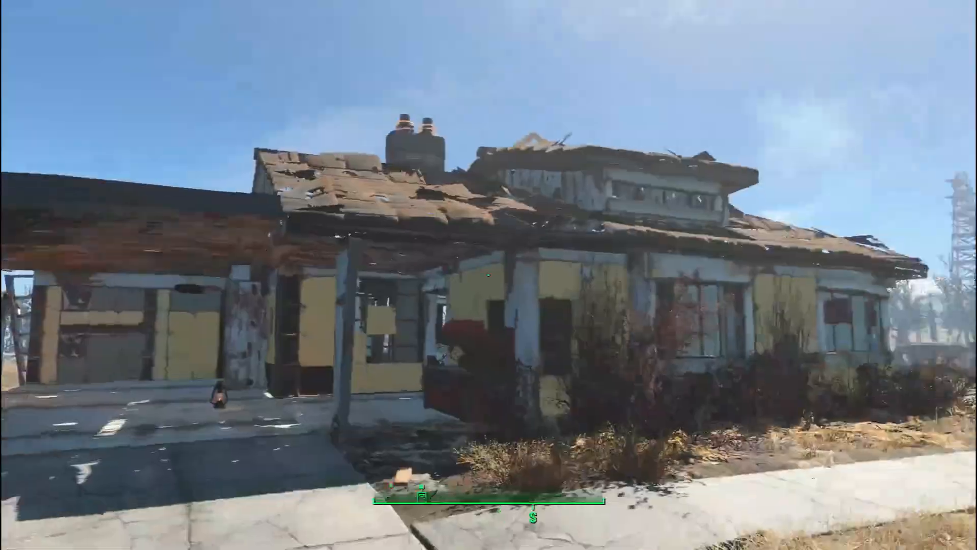
{"action": "mouse_move", "coordinate": [489, 274]}
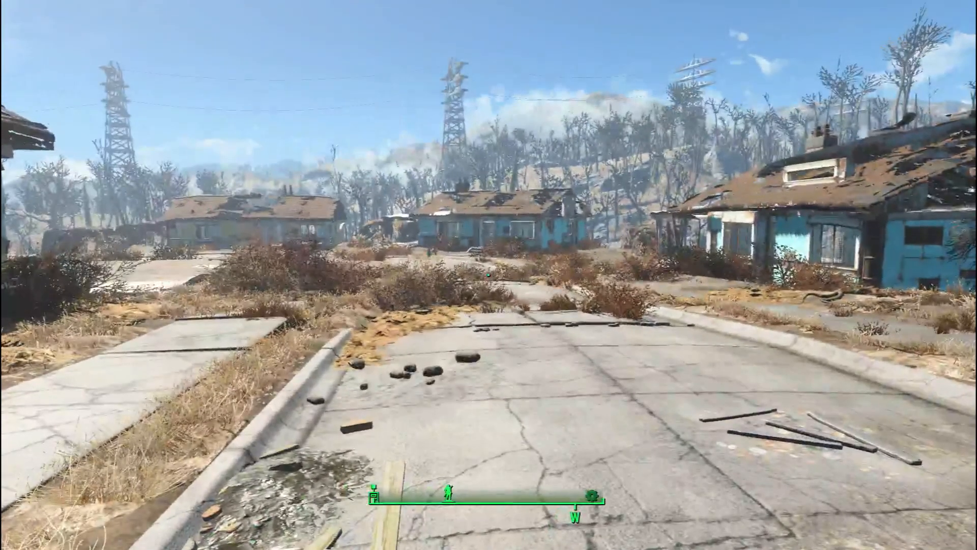
{"action": "mouse_move", "coordinate": [488, 274]}
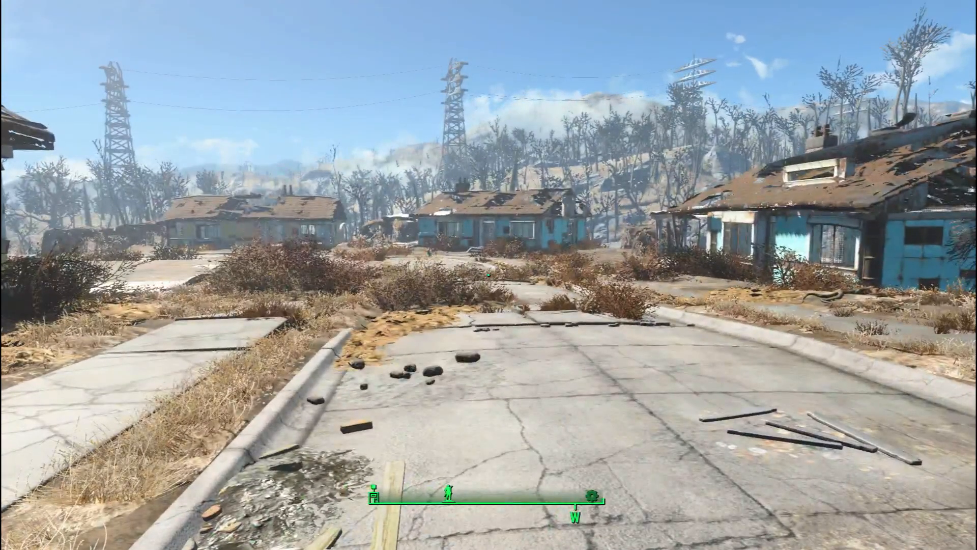